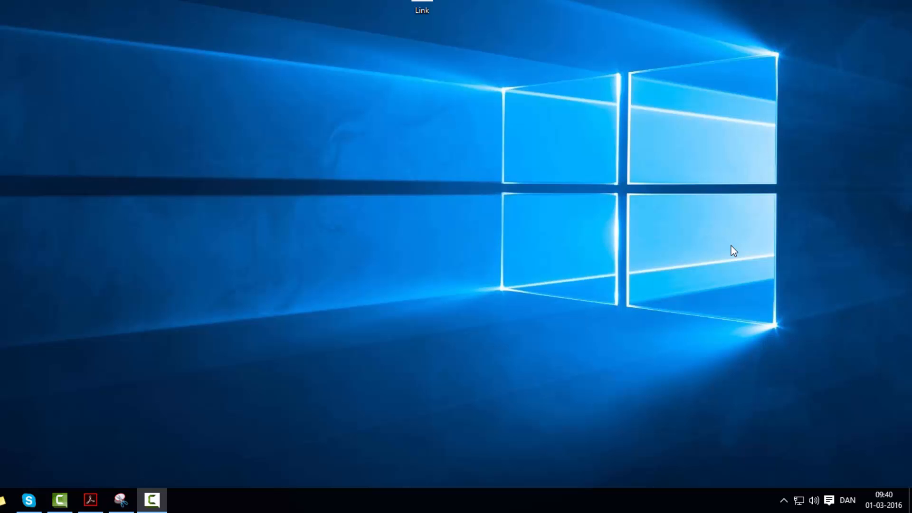
mouse_move(759, 285)
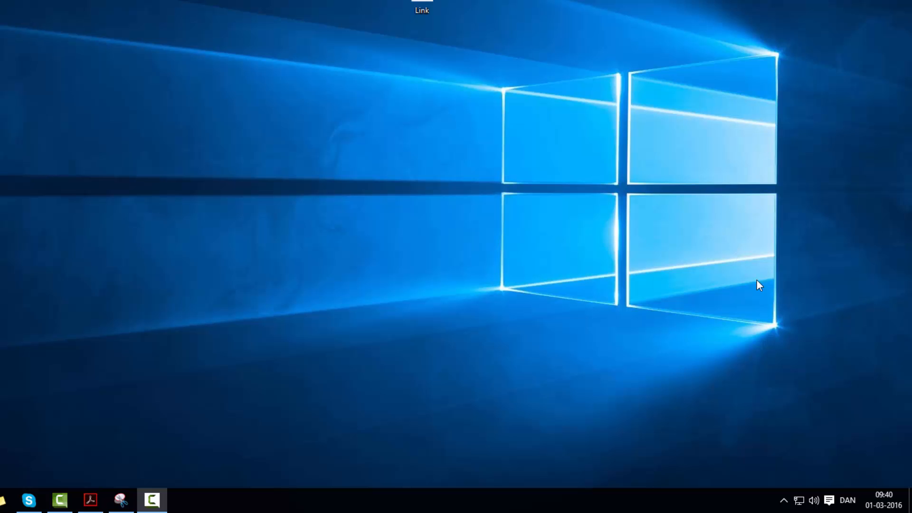
- Launch the StruSoft Installer to view IMPACT Server Connect 14.2's details
click(784, 501)
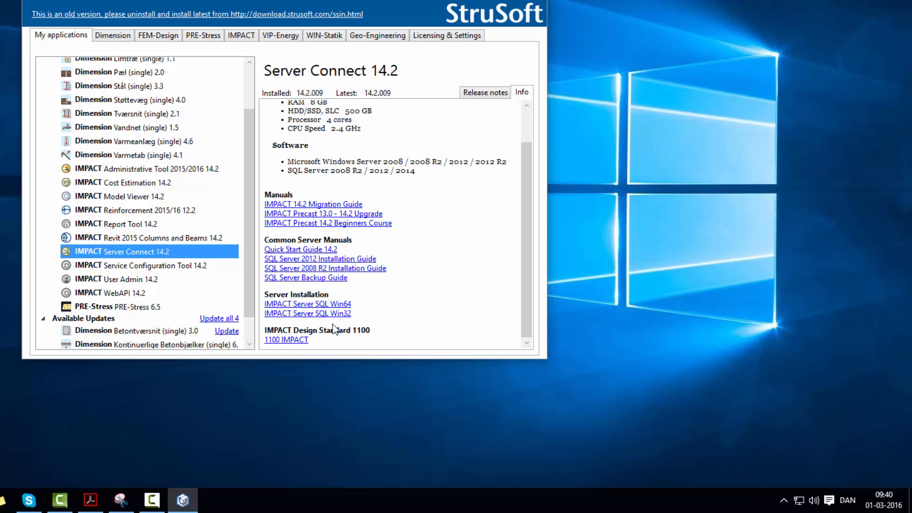
mouse_move(286, 339)
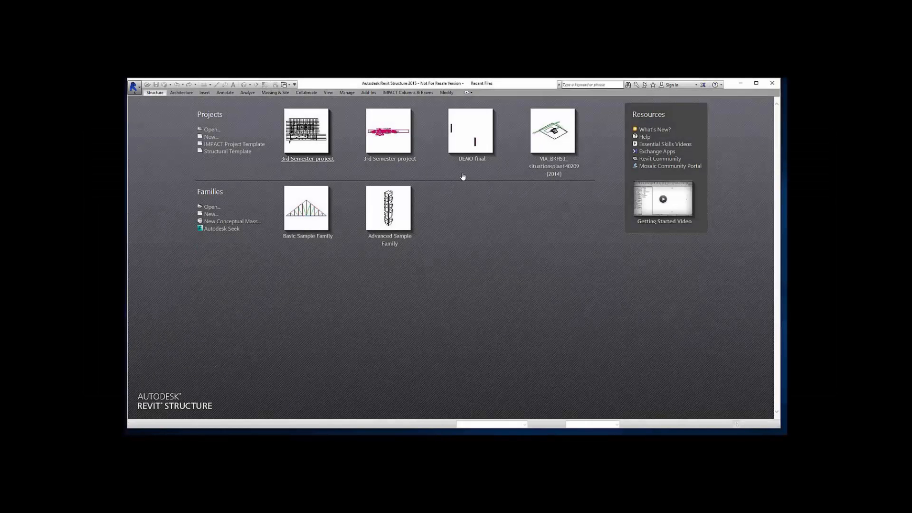
- Open the 3rd Semester project and display its 01 GROUNDFLOOR plan, selecting a grid line
double_click(308, 130)
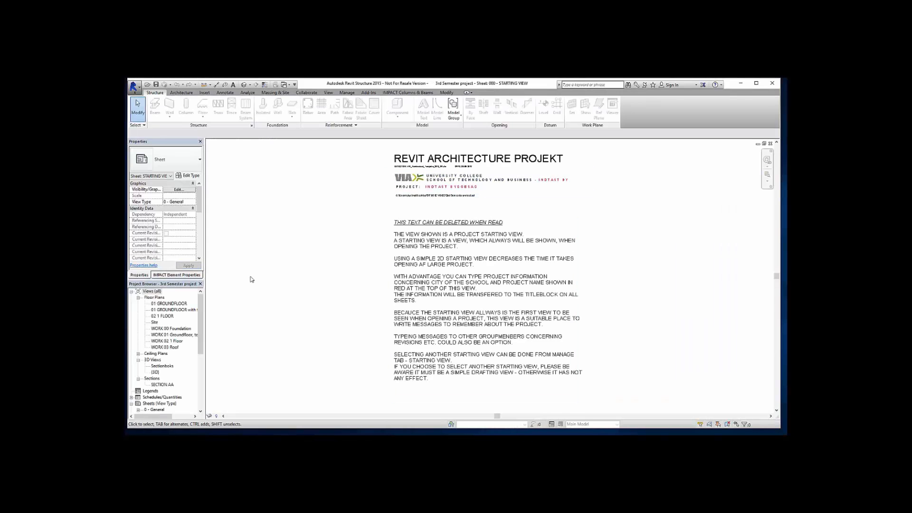
double_click(174, 310)
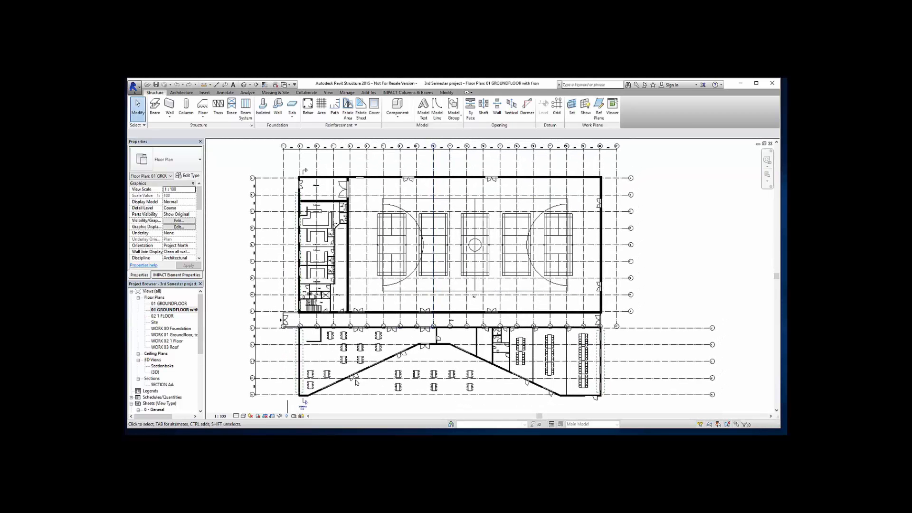
click(465, 379)
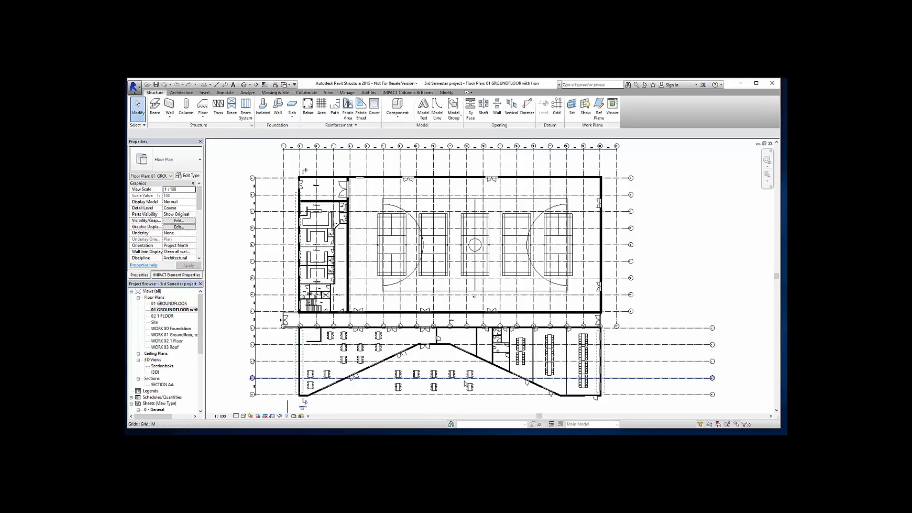
click(465, 379)
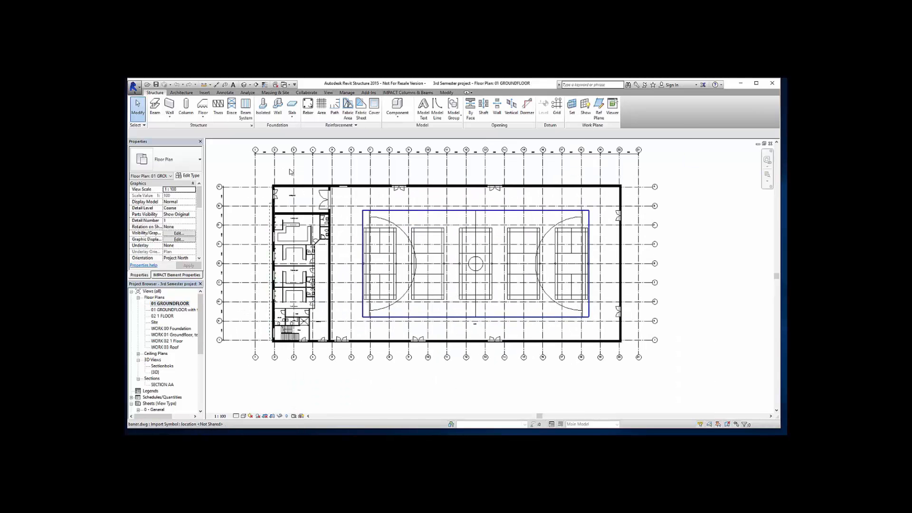
- Export the ground floor plan to the desktop as a DWG named Xref
click(133, 86)
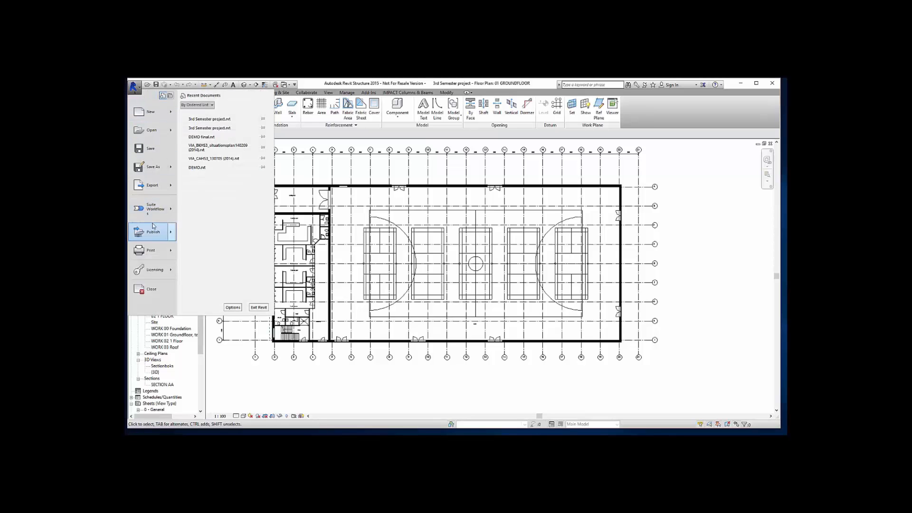
click(153, 185)
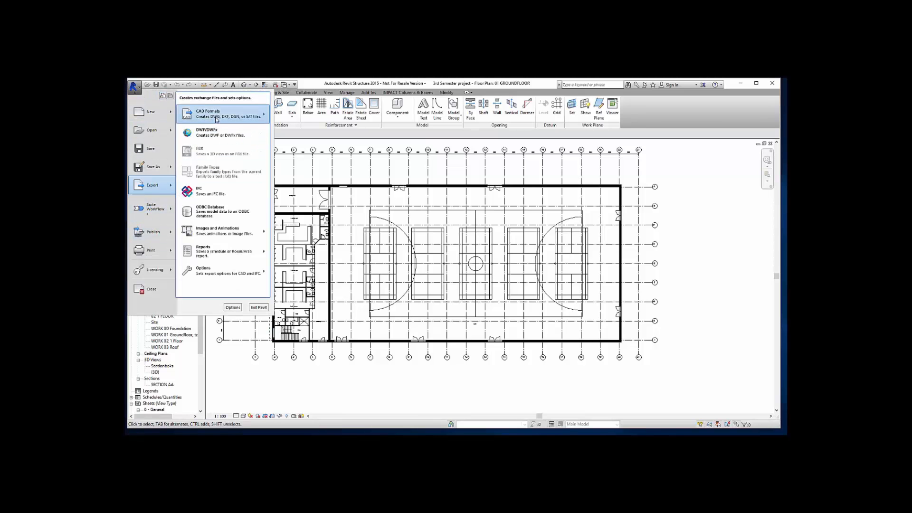
click(208, 113)
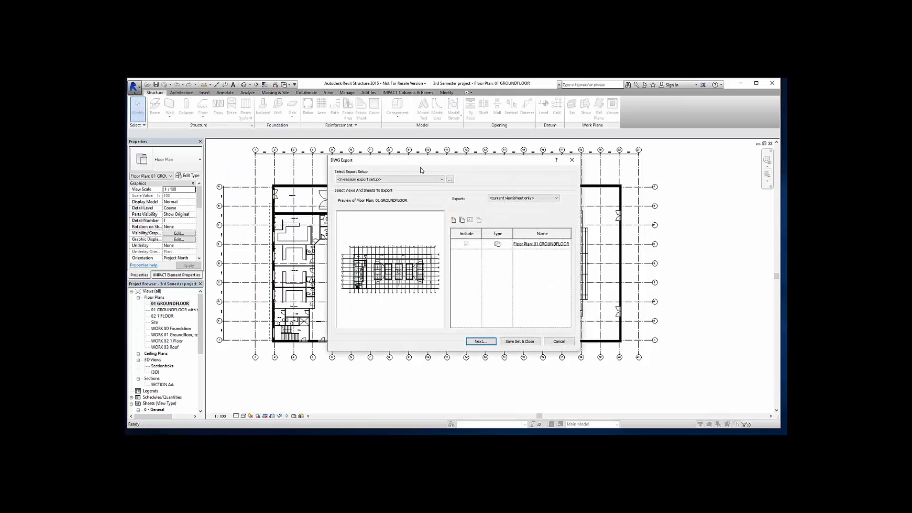
click(480, 341)
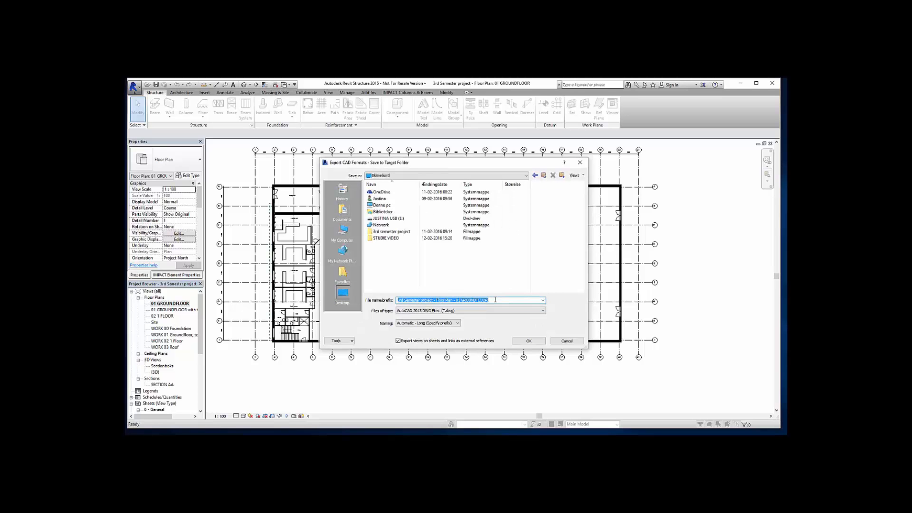
text(Xref)
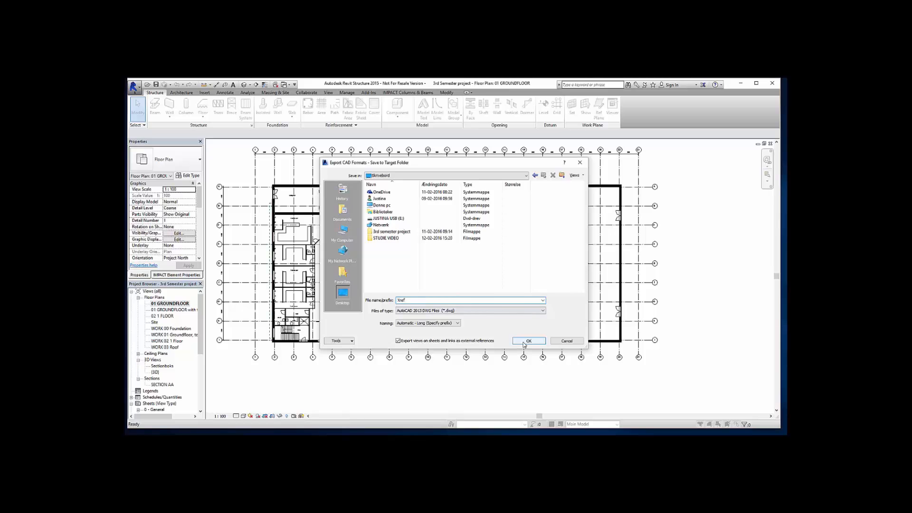
click(527, 340)
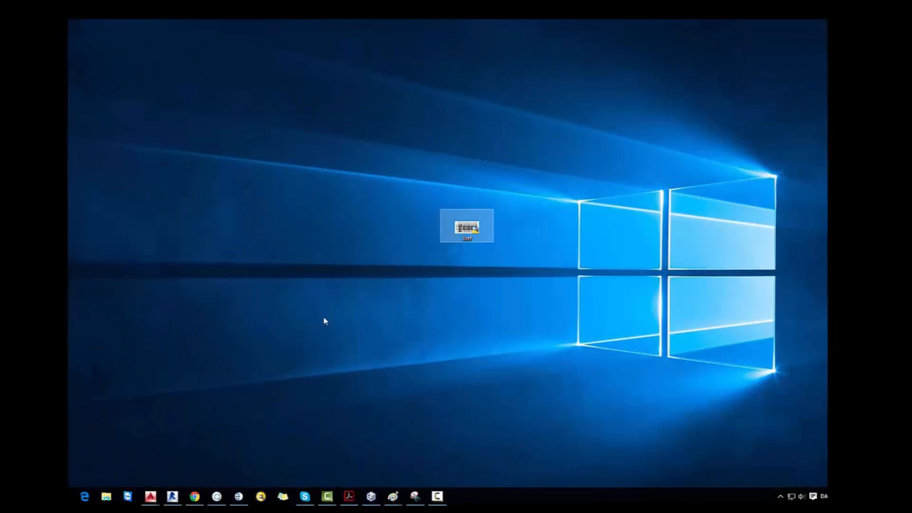
- Launch IMPACT Project Manager from its desktop shortcut
double_click(466, 226)
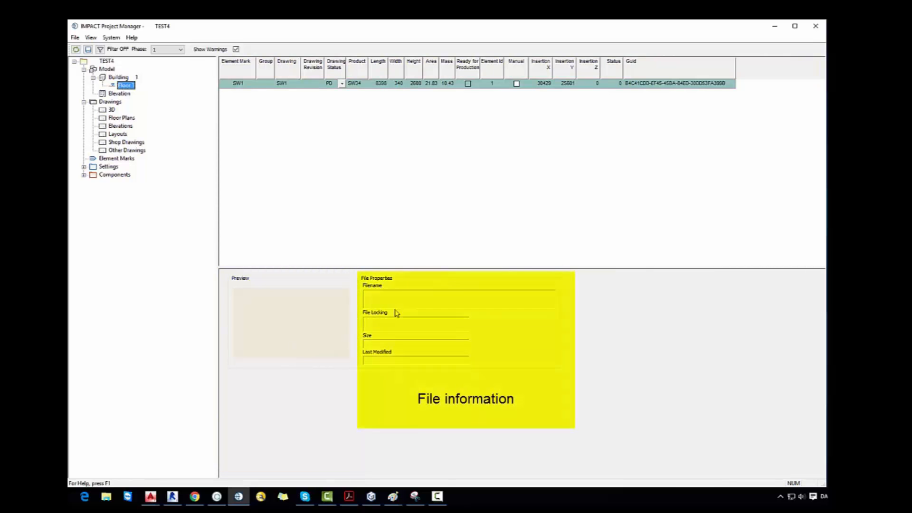
- Start a new project SPORTS_HALL and give it the title SPORTS_HALL
click(75, 37)
text(SPORTS_)
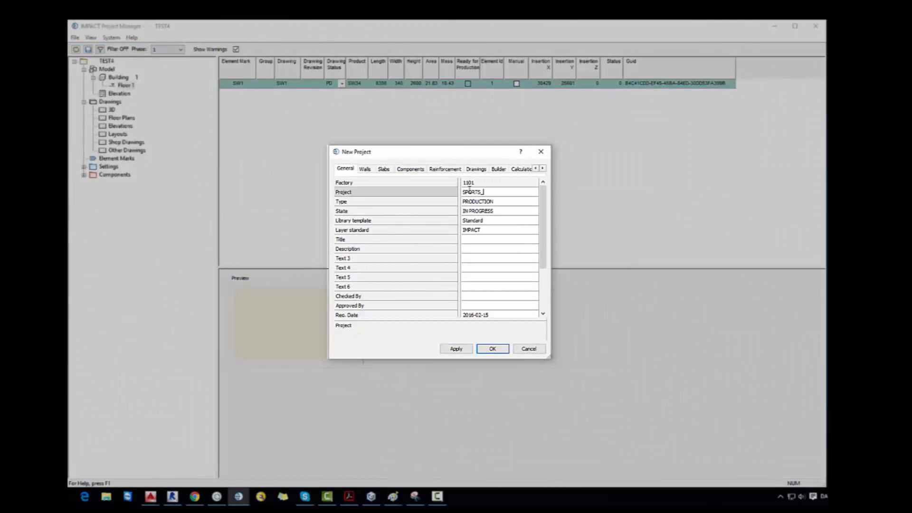
text(HALL)
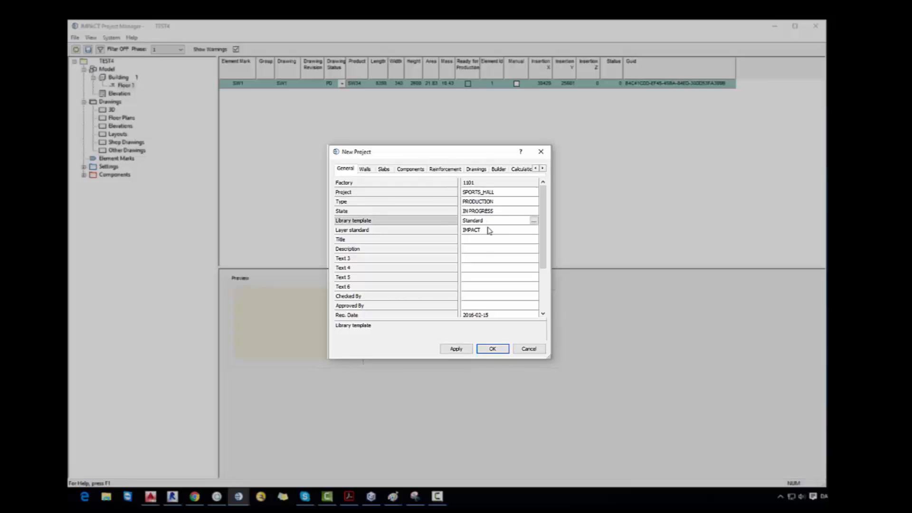
click(499, 239)
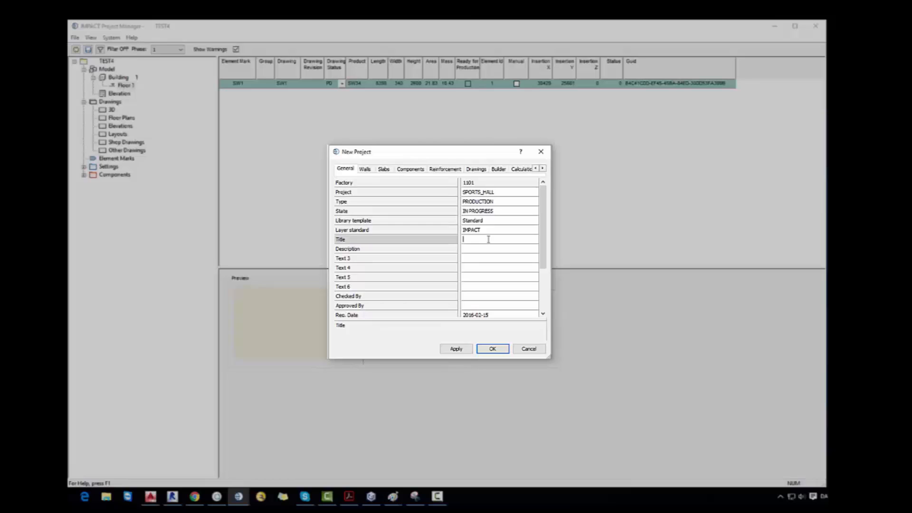
text(SPORTS_HALL)
click(500, 249)
text(3rd Semester project)
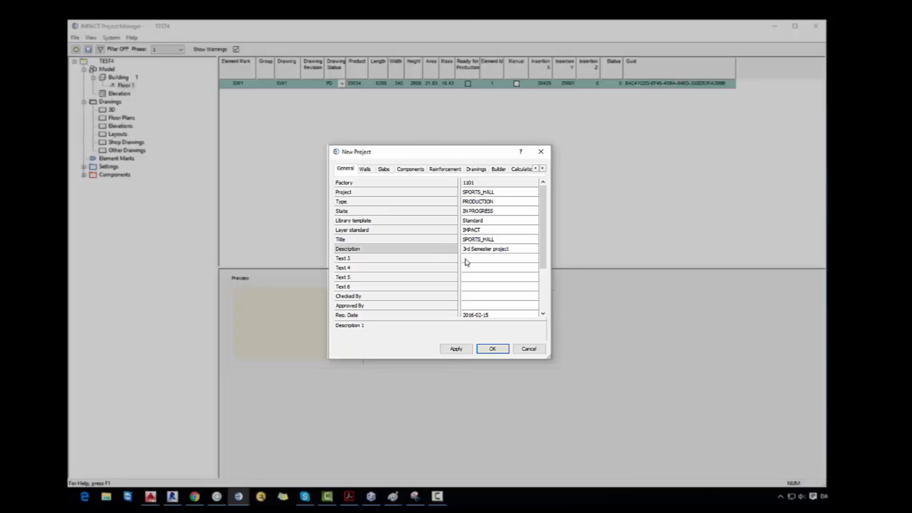
- Enter Group x, Class x and Teacher as checker in the remaining General fields
text(Group)
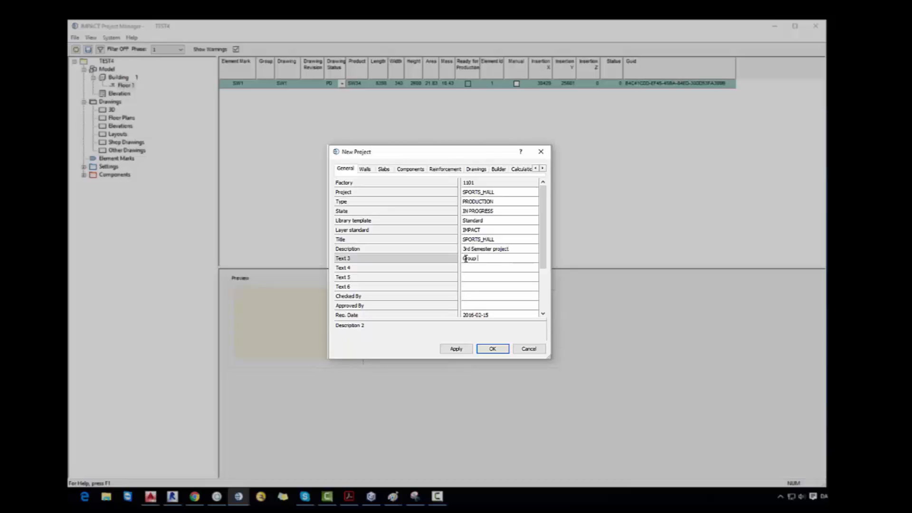
click(500, 268)
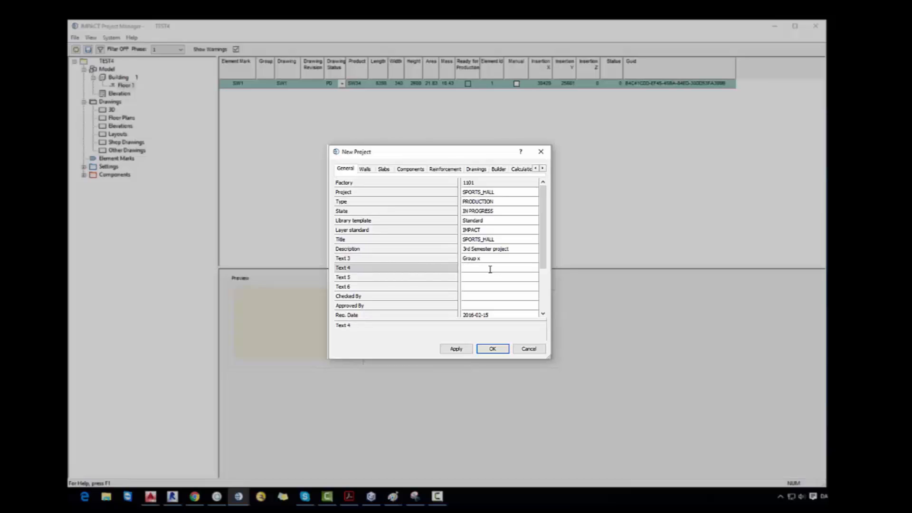
text(Clal)
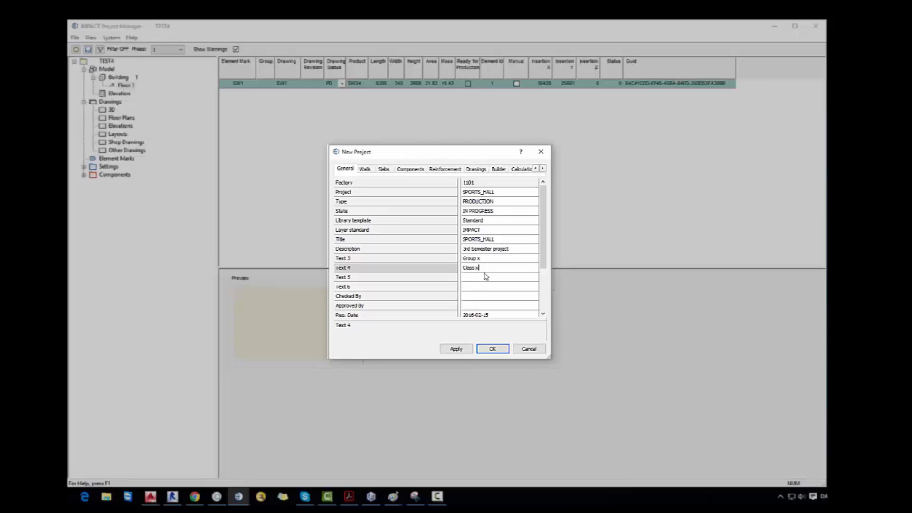
text(Teacher)
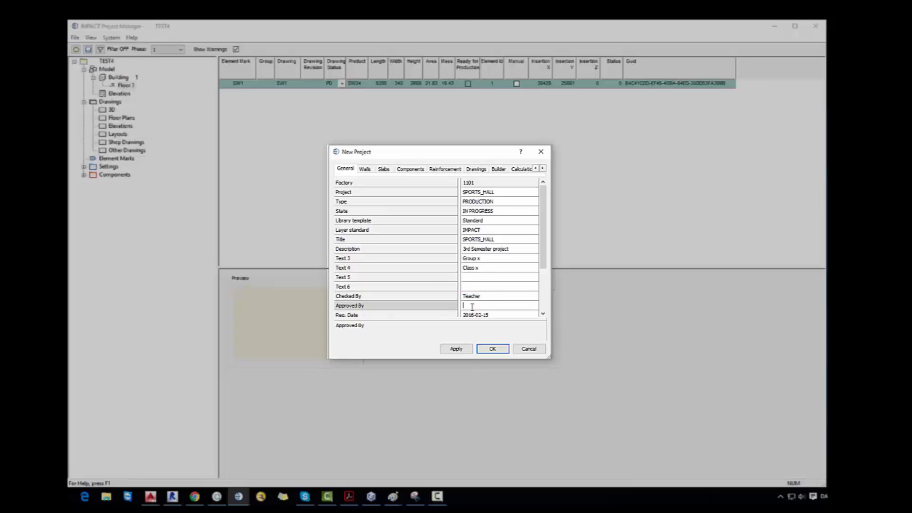
text(TEacher)
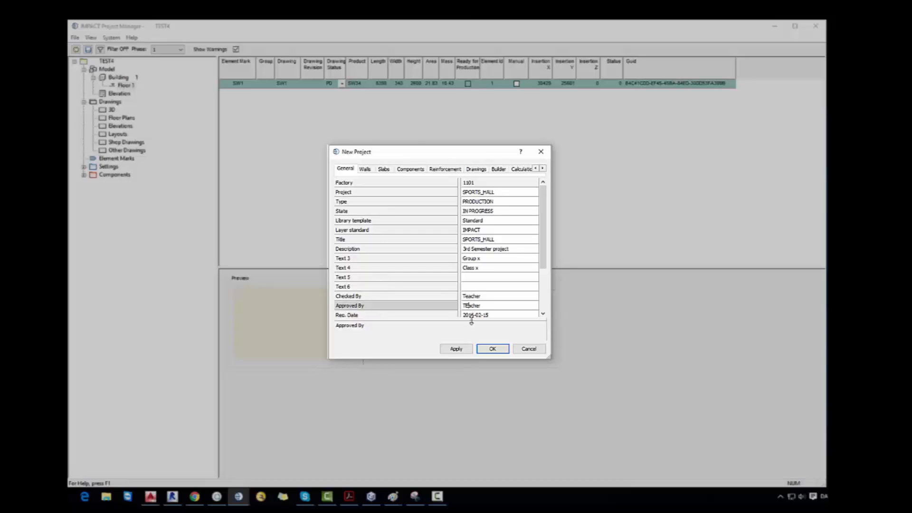
scroll(down, 3)
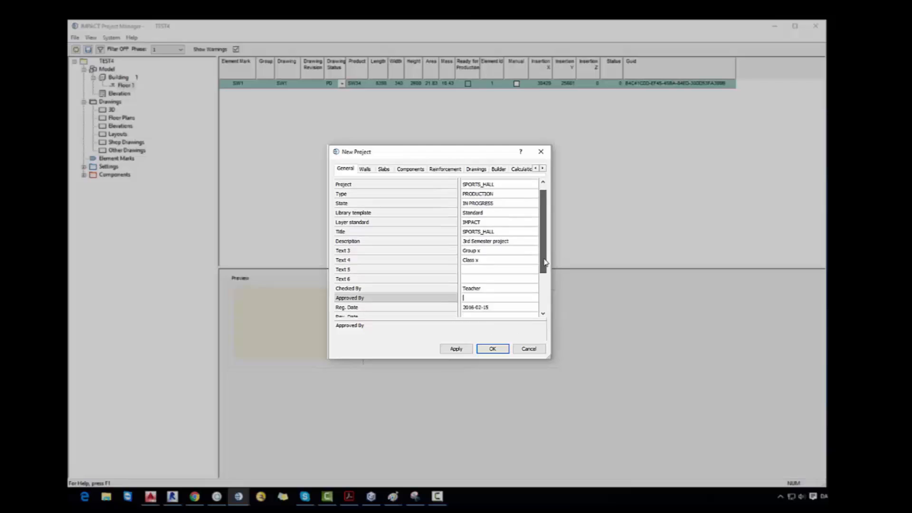
scroll(down, 3)
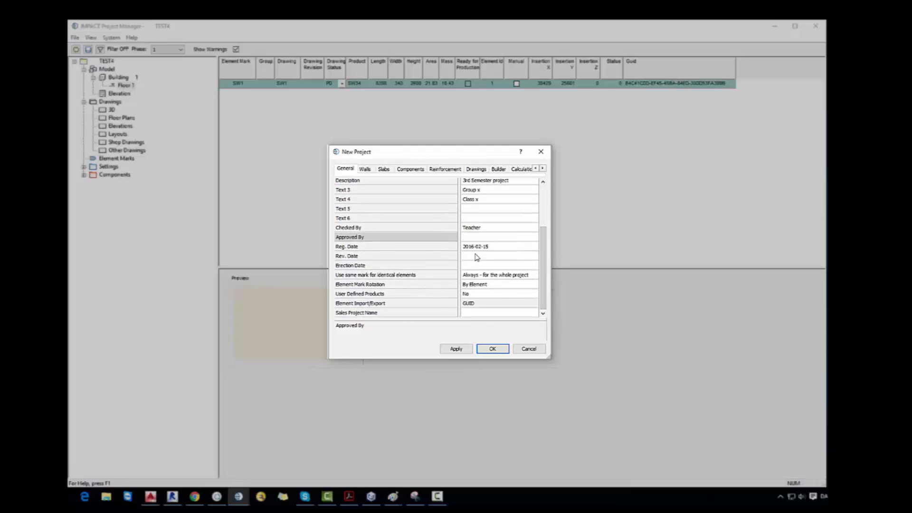
mouse_move(482, 298)
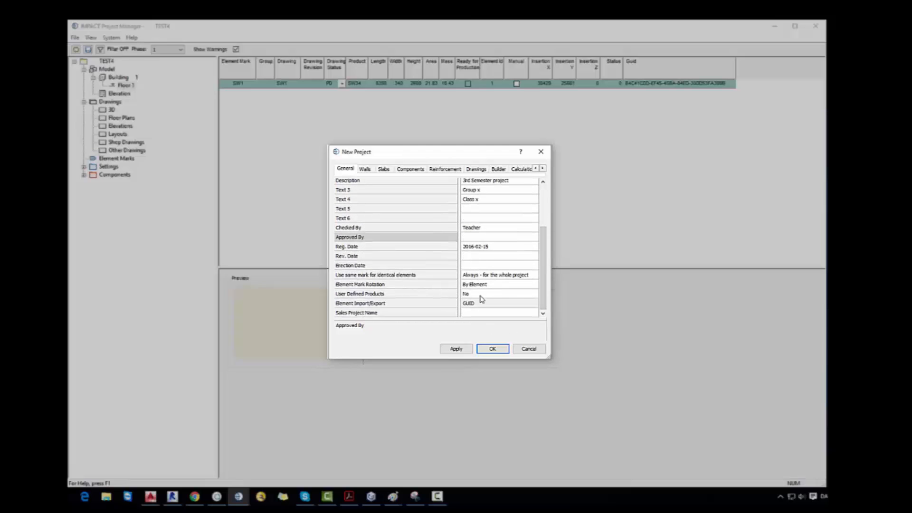
click(356, 313)
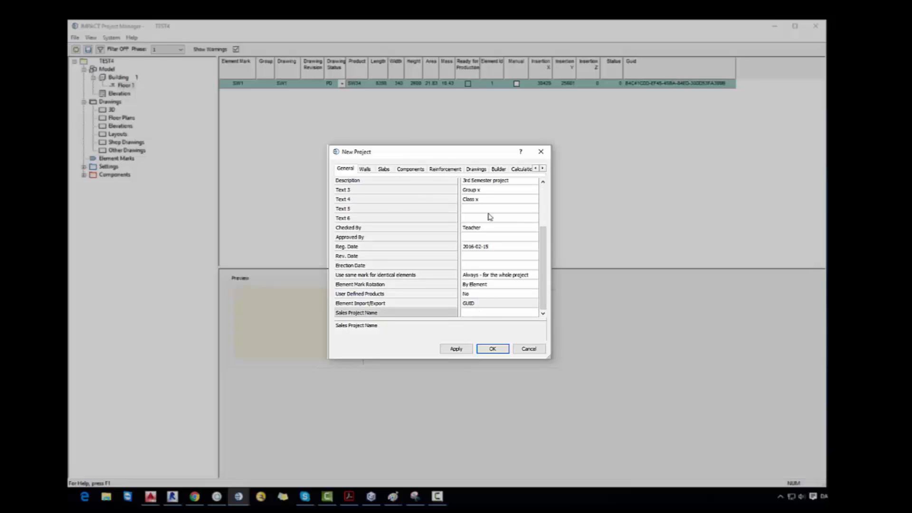
- Review the wall, slab support length and component corbel settings
click(365, 169)
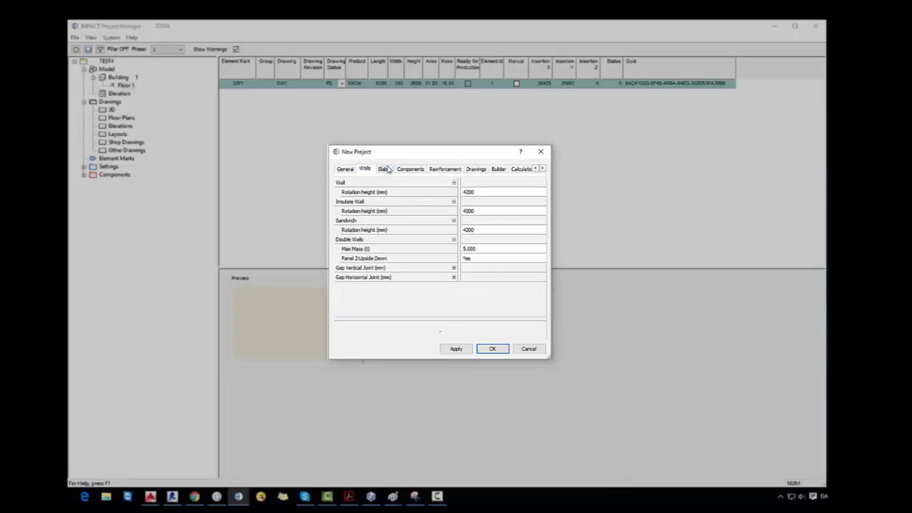
click(383, 168)
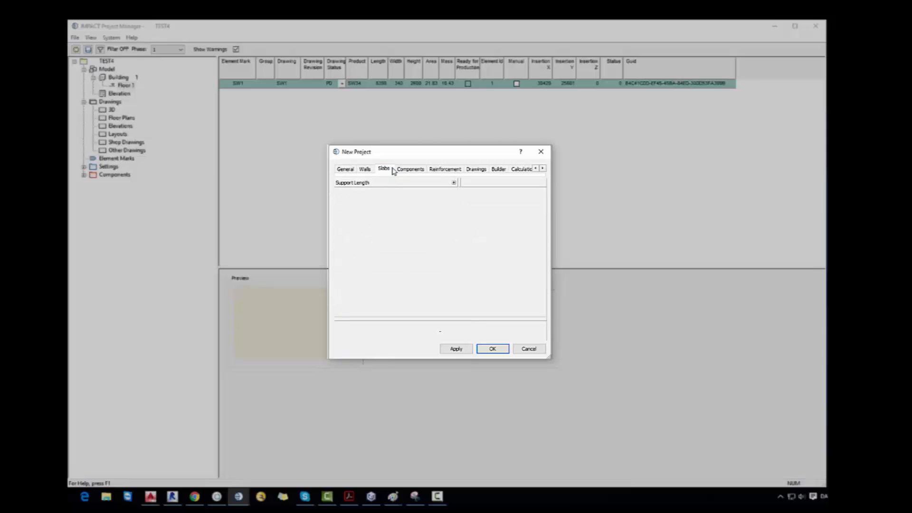
click(453, 182)
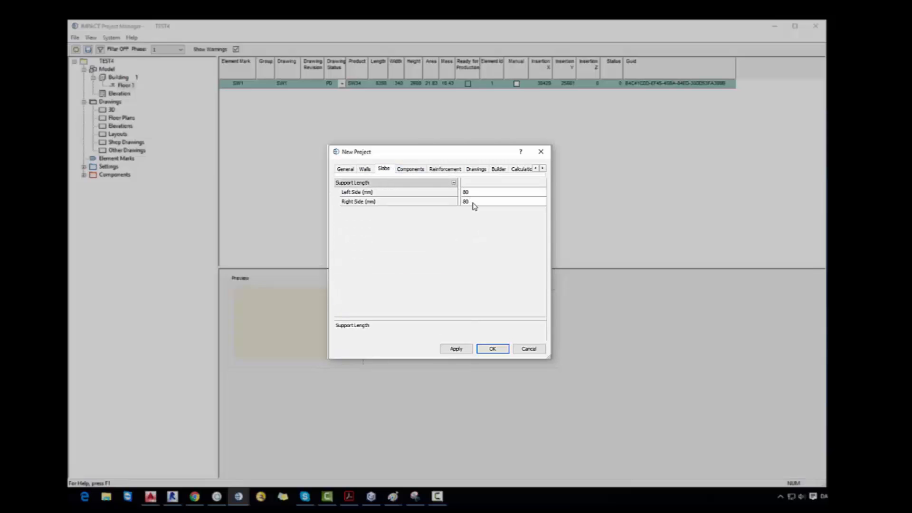
click(410, 169)
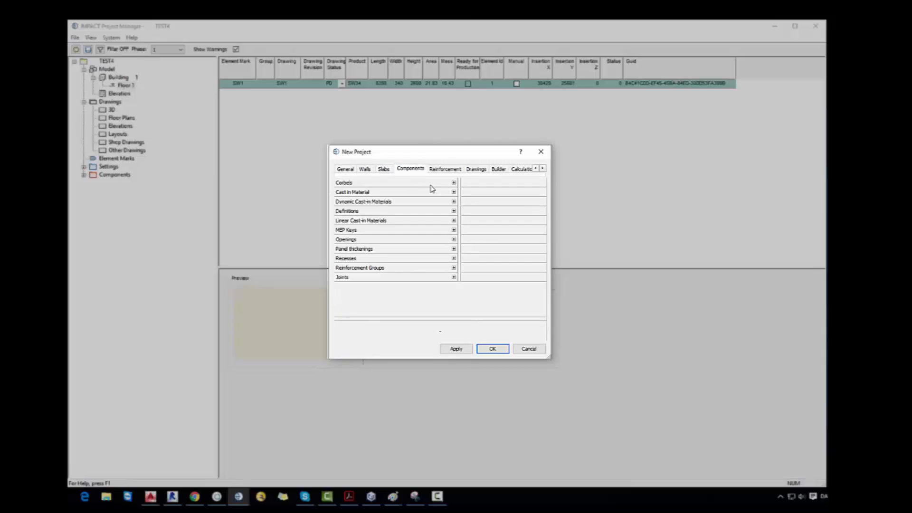
click(454, 182)
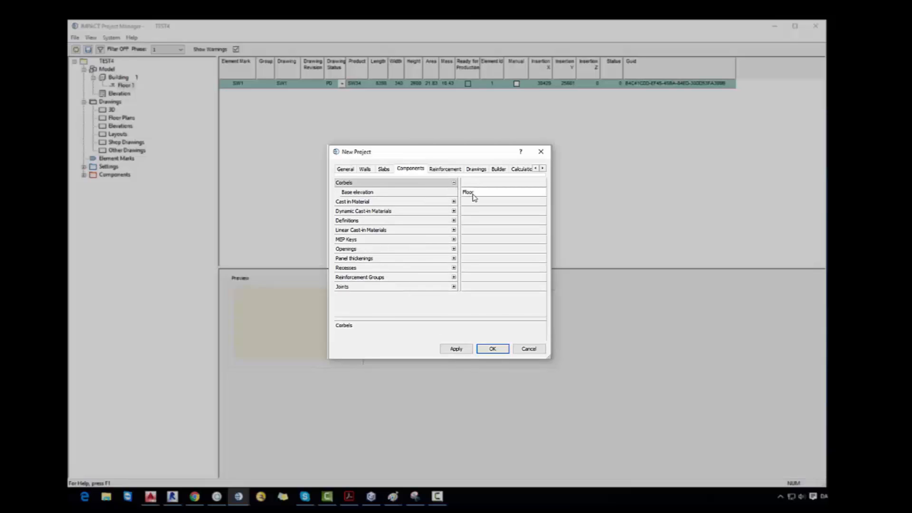
- Review the reinforcement and drawing layout settings, ending on the Builder page
click(445, 169)
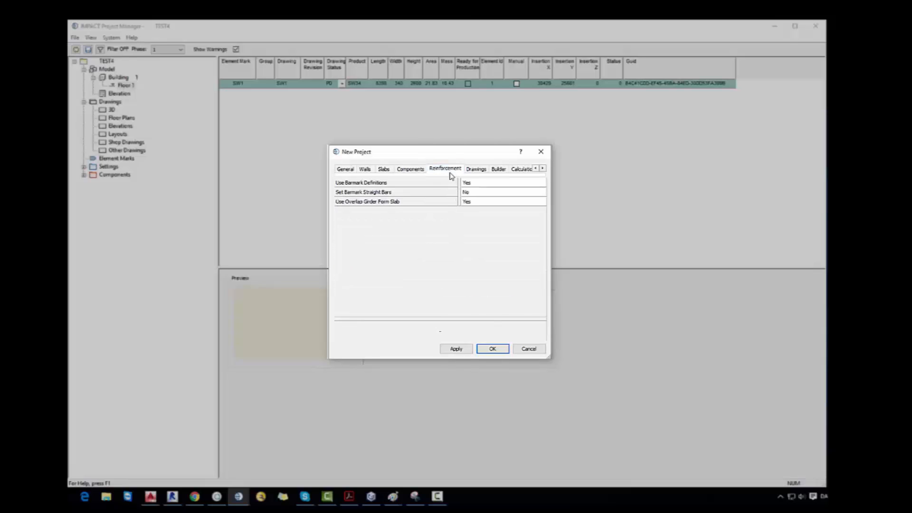
click(476, 169)
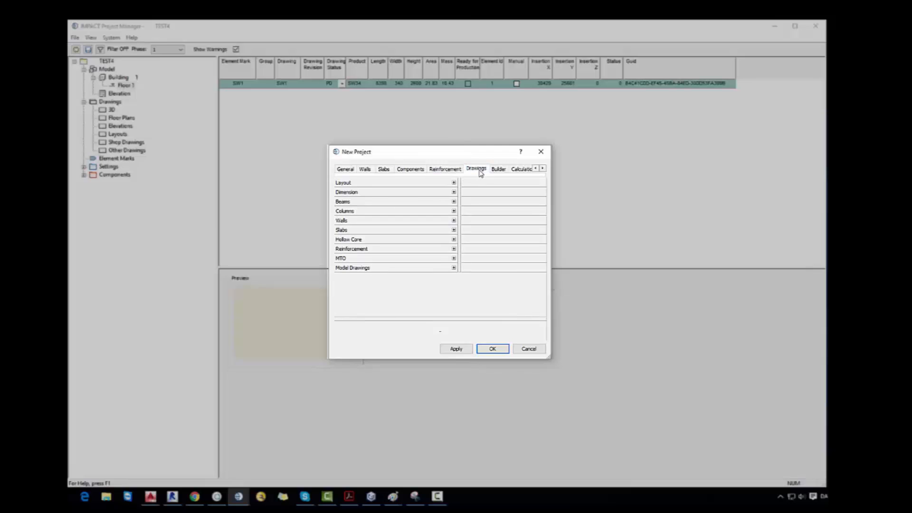
click(453, 182)
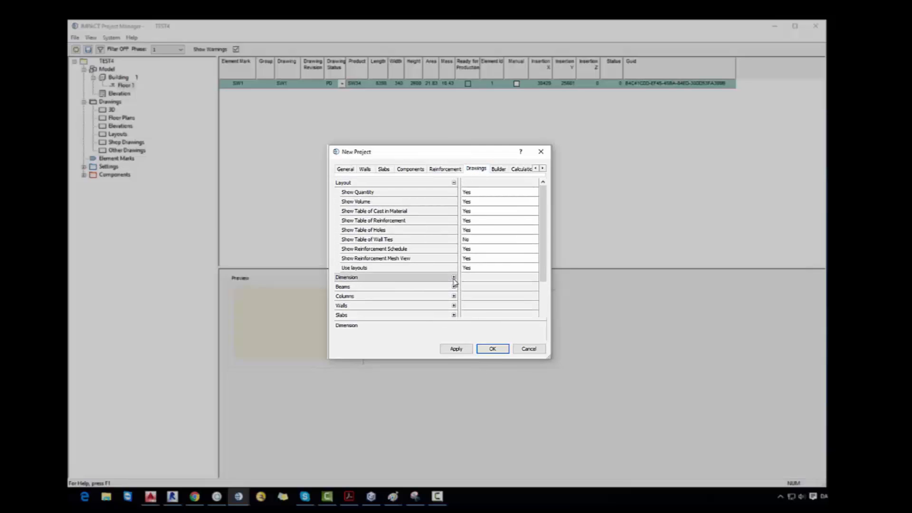
click(498, 169)
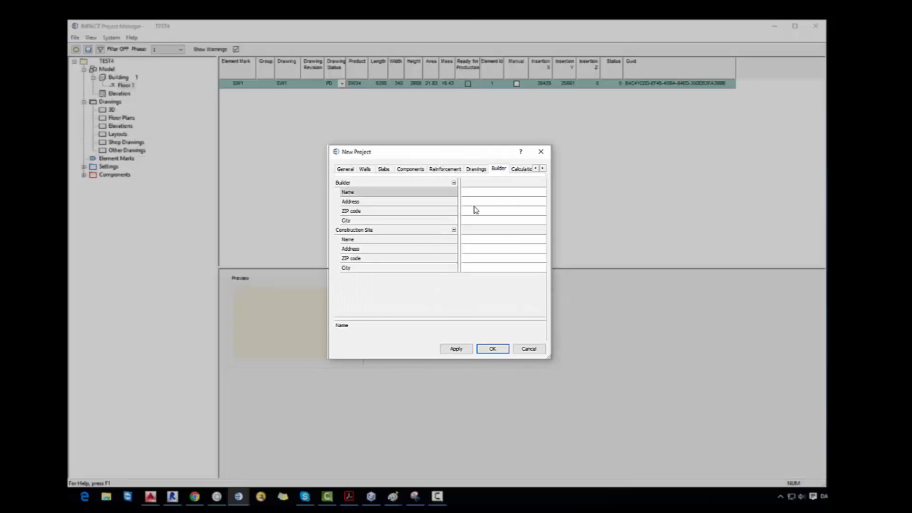
- Record VIA University College, 8700 Horsens as the builder
text(VIA)
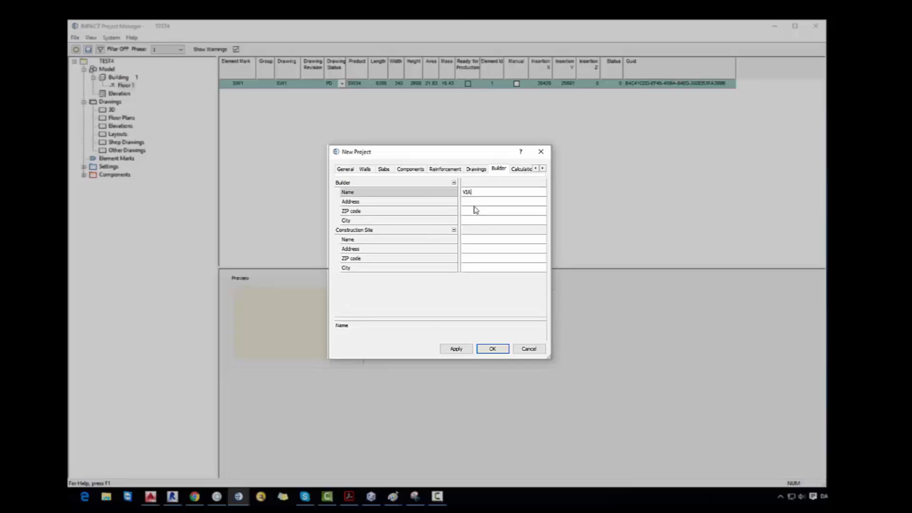
text(University College)
click(503, 202)
text(Adress)
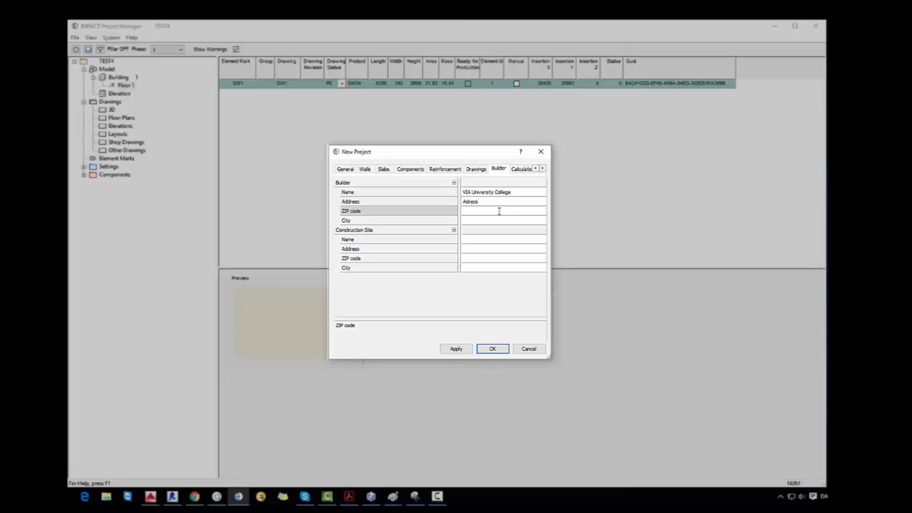
text(8700)
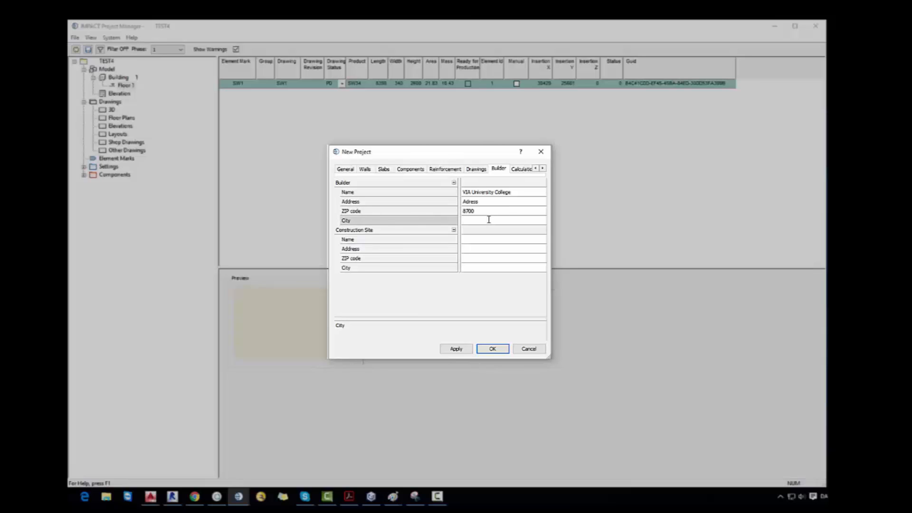
text(Horsens)
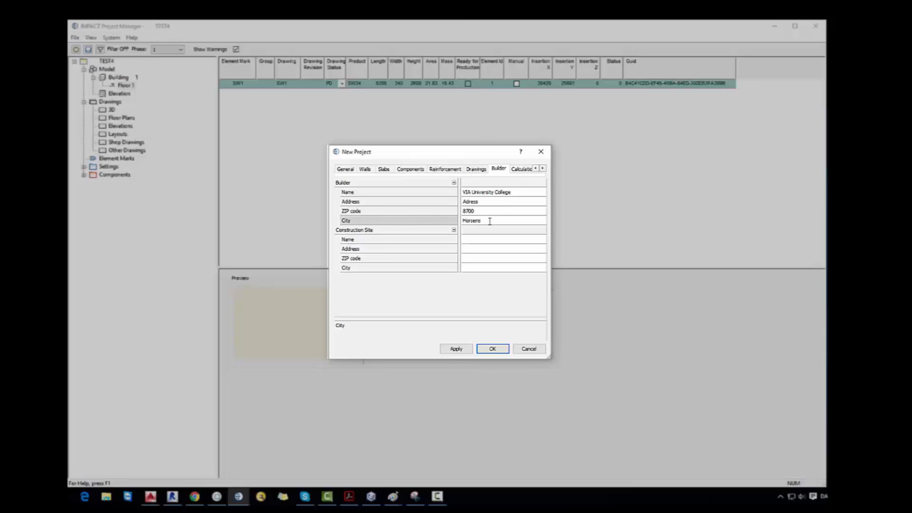
- Record Sports Hall with address and zip code as the construction site
click(503, 239)
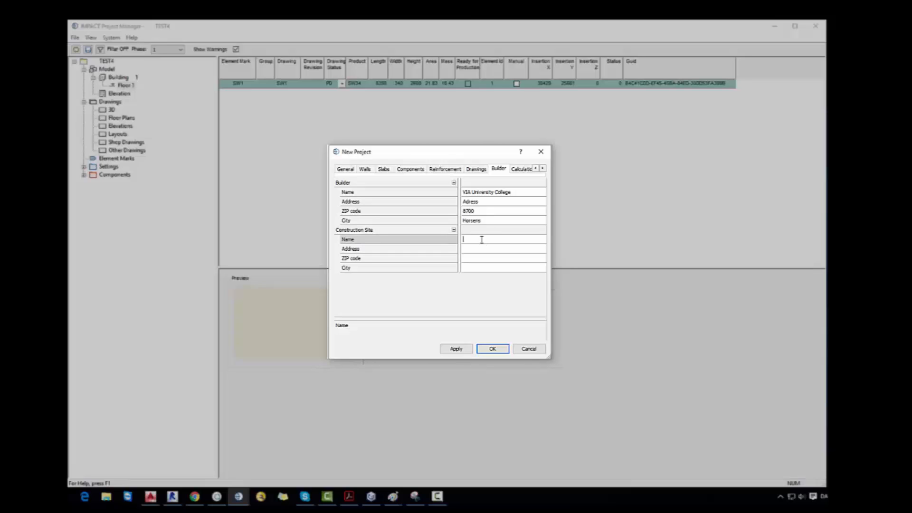
text(Sports H)
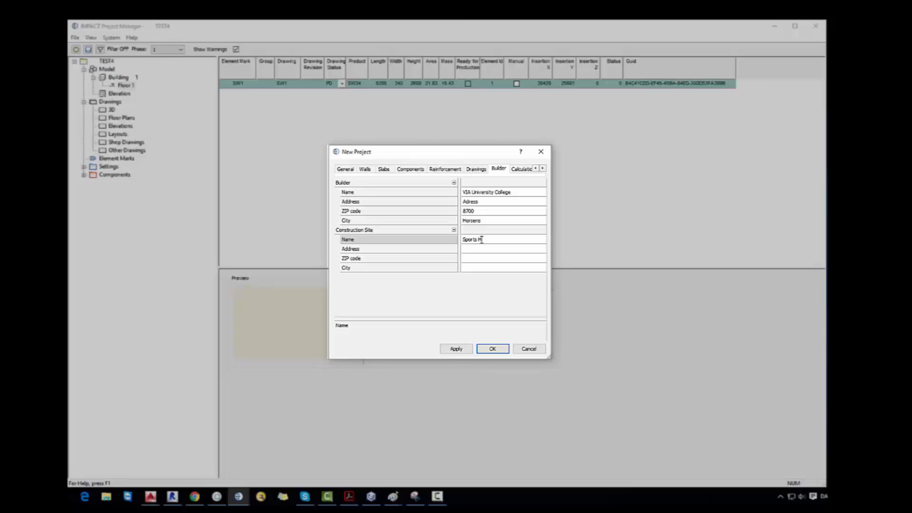
click(503, 248)
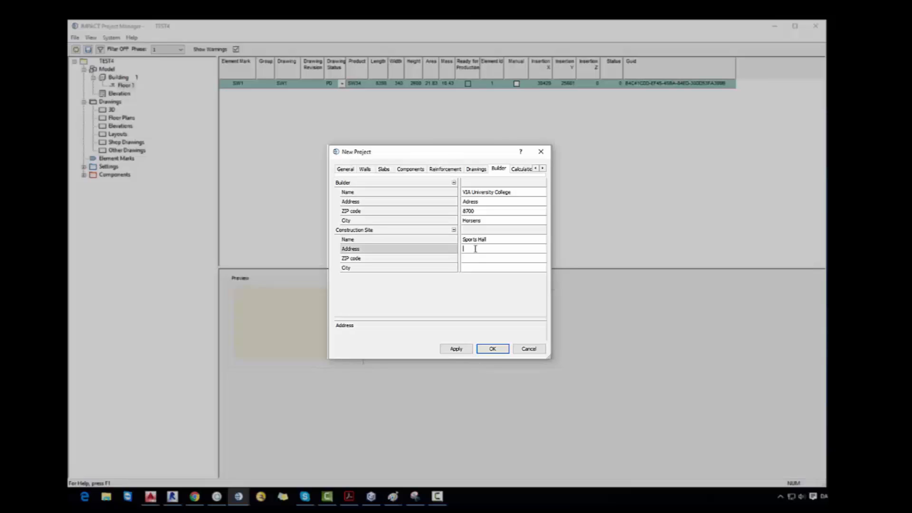
text(Adress)
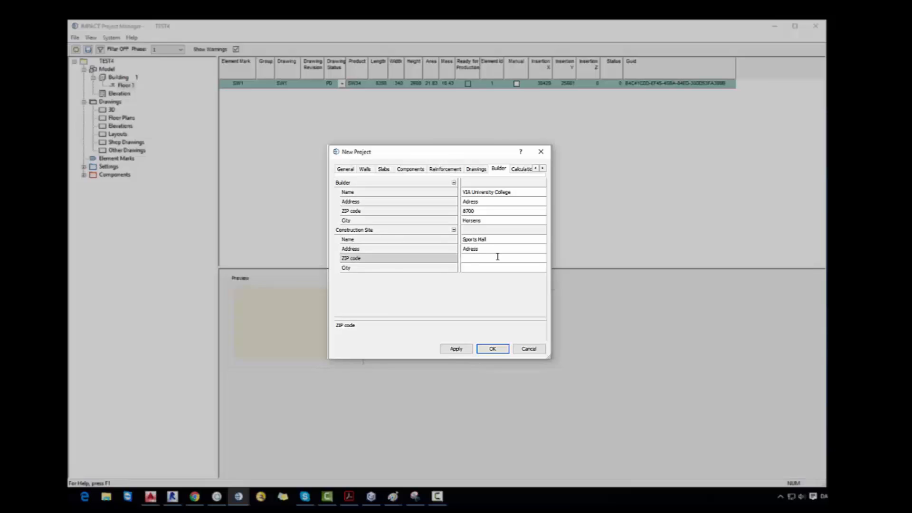
text(Zip code)
click(503, 268)
text(City)
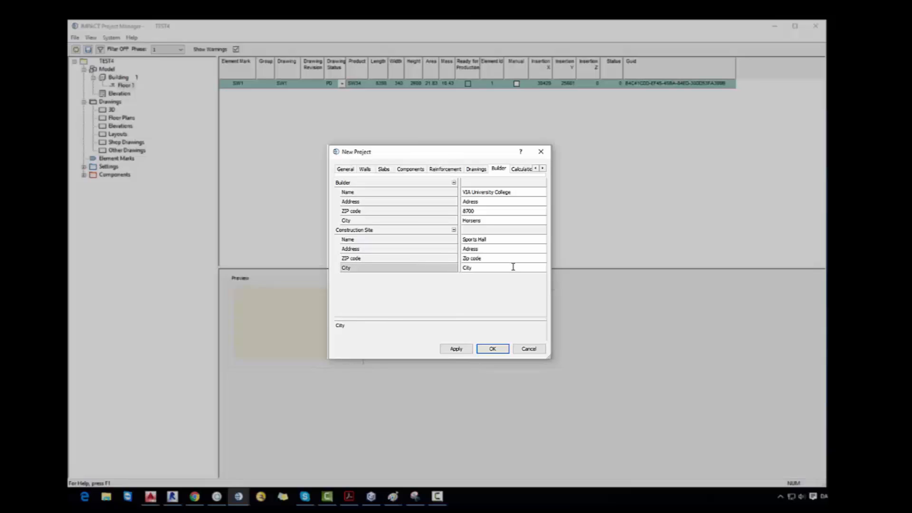
- Keep Eurocode (Standard) as the calculation code and create the project
click(502, 169)
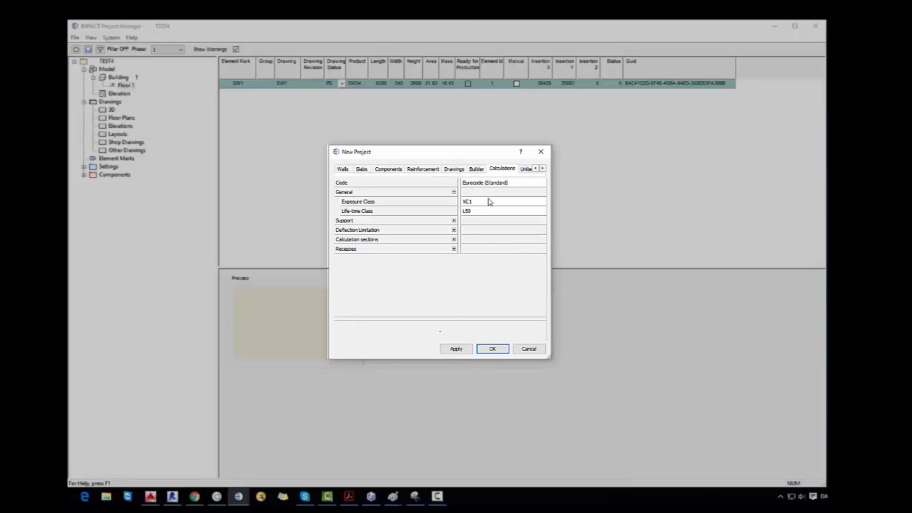
click(542, 183)
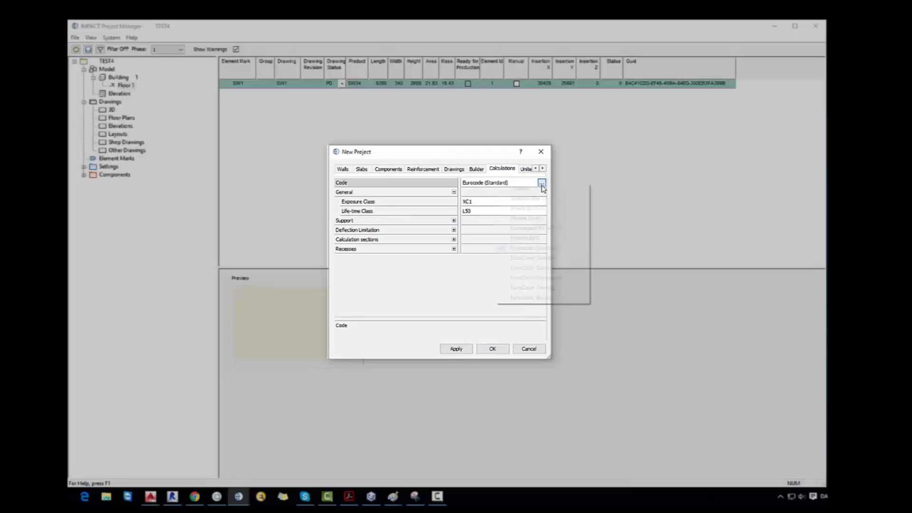
click(542, 182)
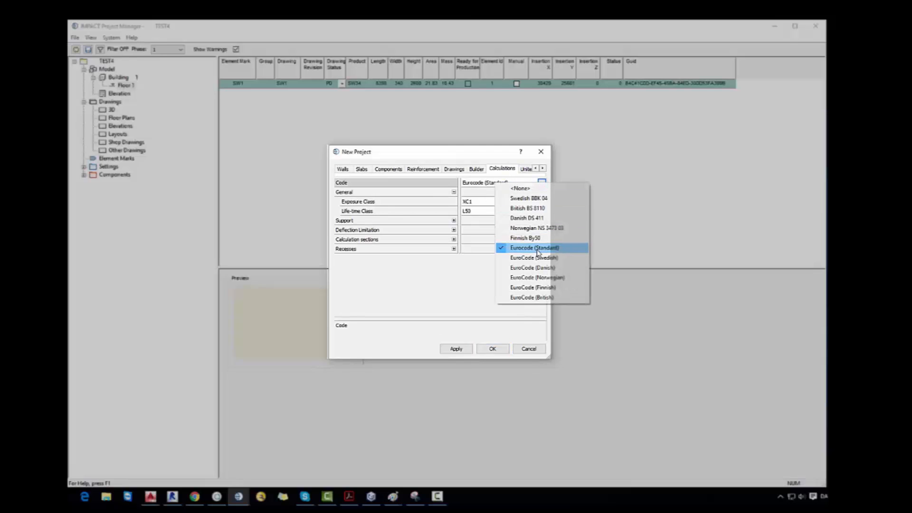
click(534, 248)
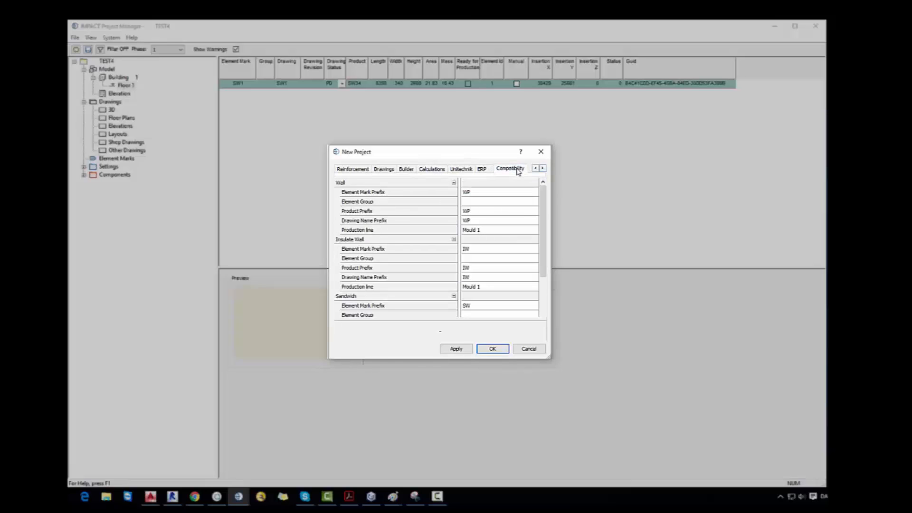
scroll(down, 3)
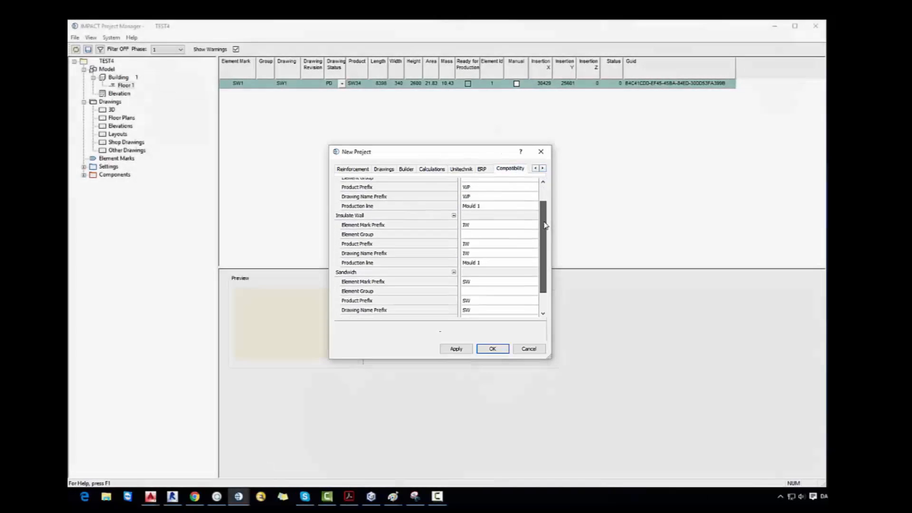
click(492, 348)
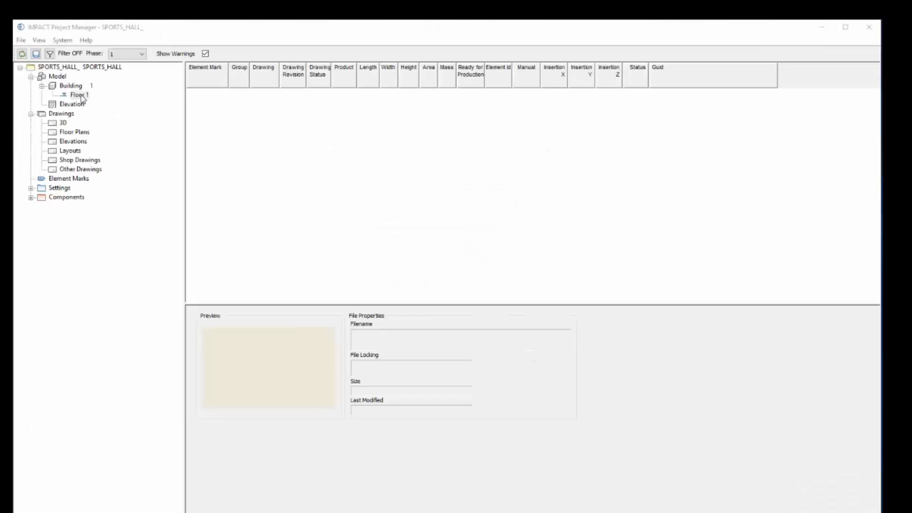
- Set Floor 1 storey height 7550, opening head 2088 and floor-to-ceiling 3380 mm
click(80, 94)
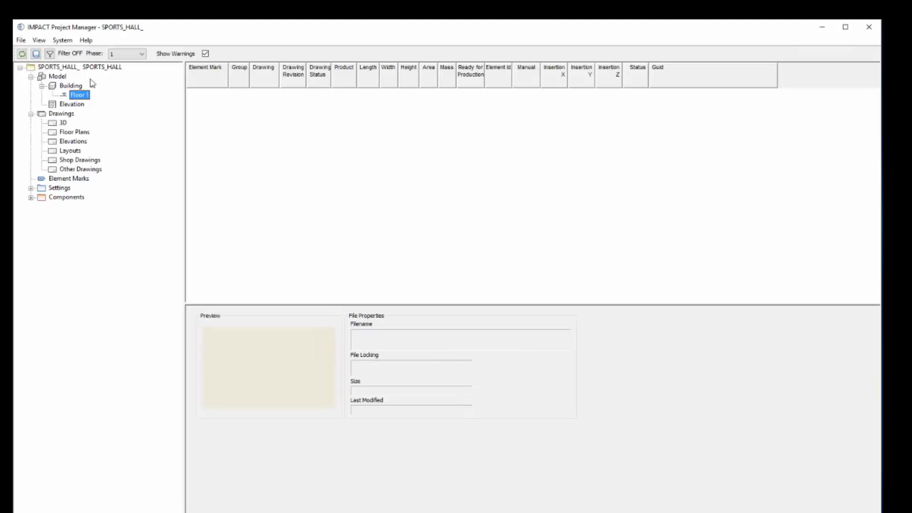
right_click(80, 94)
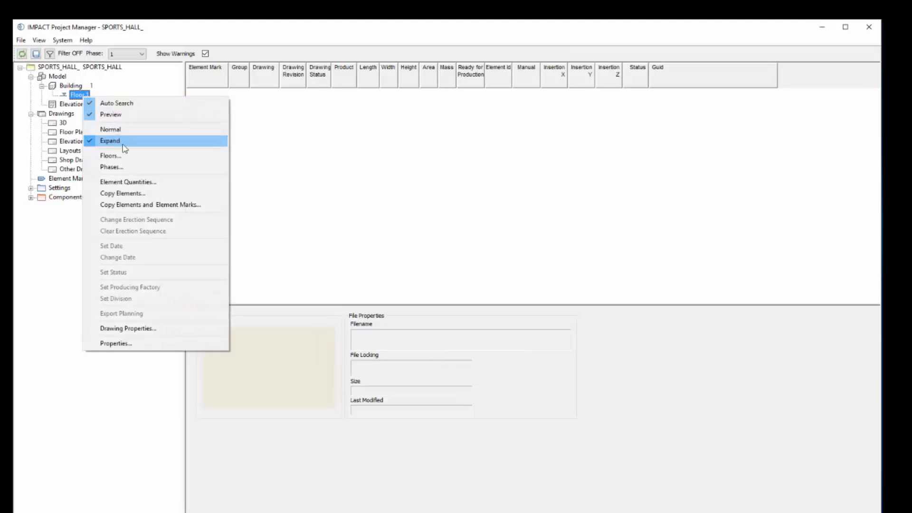
click(109, 156)
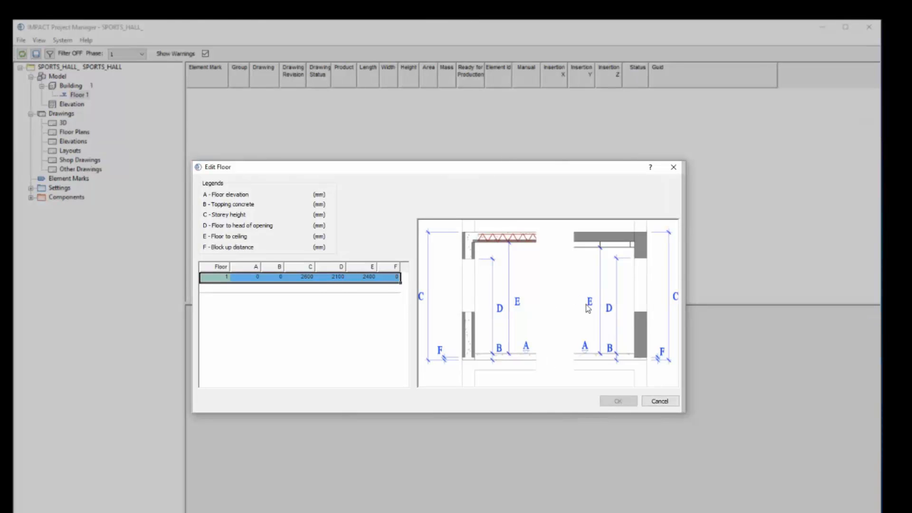
mouse_move(309, 282)
text(7550)
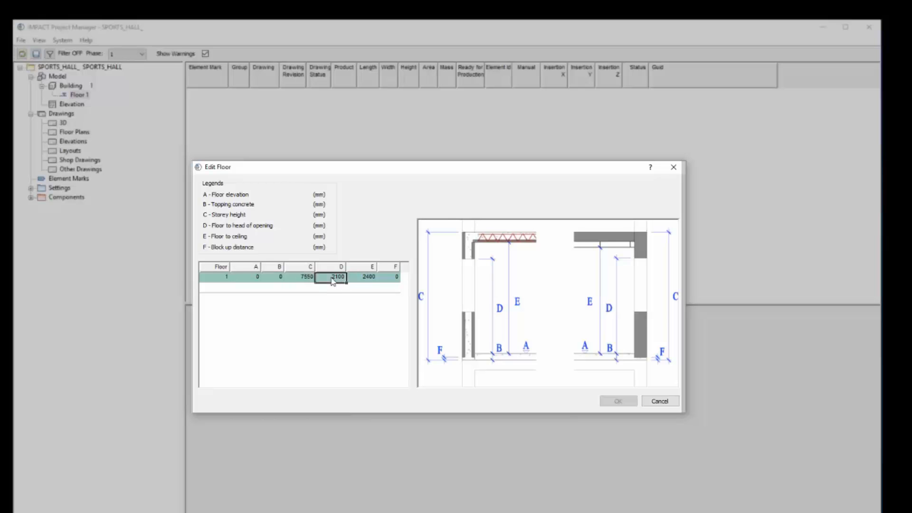
text(2)
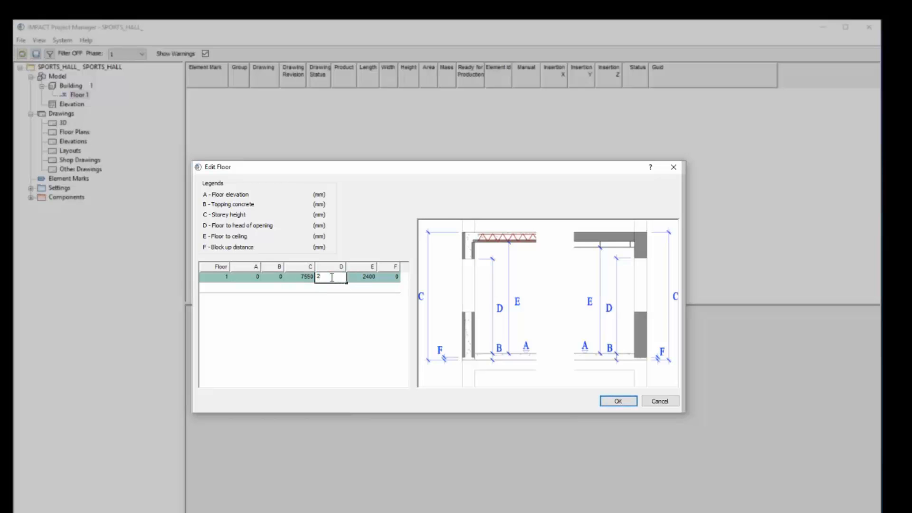
click(368, 276)
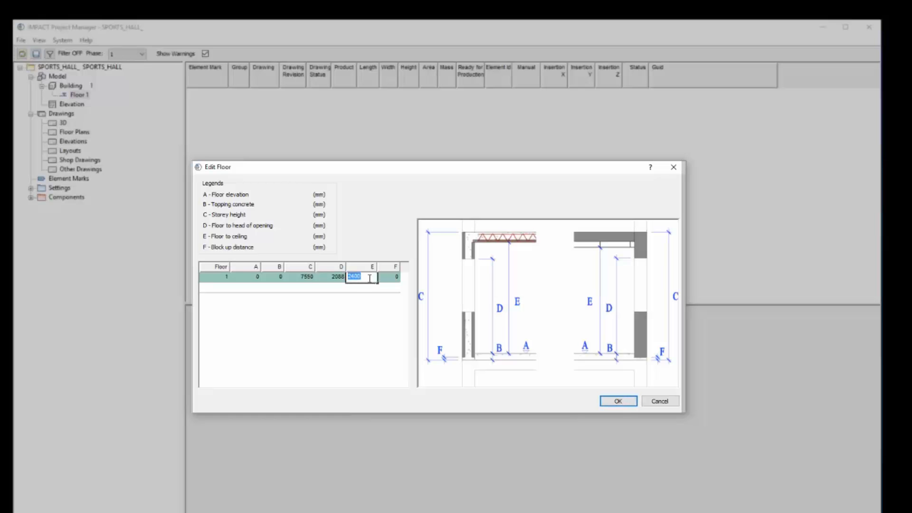
text(3380)
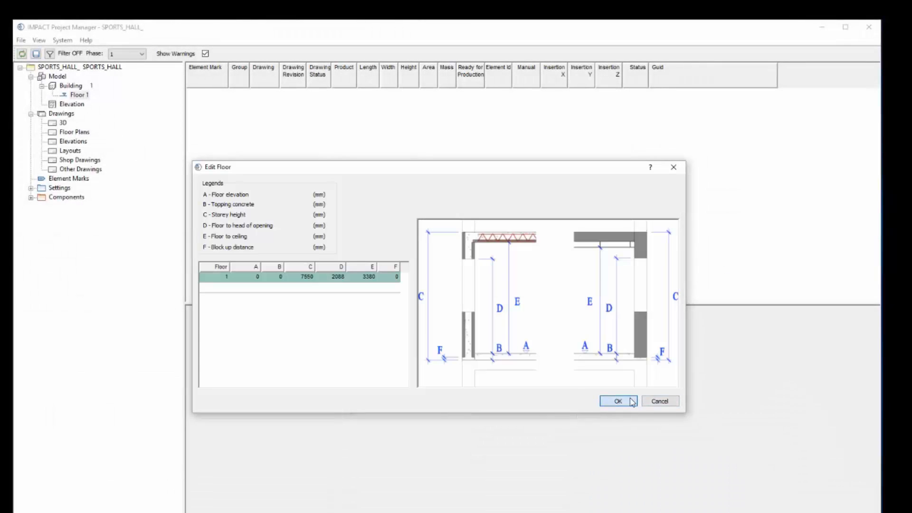
click(618, 401)
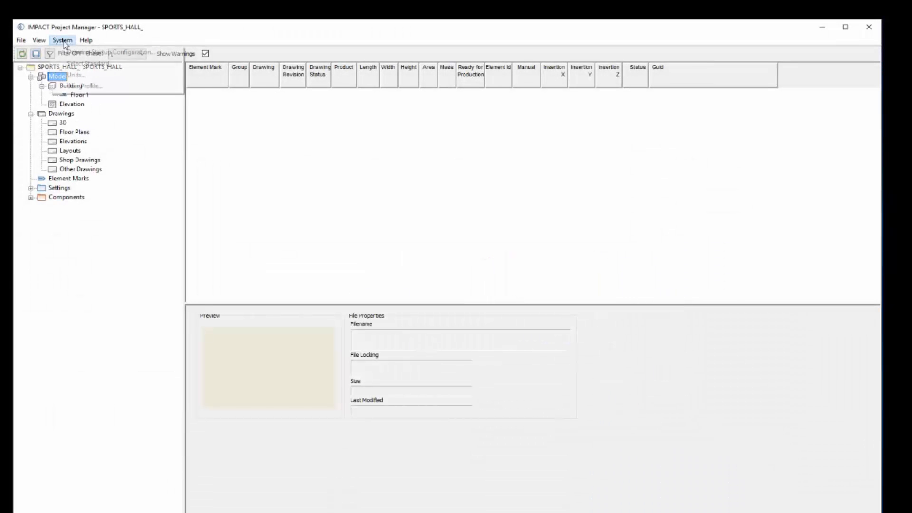
- Complete the user profile's signature details via System and save it
click(82, 63)
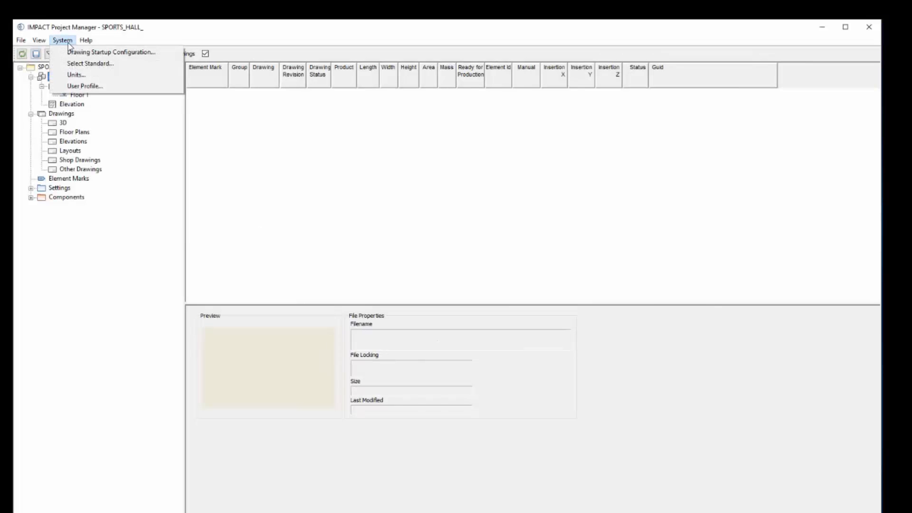
click(85, 85)
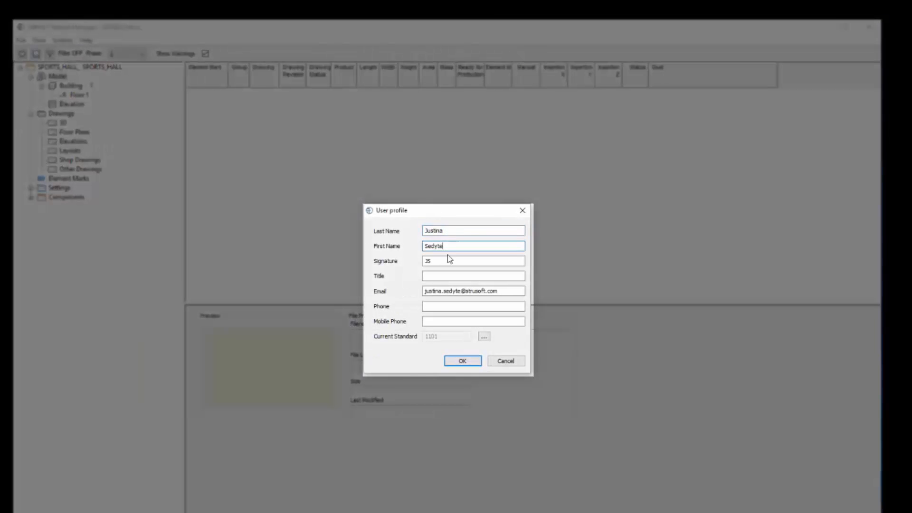
click(472, 291)
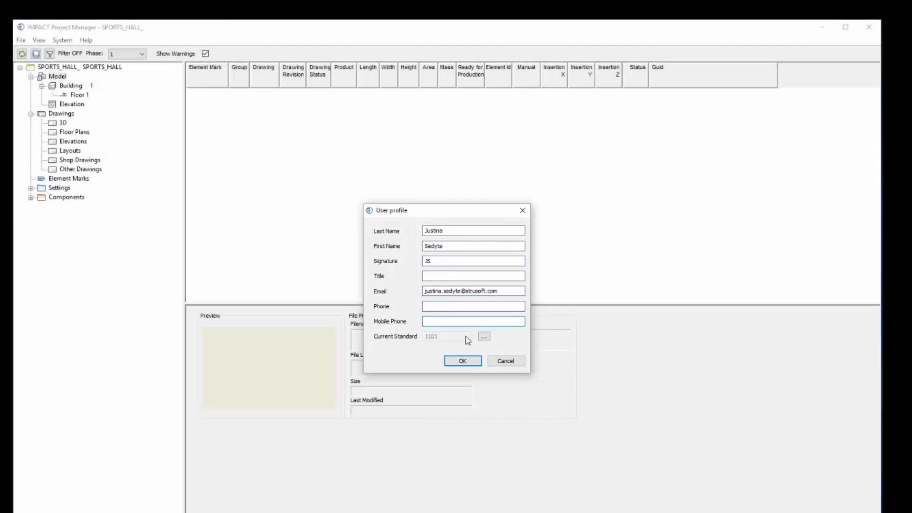
click(462, 360)
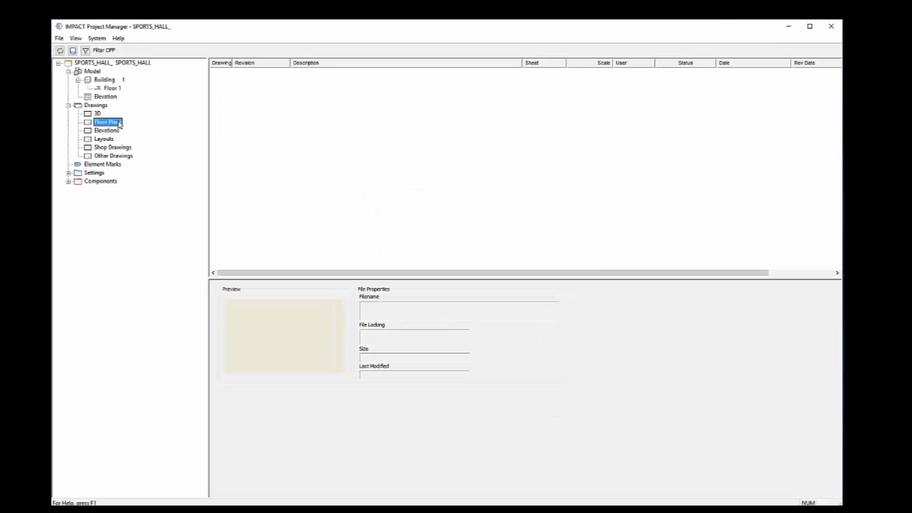
- Create floor plan drawing AN-11(2BY), approved by Teacher, described Groundfloor plan
right_click(107, 122)
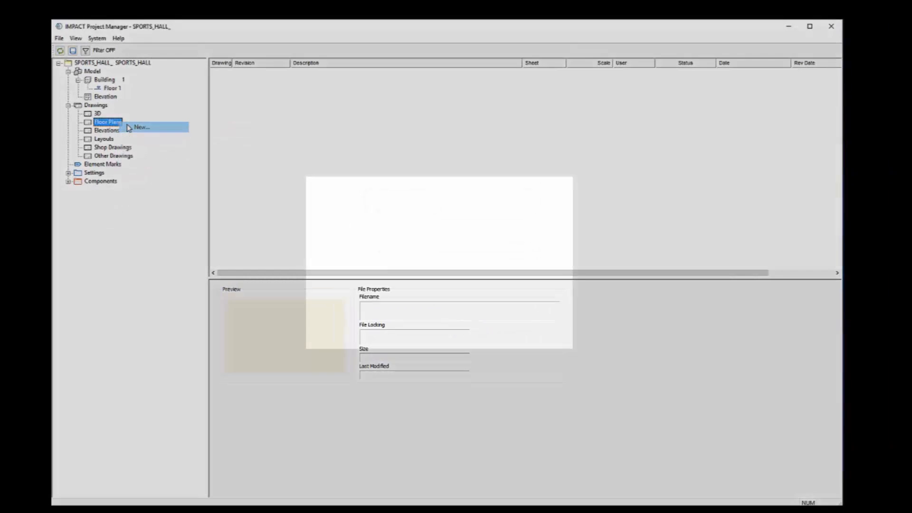
click(141, 127)
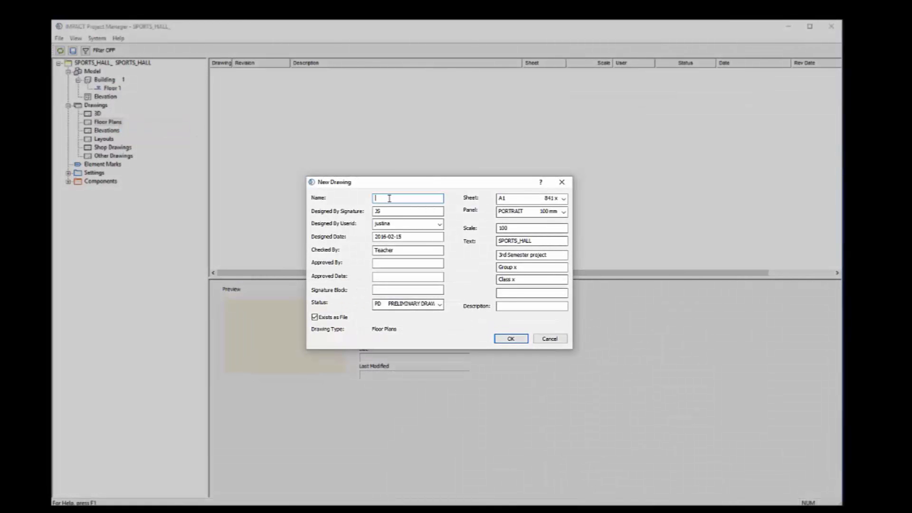
text(AN-11(2BY)
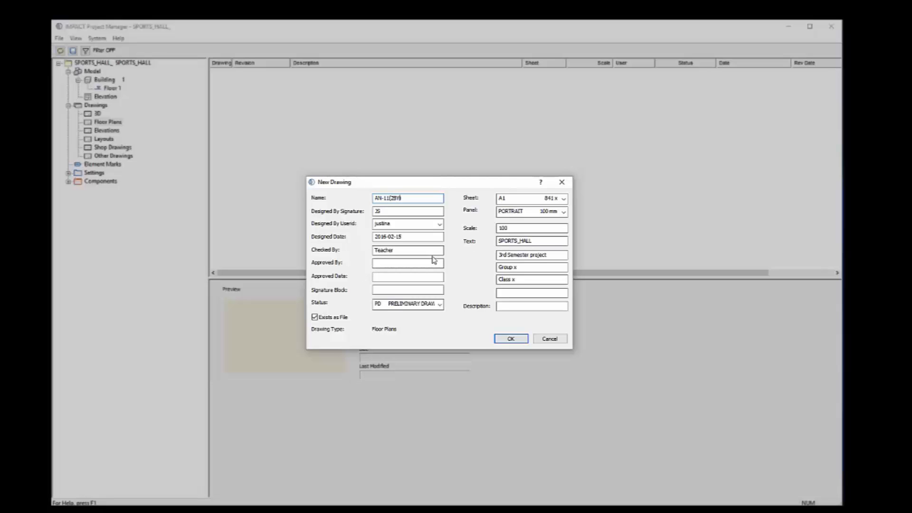
text(Teach)
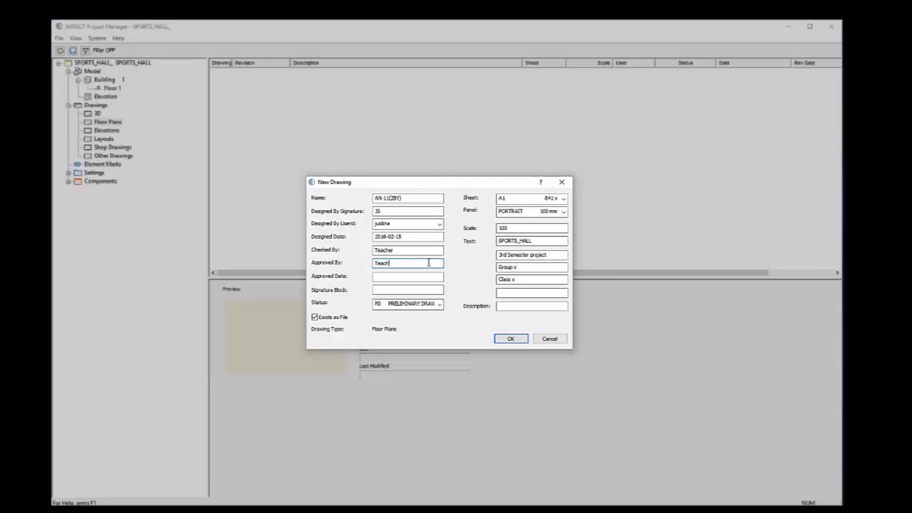
click(531, 306)
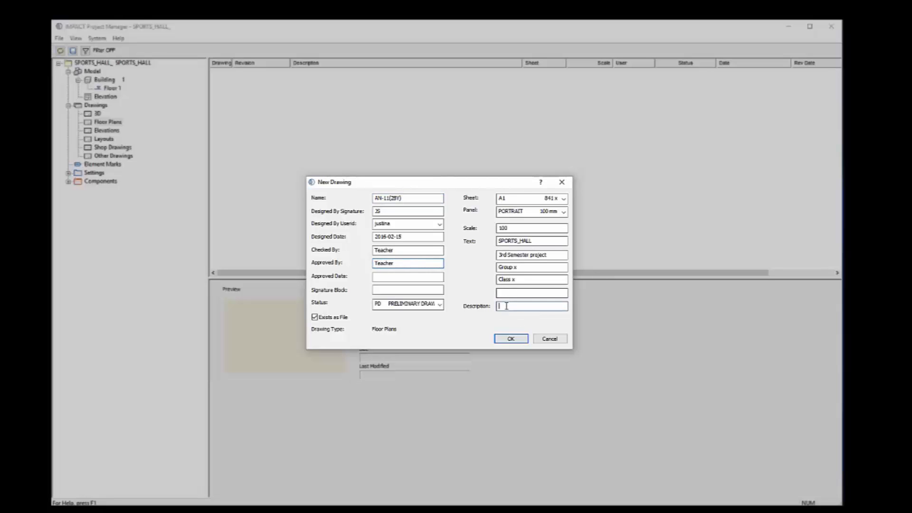
text(Grundfloor plan)
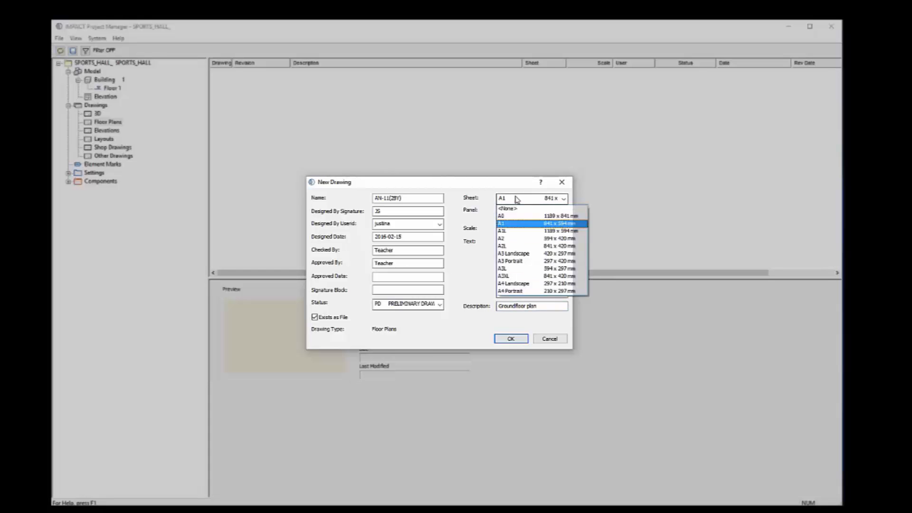
- Set sheet A1 with landscape title panel, confirm the floor specification and open the drawing
click(500, 223)
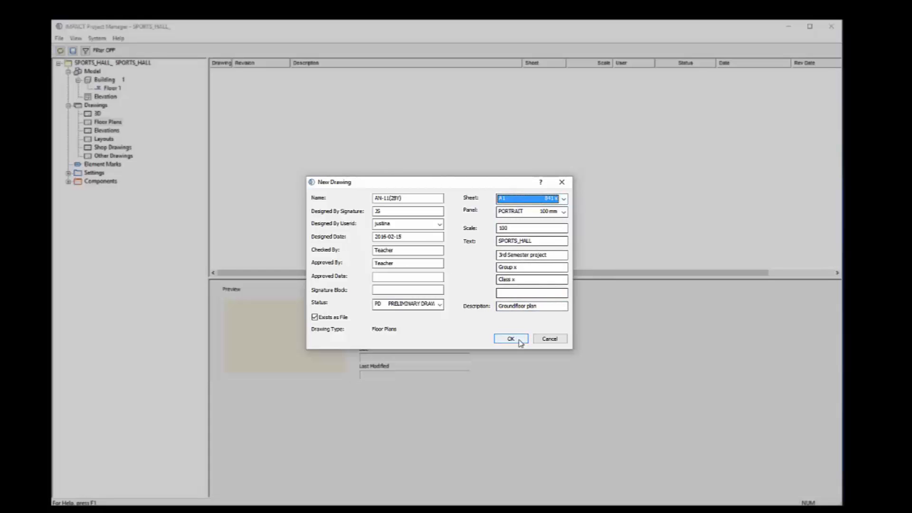
click(562, 210)
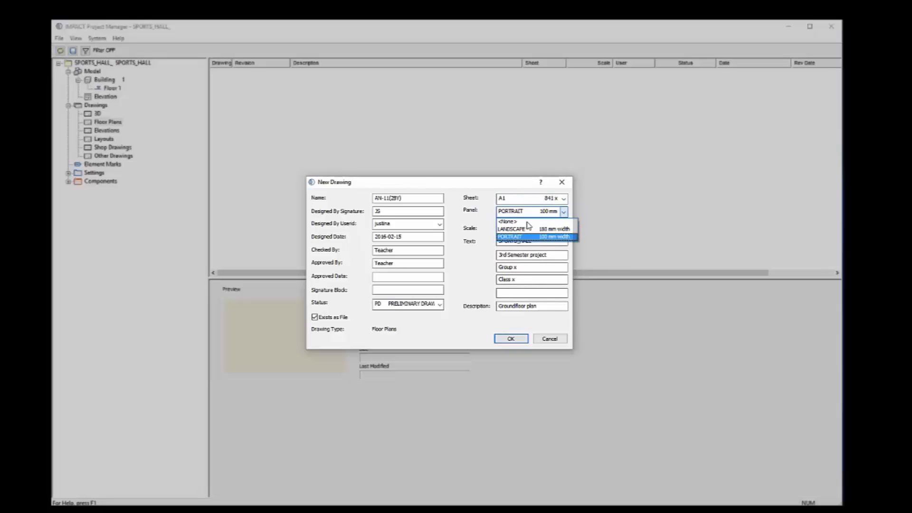
click(511, 228)
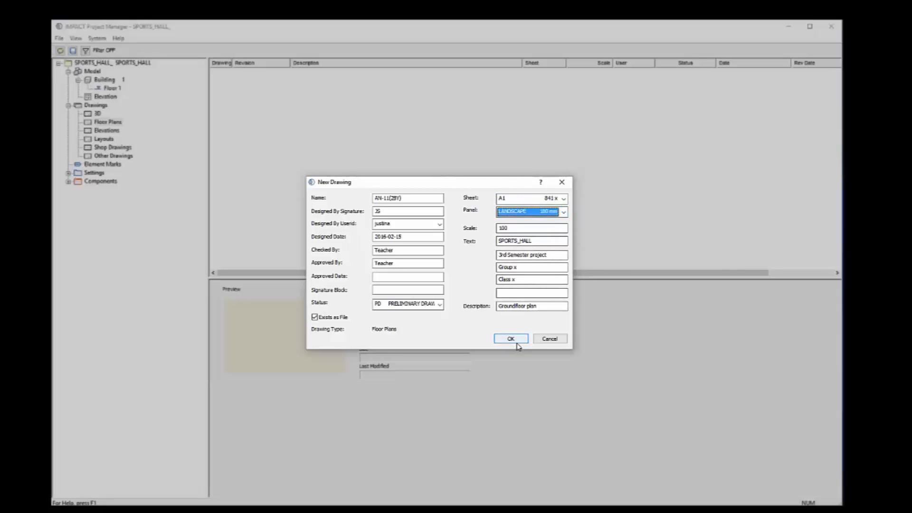
click(510, 339)
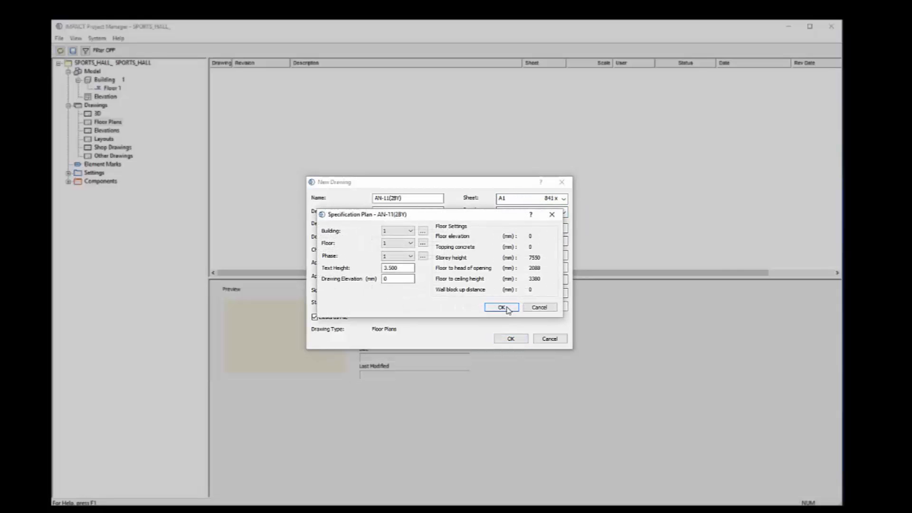
click(502, 308)
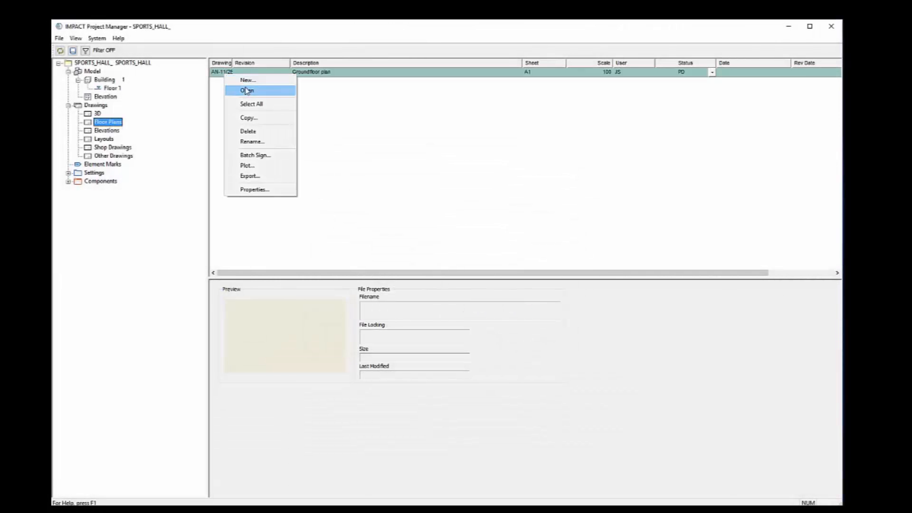
click(246, 90)
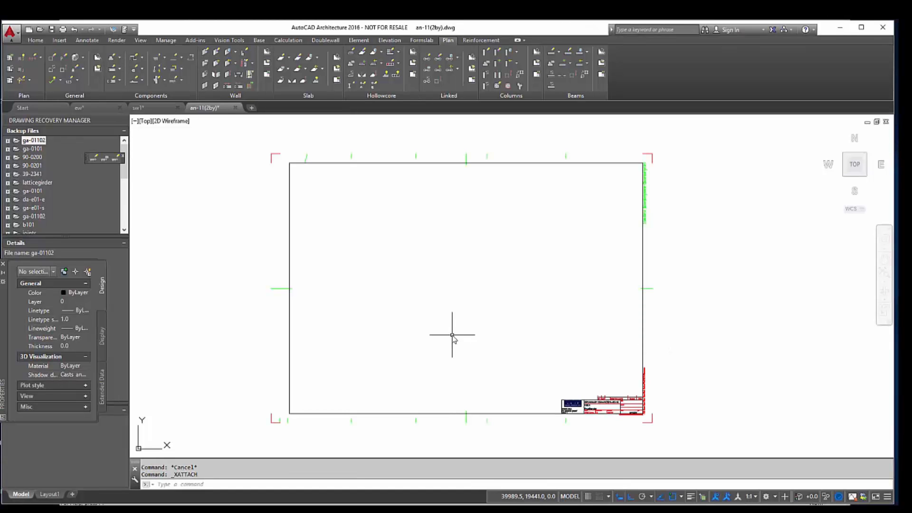
- Attach Xref.dwg as a DWG reference via XREF and place the plan inside the sheet frame
text(XREF)
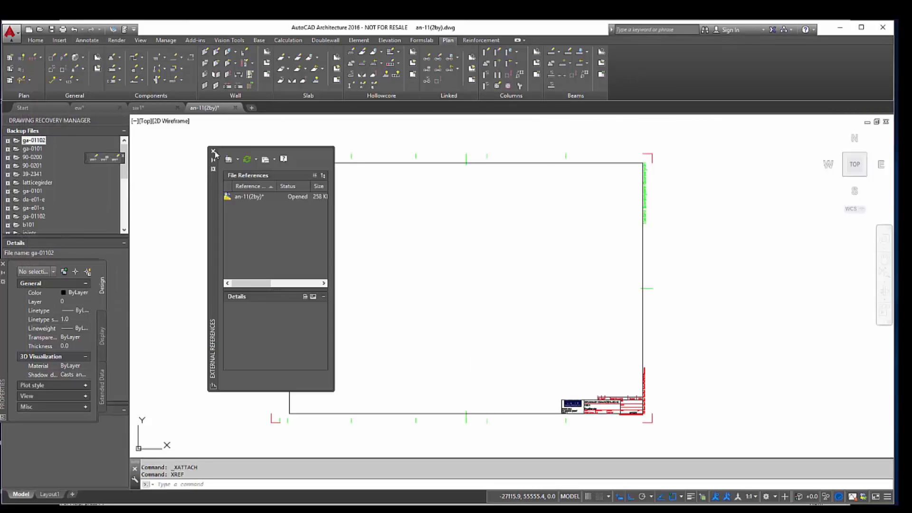
click(233, 161)
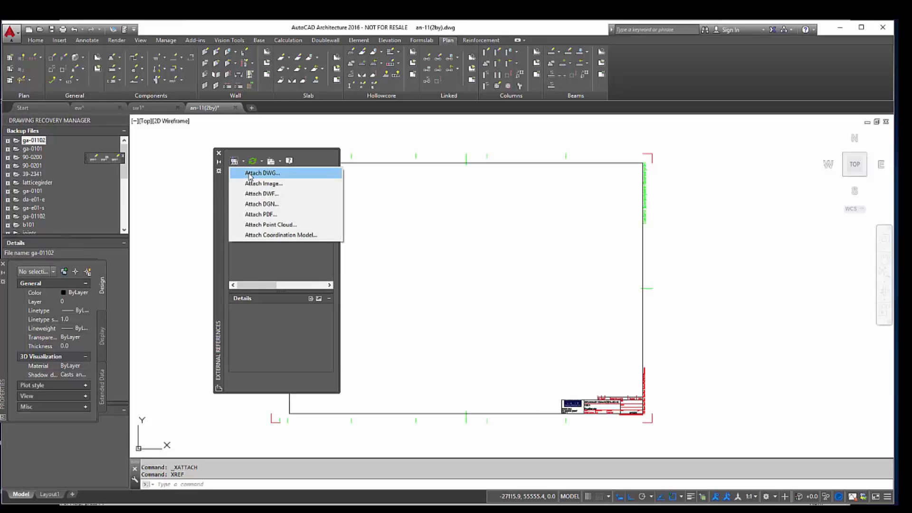
click(261, 173)
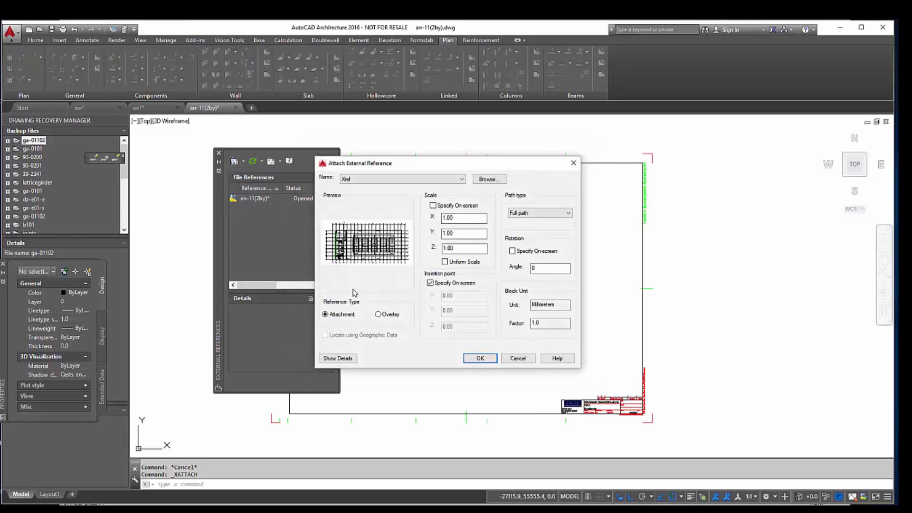
click(430, 283)
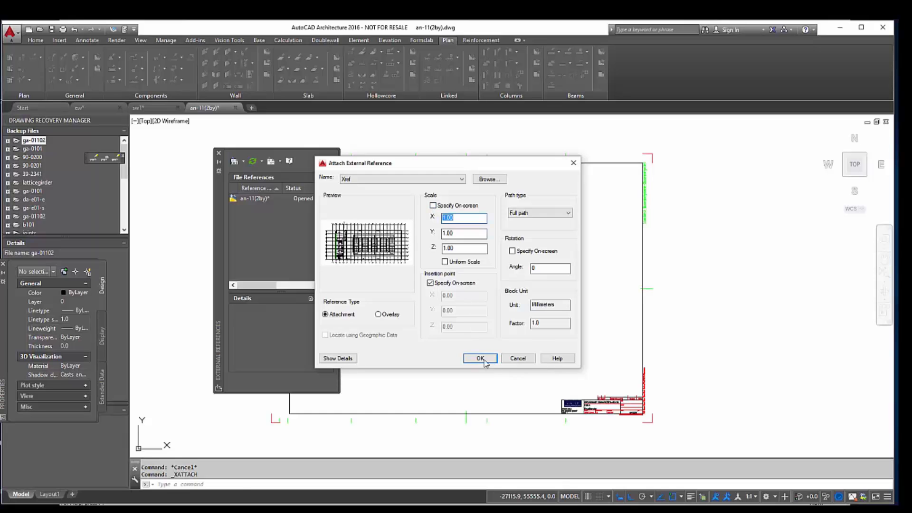
click(480, 358)
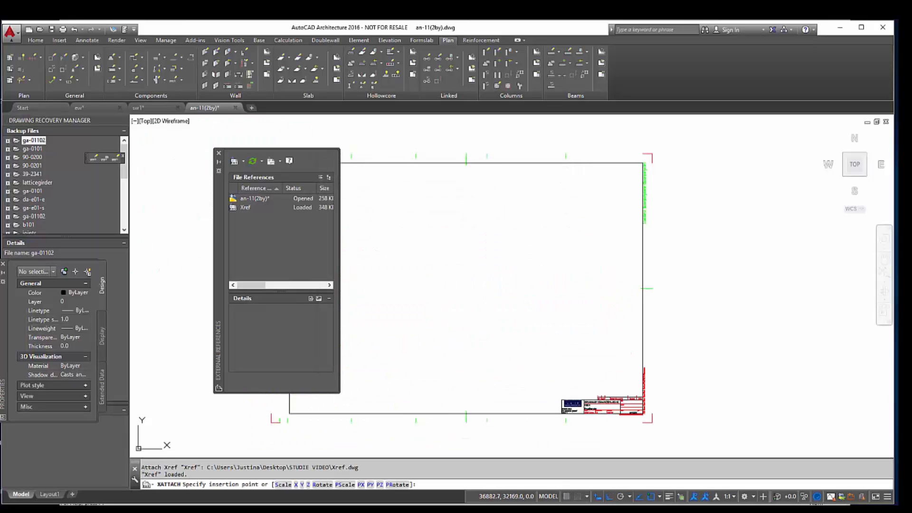
click(338, 201)
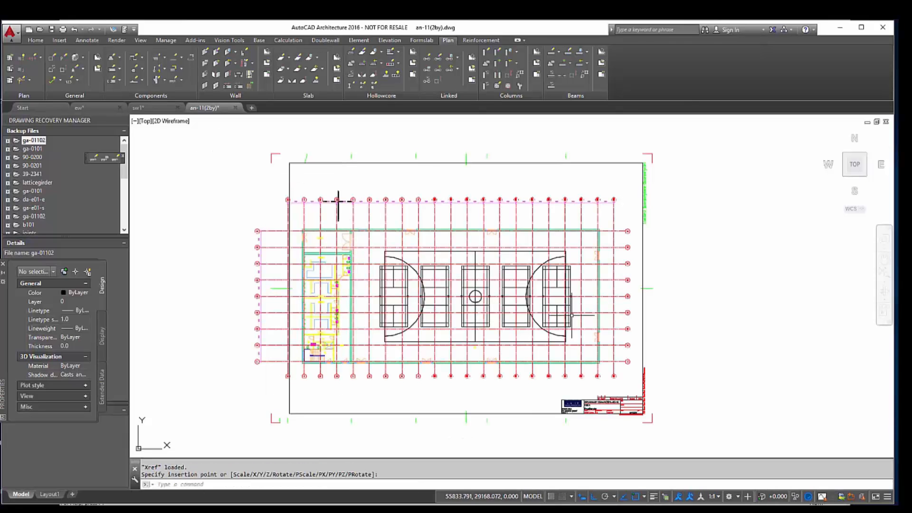
mouse_move(669, 401)
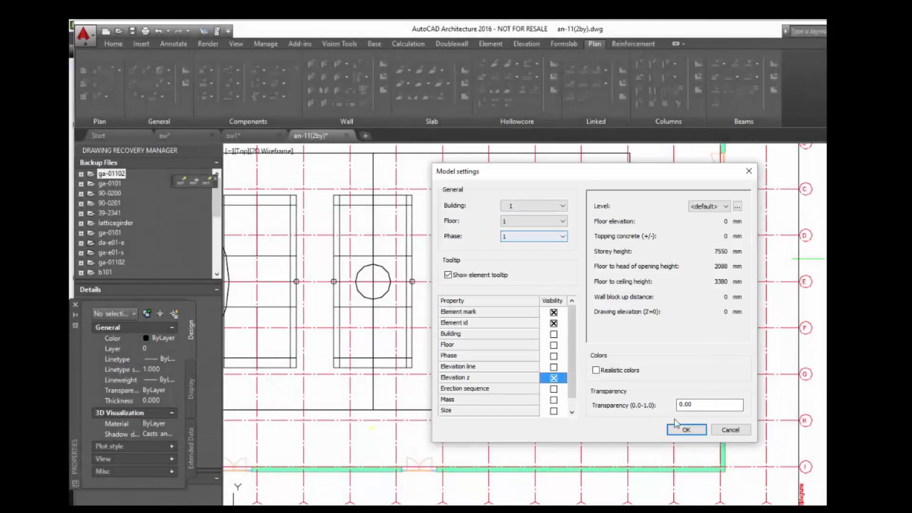
- Apply model settings for building 1, floor 1, phase 1 with mark, id and elevation tooltips
click(686, 430)
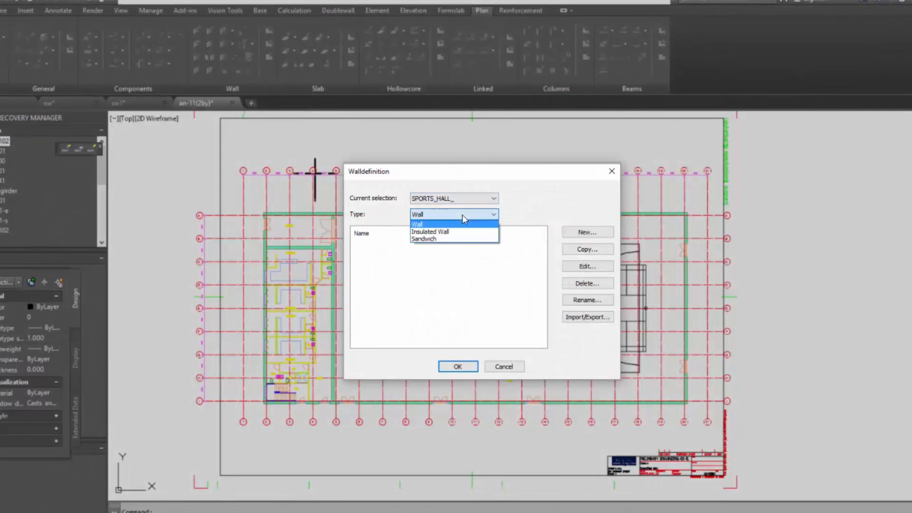
- Create a new sandwich wall type named SW42 with its description
click(423, 238)
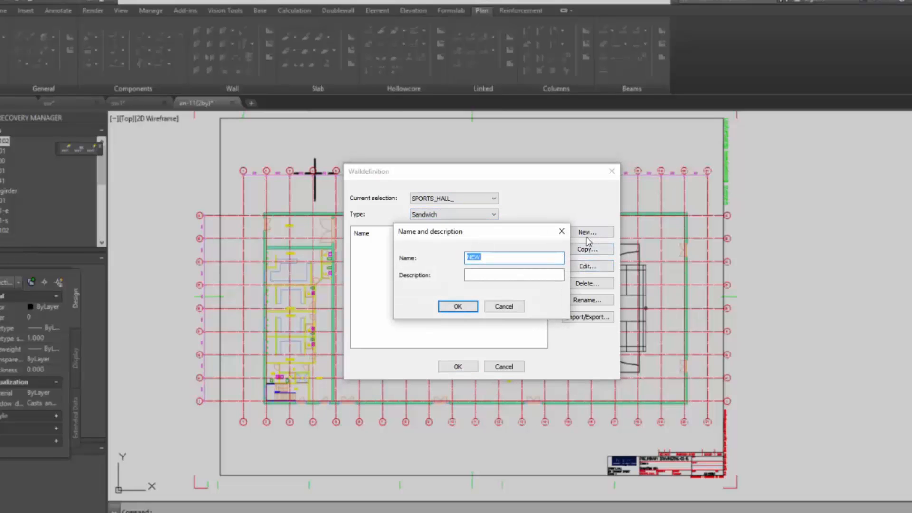
text(SW42)
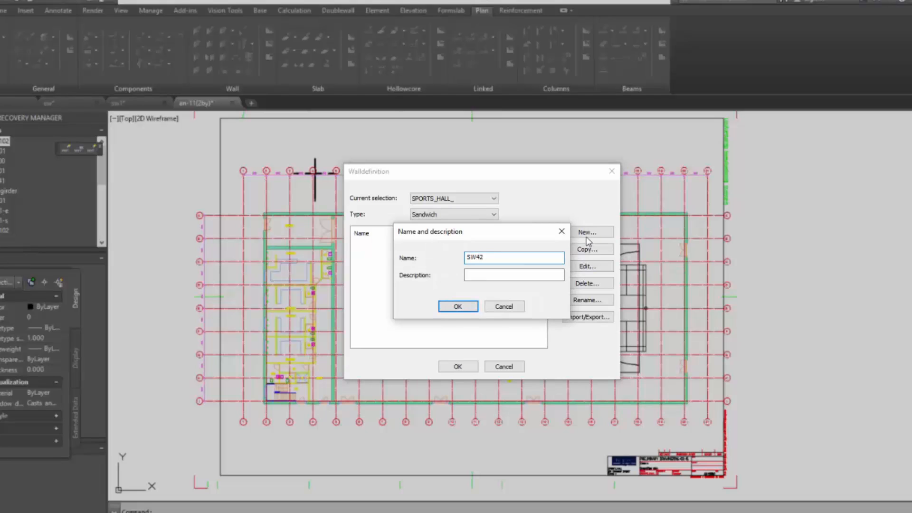
text(150-200-7)
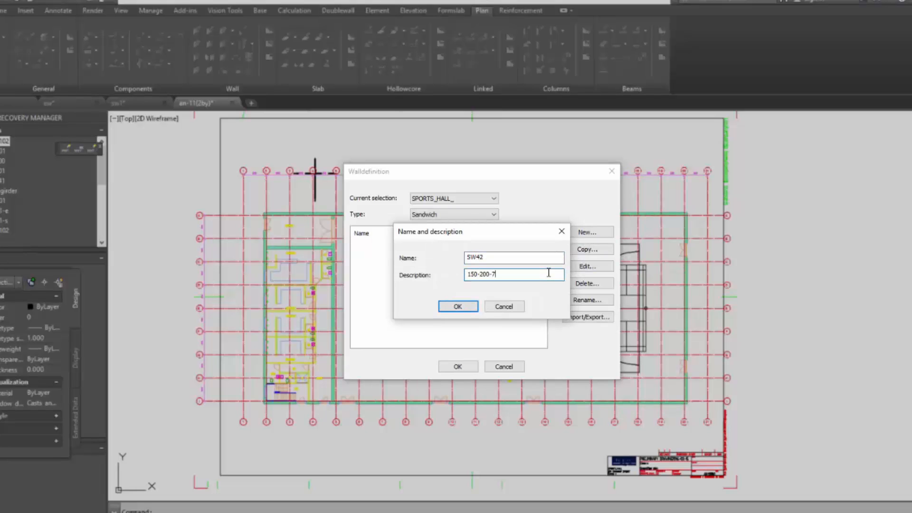
click(458, 306)
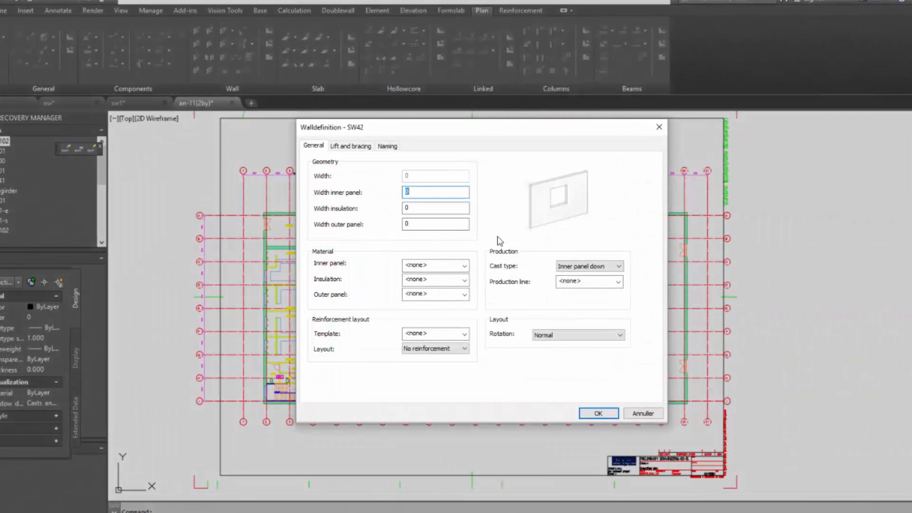
- Set SW42 panel widths 150/200/70 with concrete–polystyrene–concrete materials
text(150)
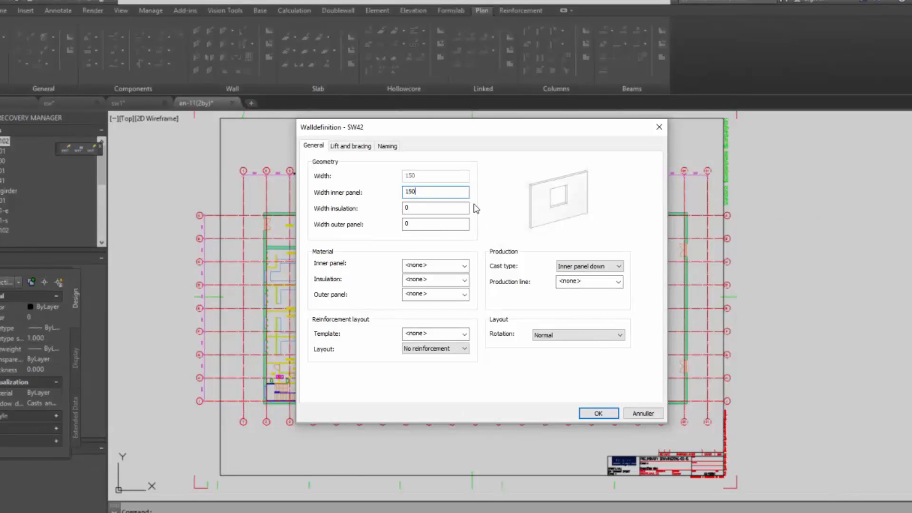
text(20)
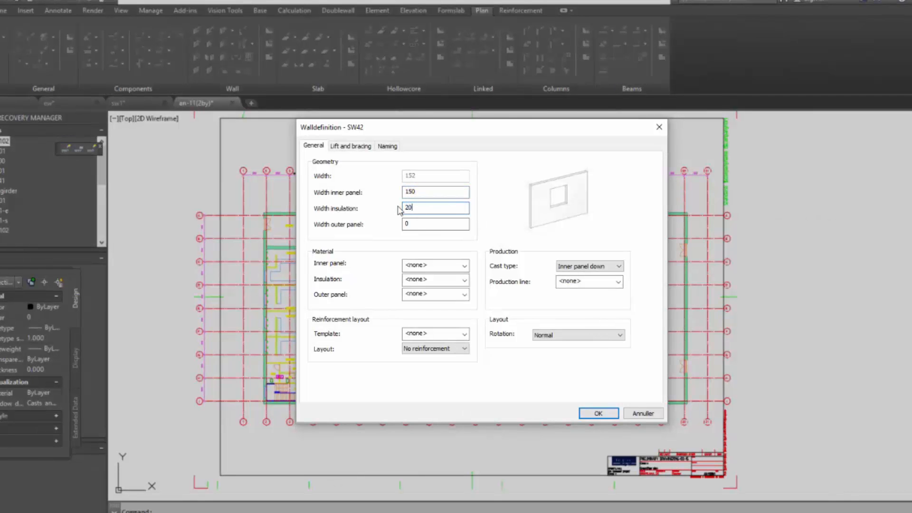
text(7)
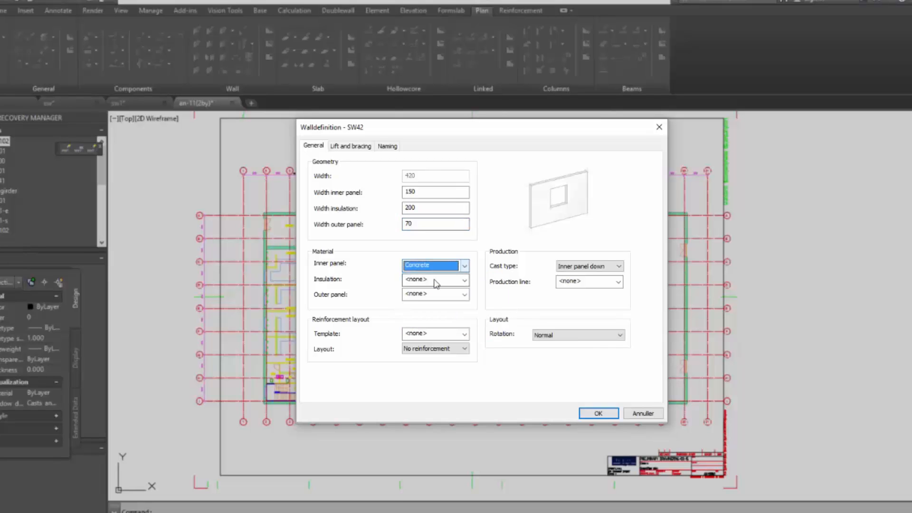
click(463, 280)
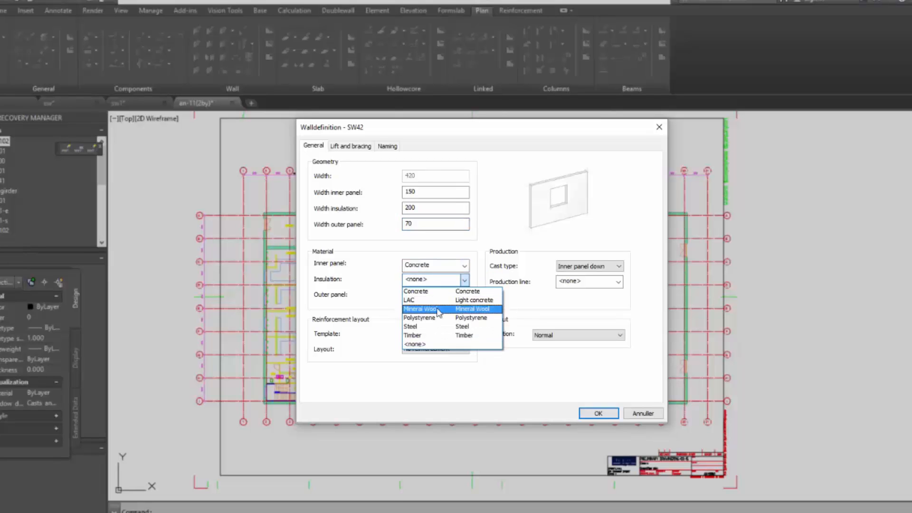
click(419, 318)
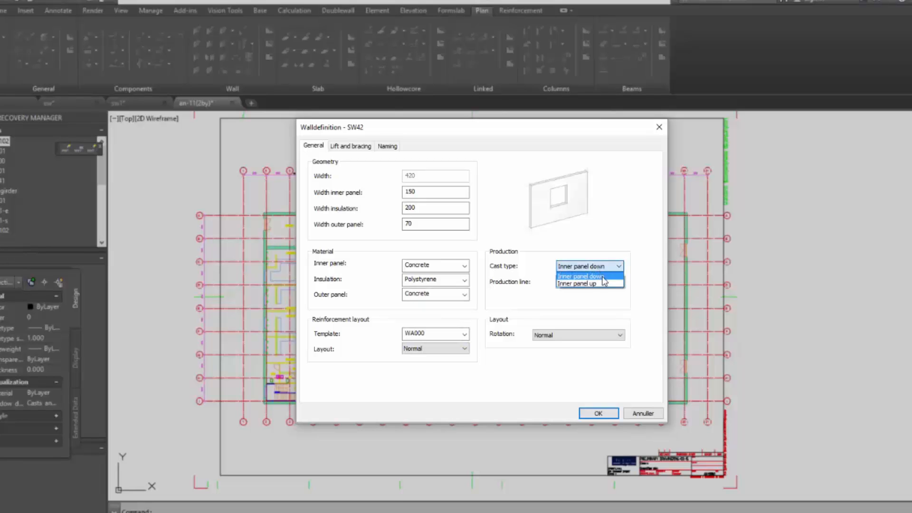
- Set SW42 cast type to inner panel up, production line, and automatic rotation
click(579, 284)
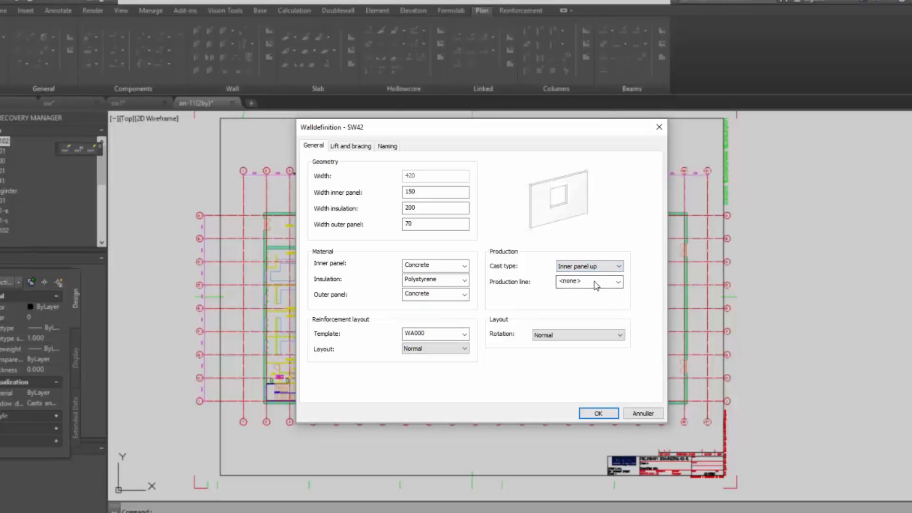
click(618, 281)
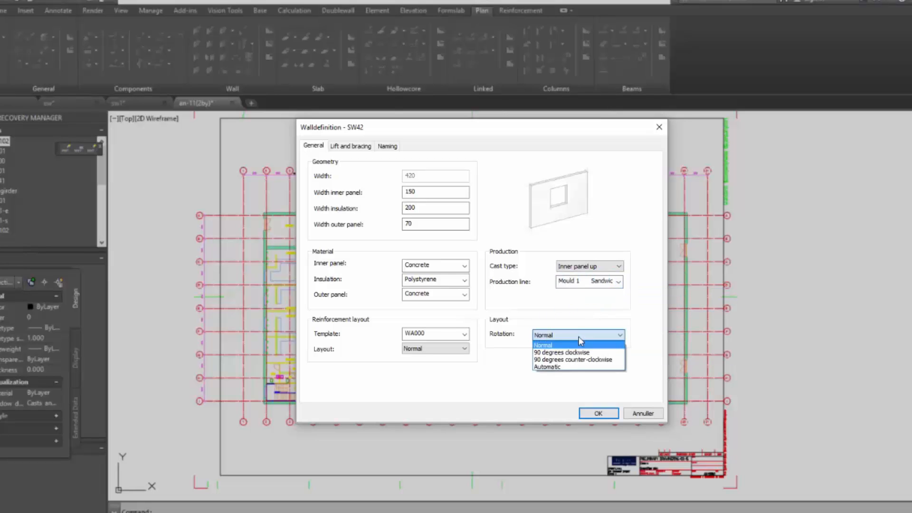
click(547, 368)
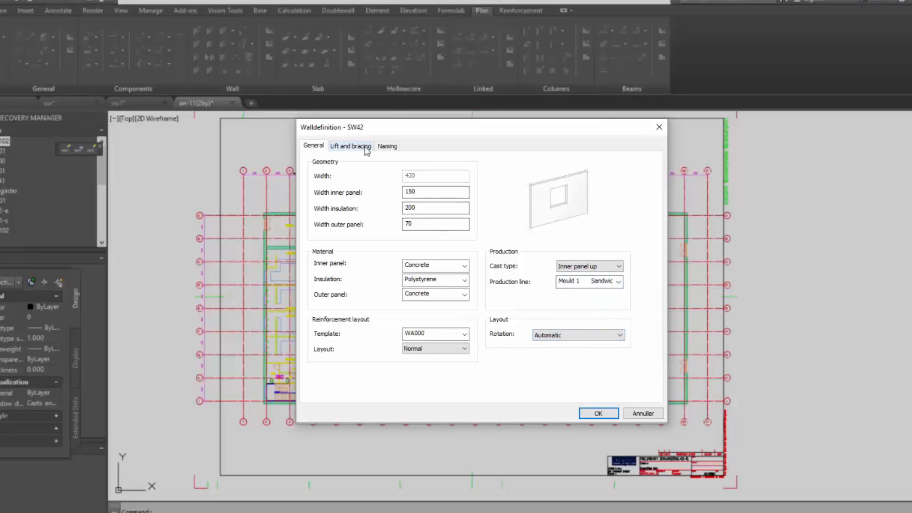
- Set lift distance 7000 and default type 60, and add a type-60 lift rated 7.5 tonnes
click(351, 146)
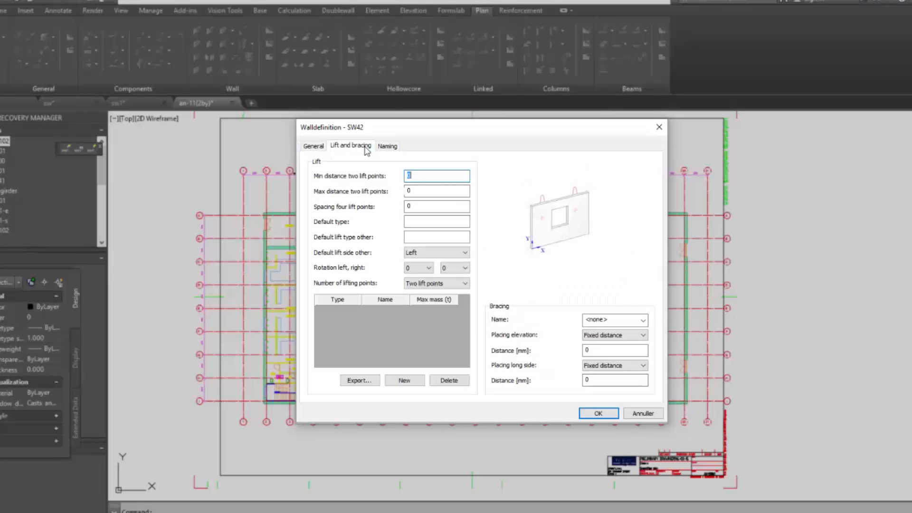
click(436, 191)
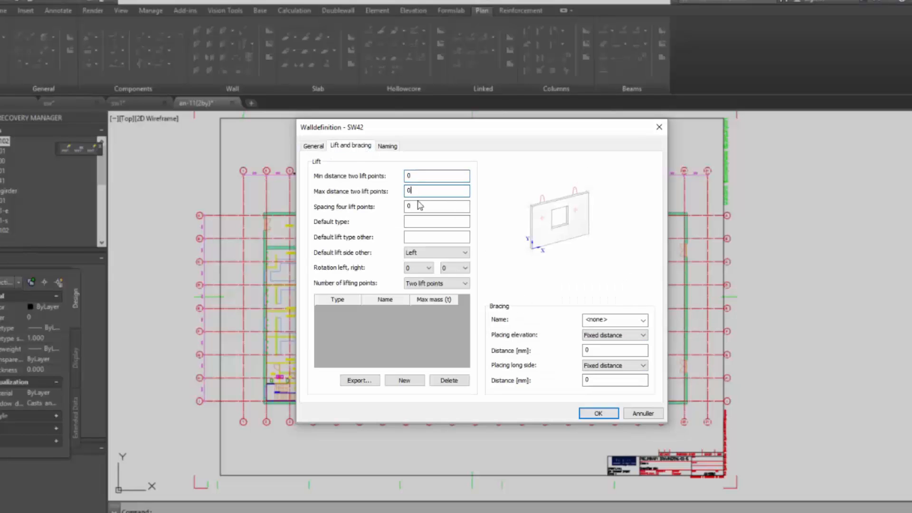
click(436, 222)
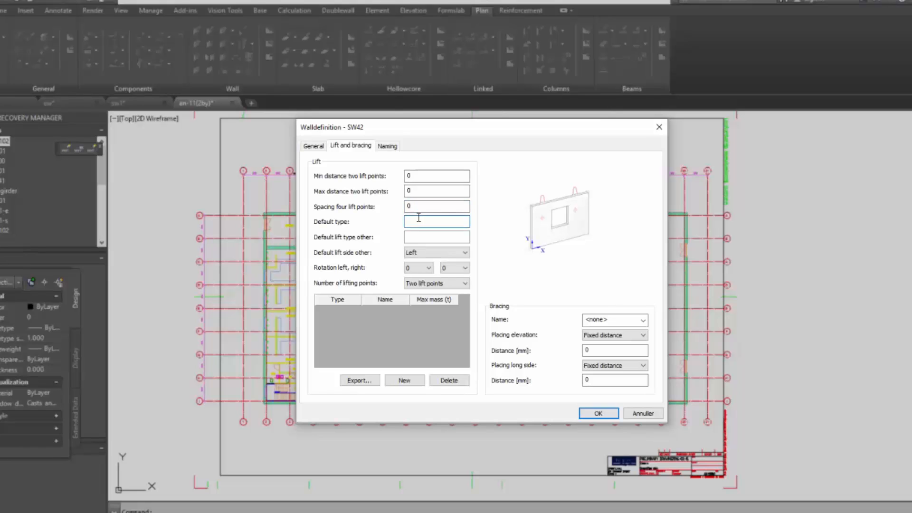
click(404, 380)
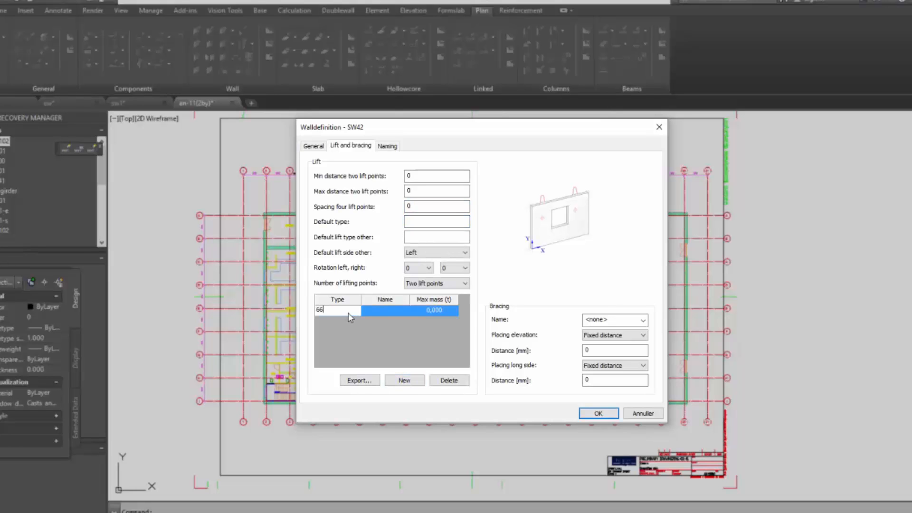
text(60)
click(385, 310)
text(015)
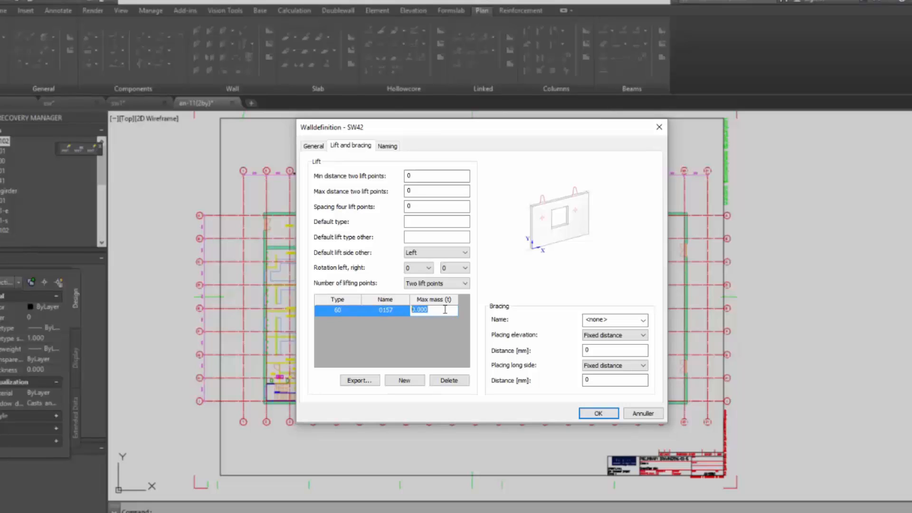
text(7,000)
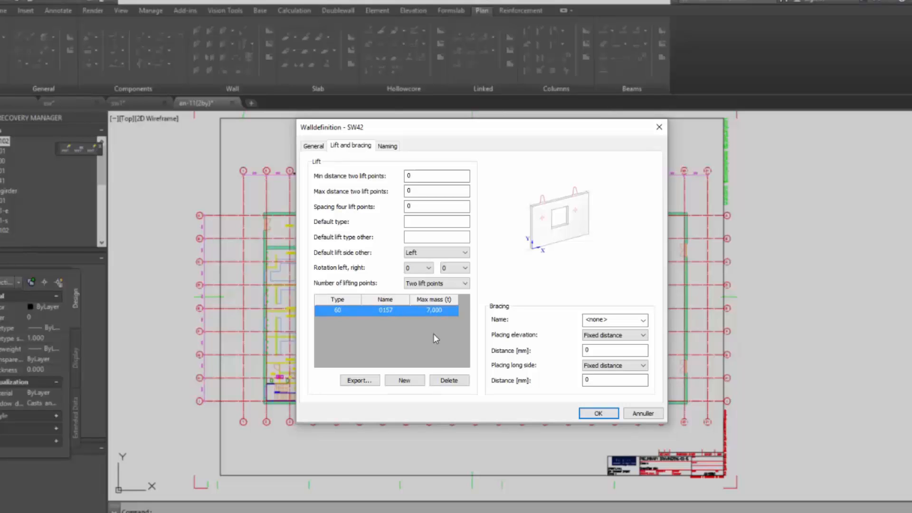
double_click(434, 310)
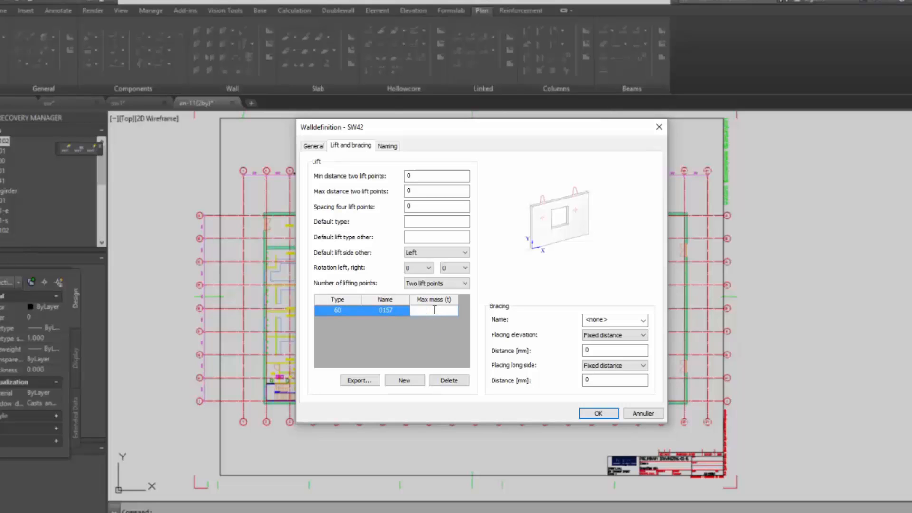
text(7.5)
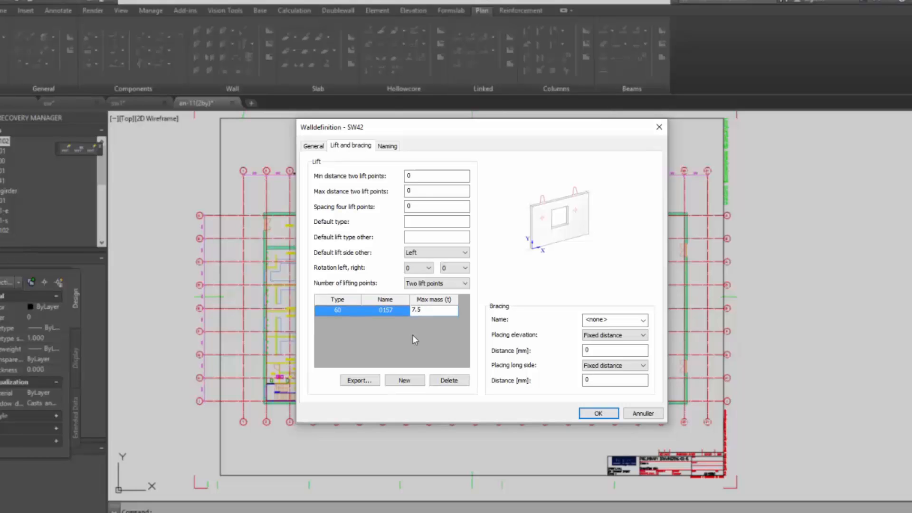
click(404, 381)
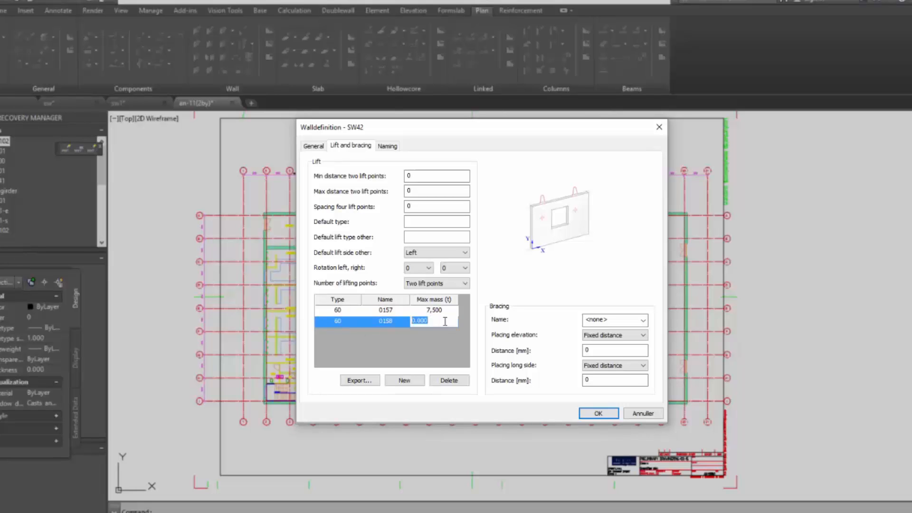
- Add lifts 0158 and 0159 at 10 and 15 tonnes, type 60, with left rotation 90
text(10)
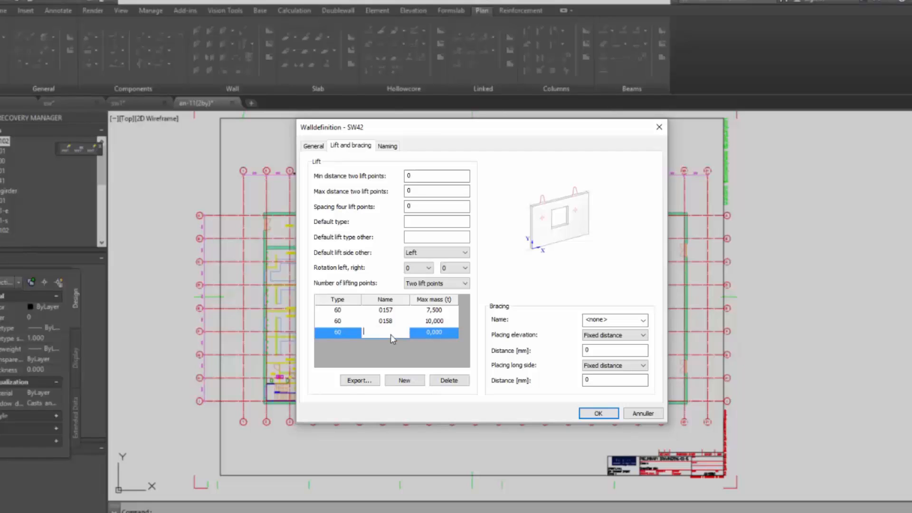
text(0159)
click(434, 332)
text(15,000)
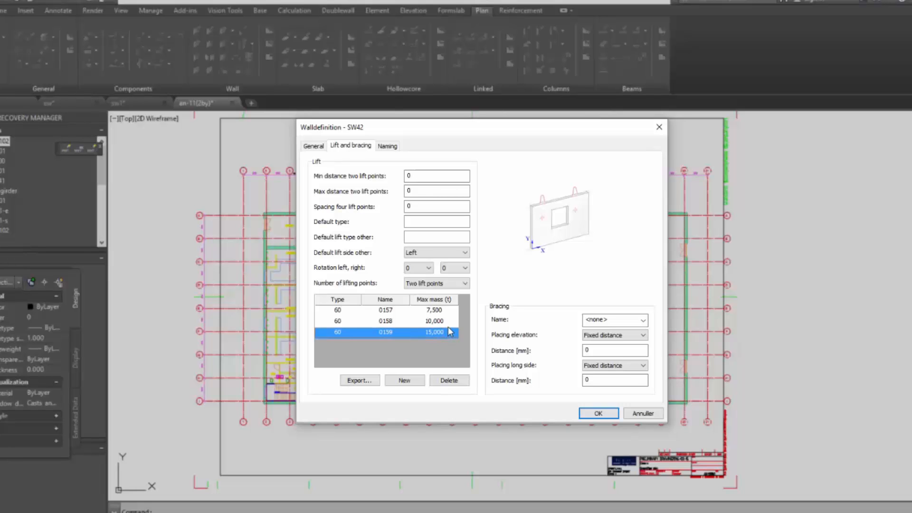
text(60)
click(437, 237)
text(6)
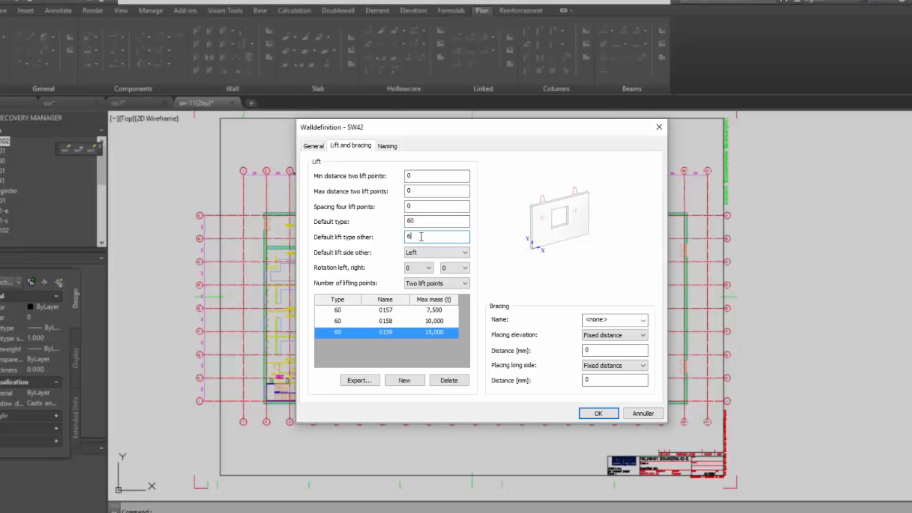
text(0)
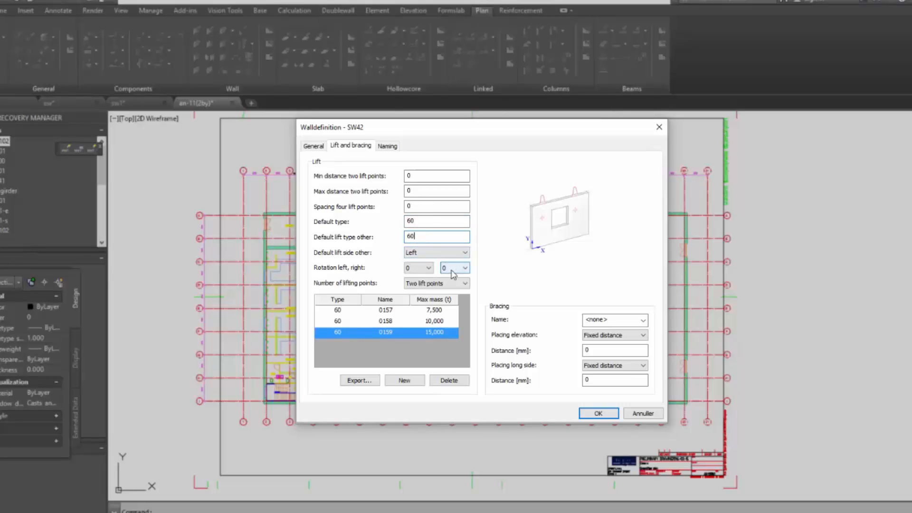
click(428, 267)
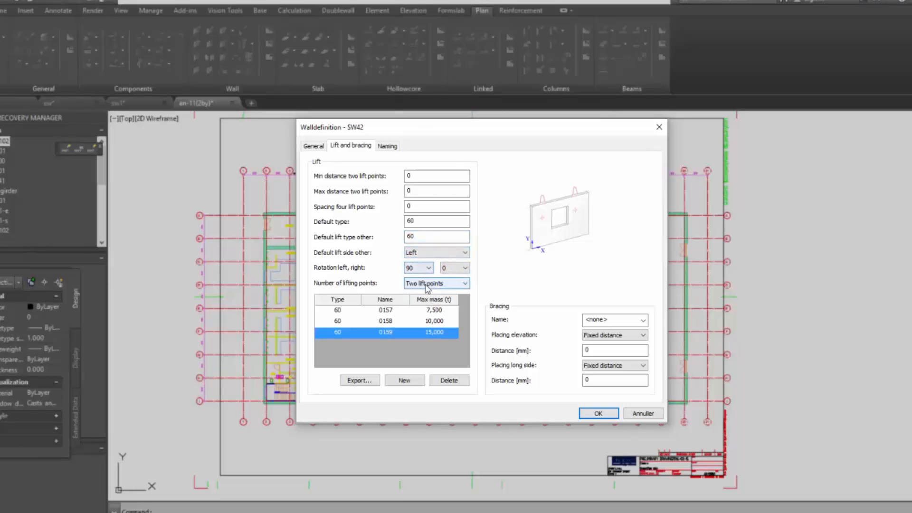
- Assign lift 0157 bracing 0581 at a fixed 1500 mm elevation centered on gravity, and confirm
click(385, 310)
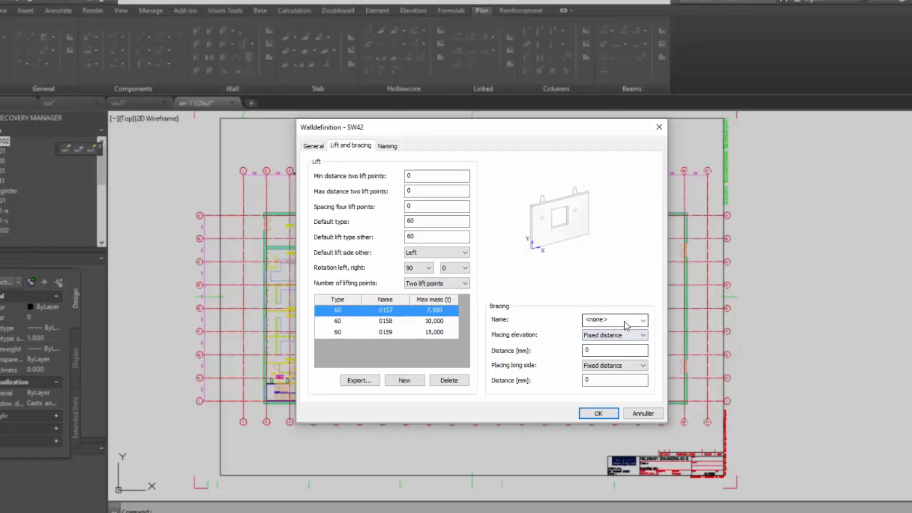
click(643, 320)
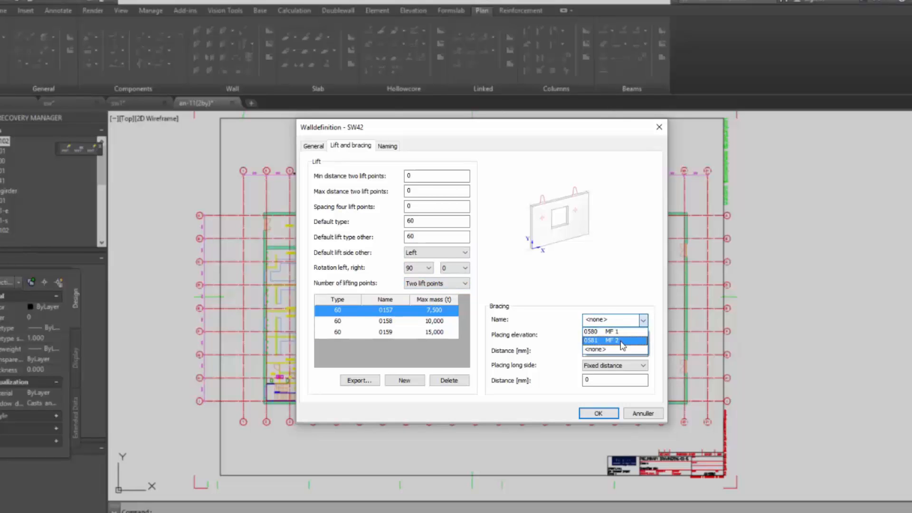
click(642, 334)
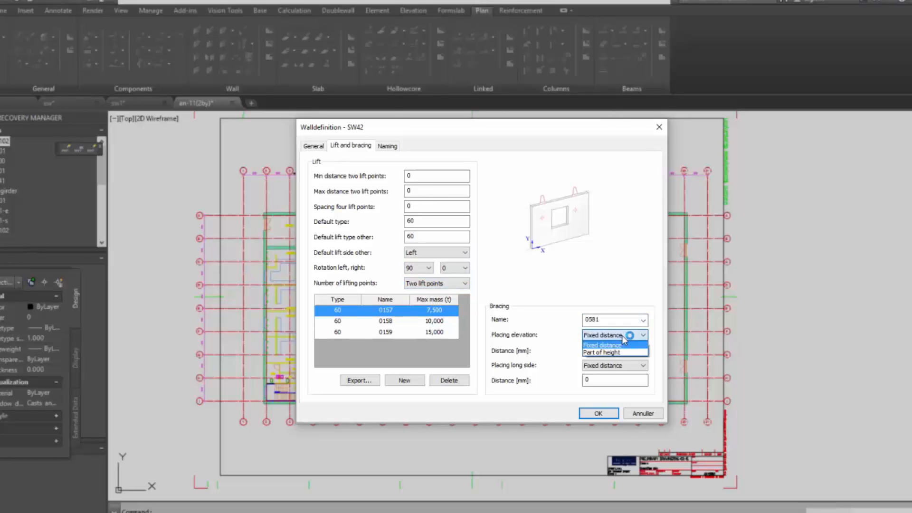
click(602, 345)
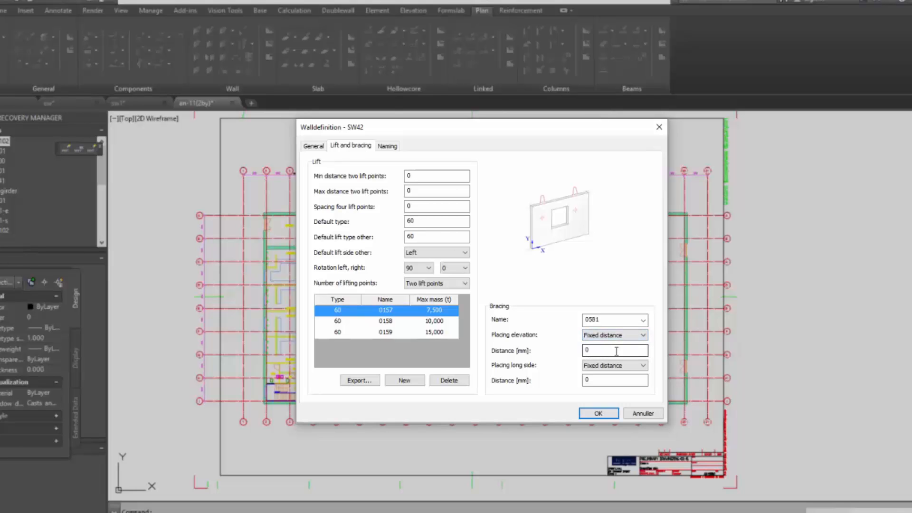
click(615, 350)
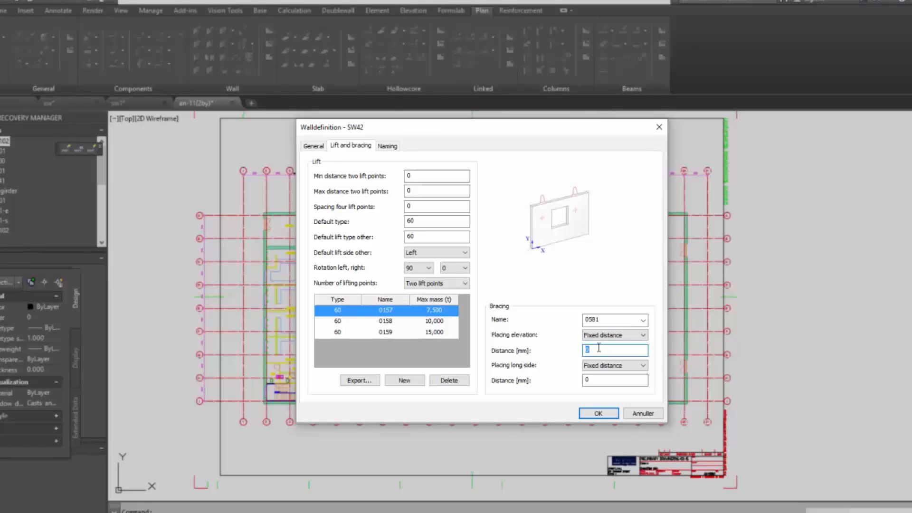
text(1500)
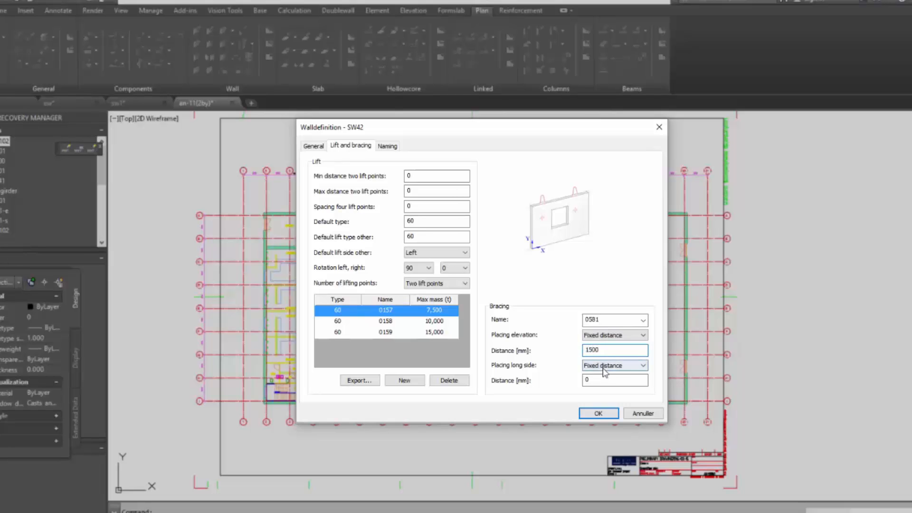
click(614, 365)
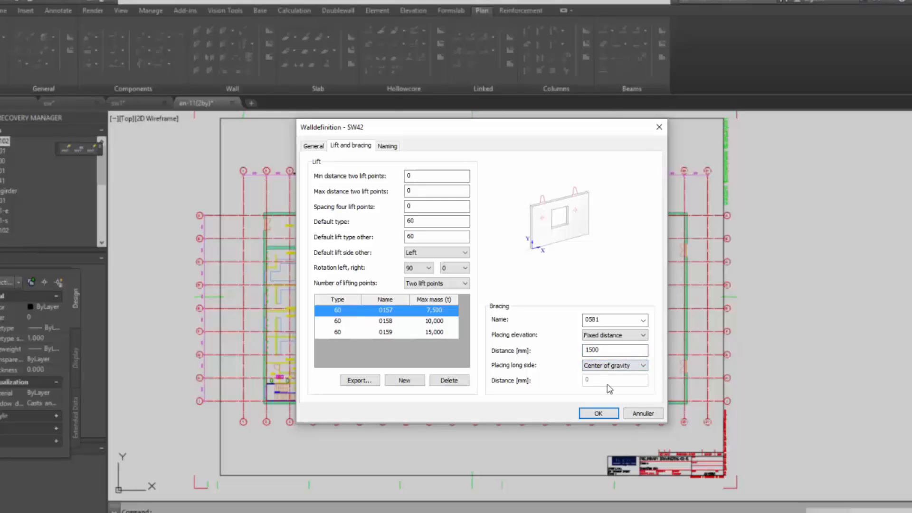
click(598, 413)
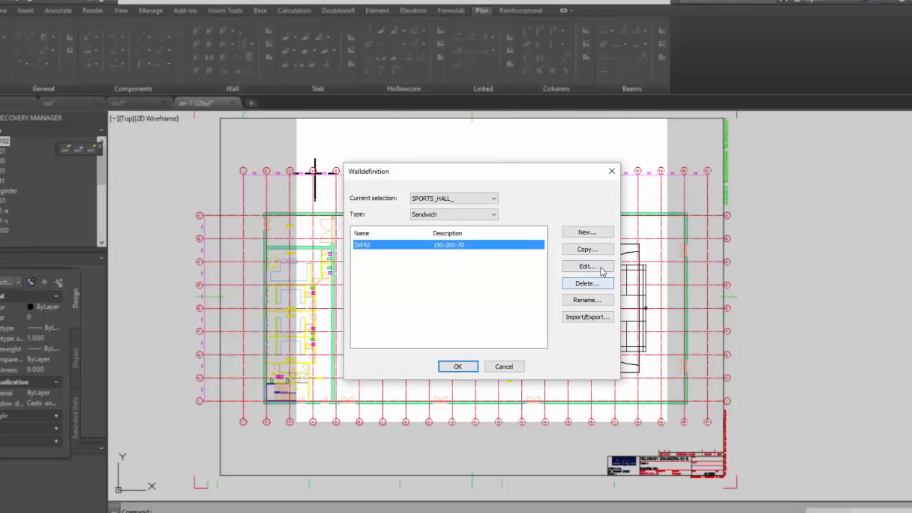
- Give SW42 SW naming prefixes, drawing type W and template SW_LAYOUT, and confirm
click(588, 266)
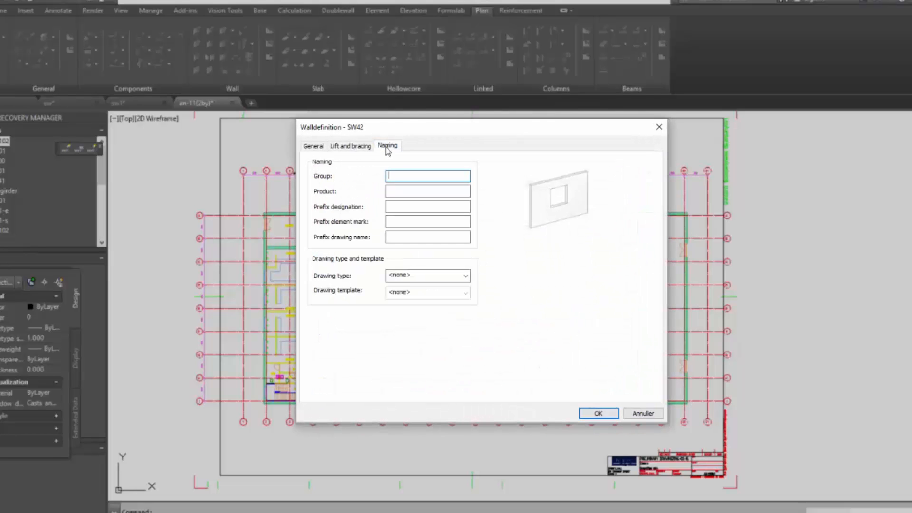
text(SW)
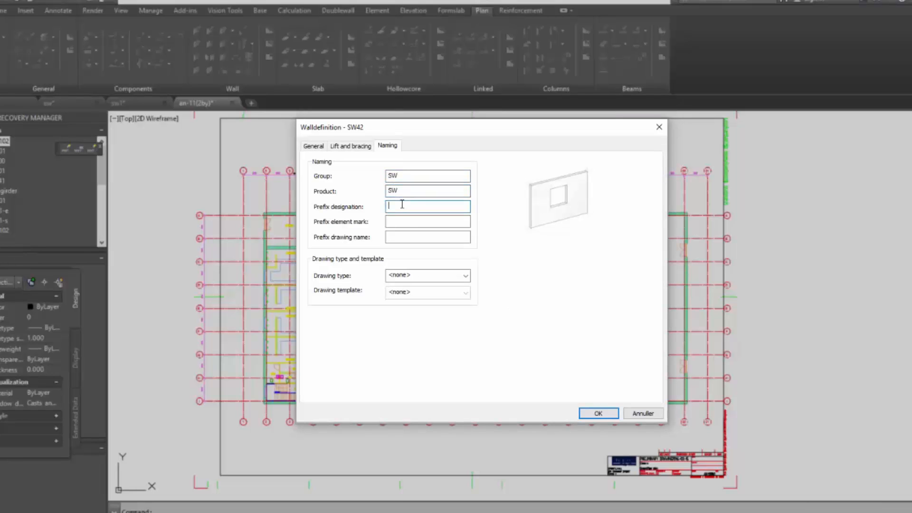
text(SW)
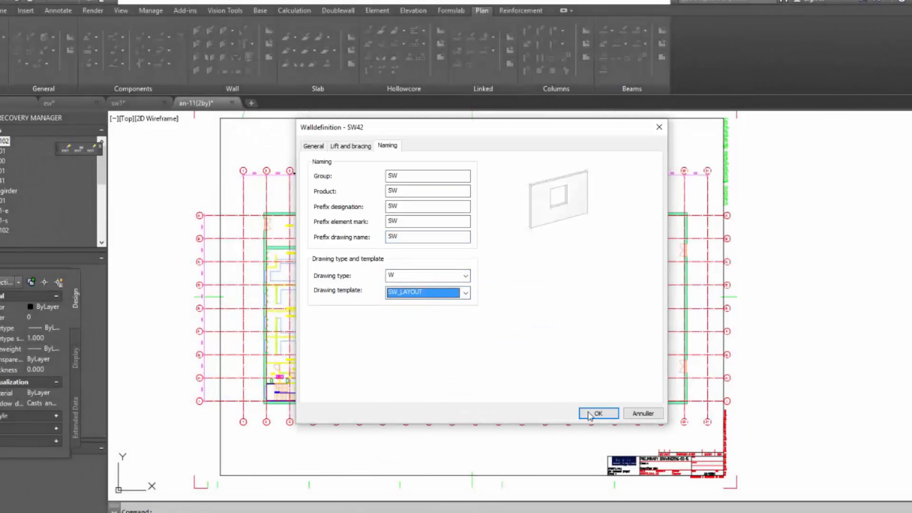
click(598, 413)
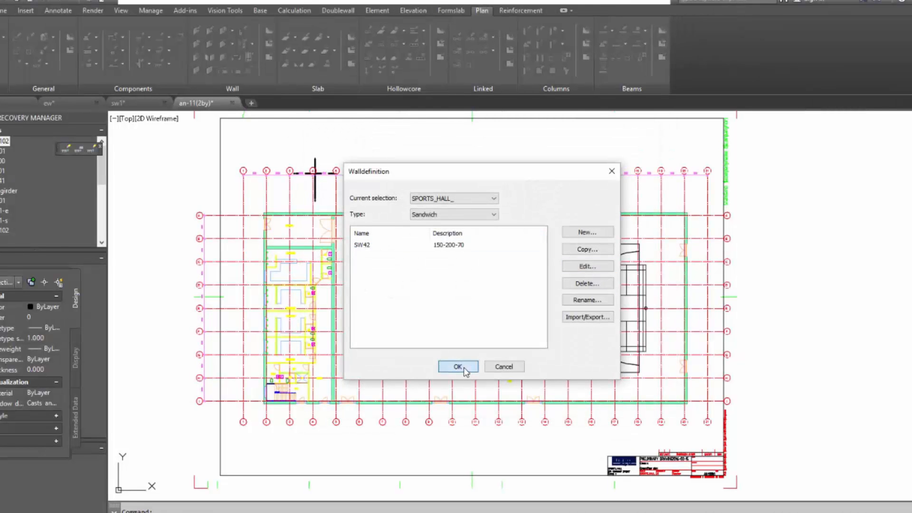
- Close the wall type list and draw SW42 walls along the sports hall grid outline
click(457, 367)
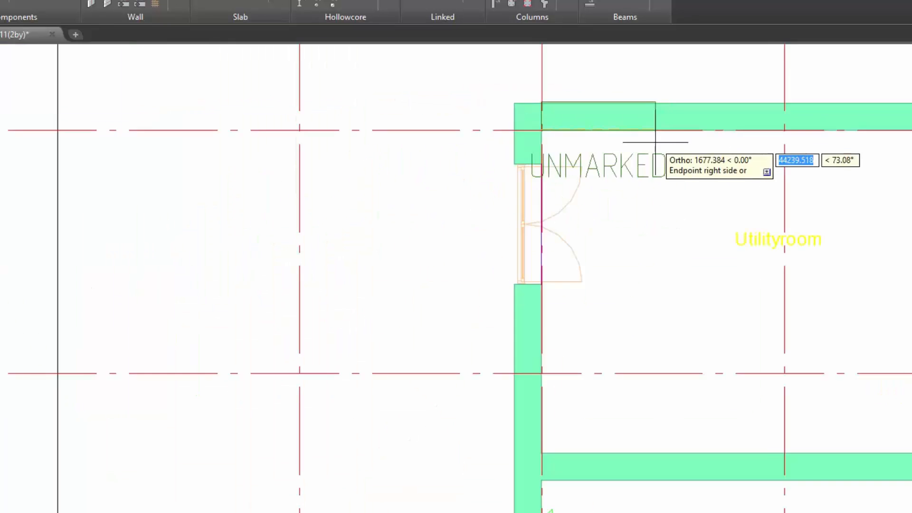
scroll(down, 3)
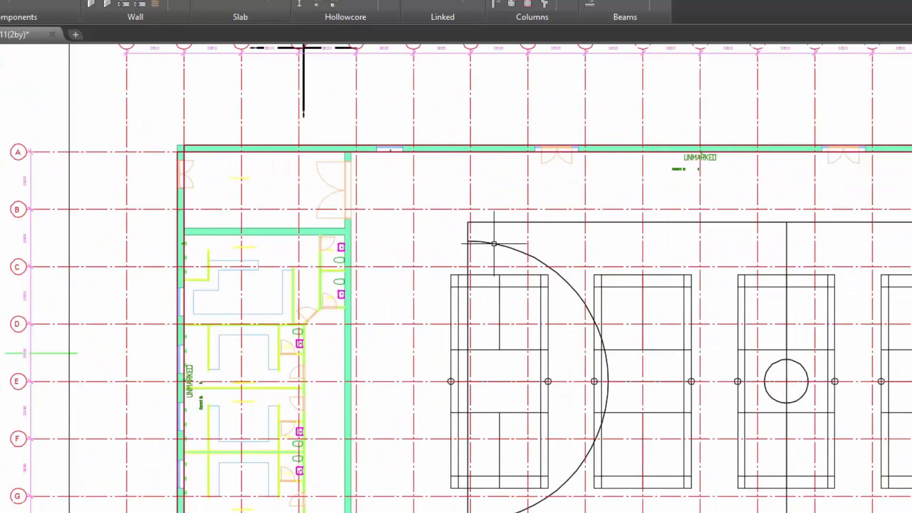
scroll(down, 3)
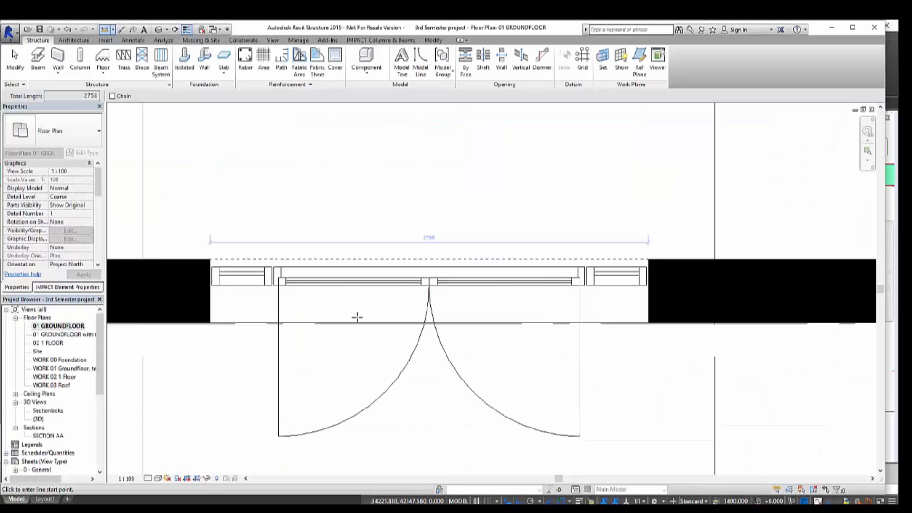
mouse_move(445, 235)
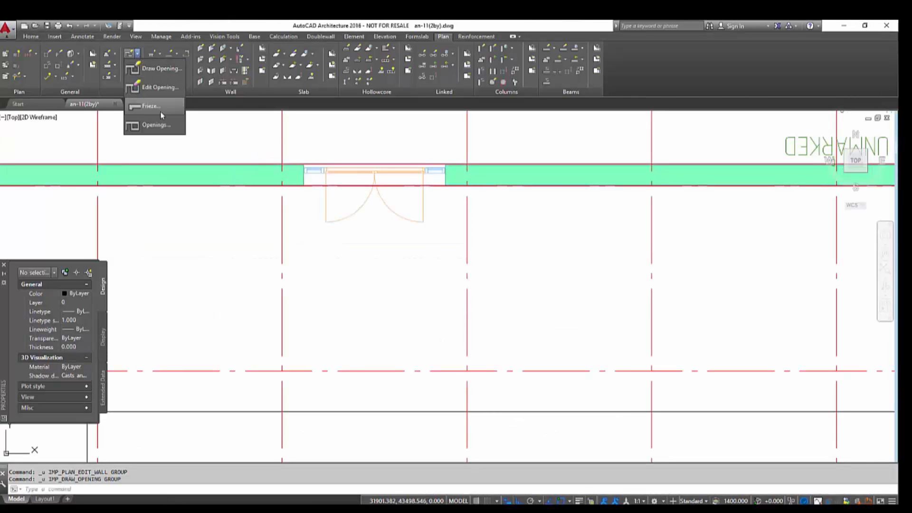
- Create opening type D1 described as 'Double door + window 2758x2300'
click(155, 124)
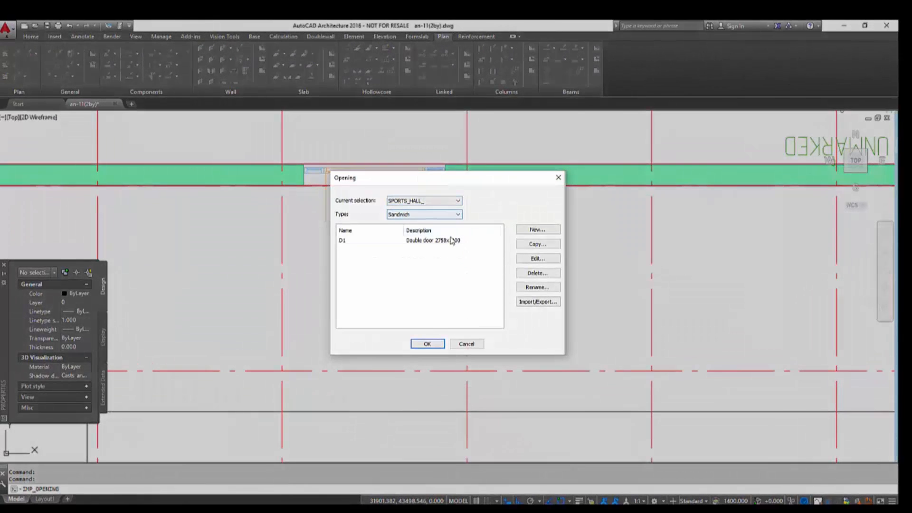
click(537, 272)
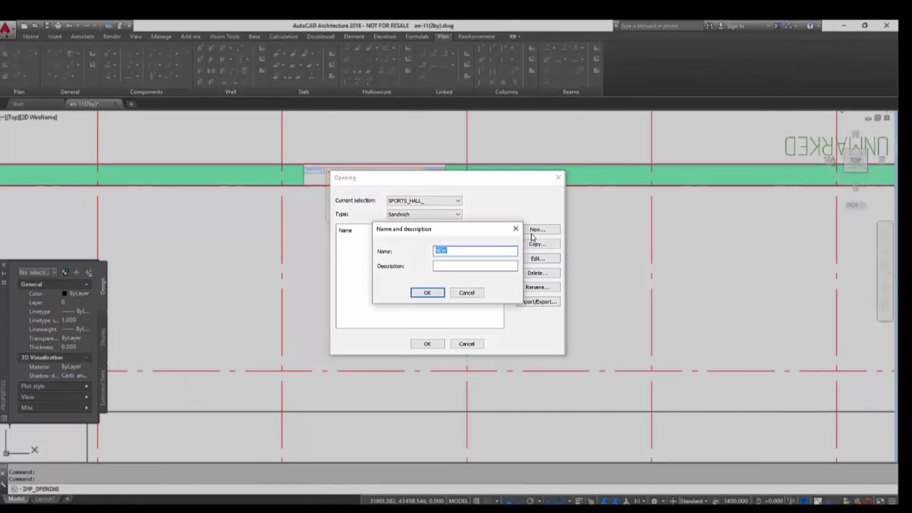
text(D1)
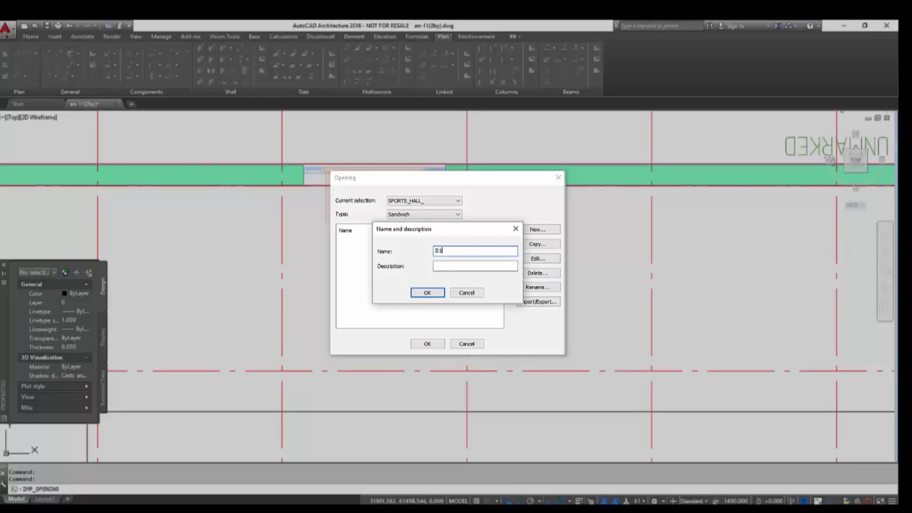
click(475, 266)
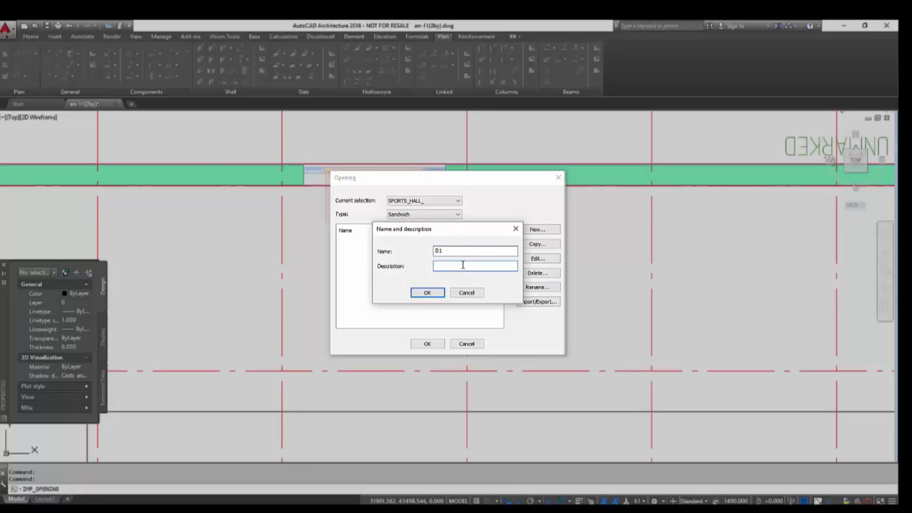
text(Double door)
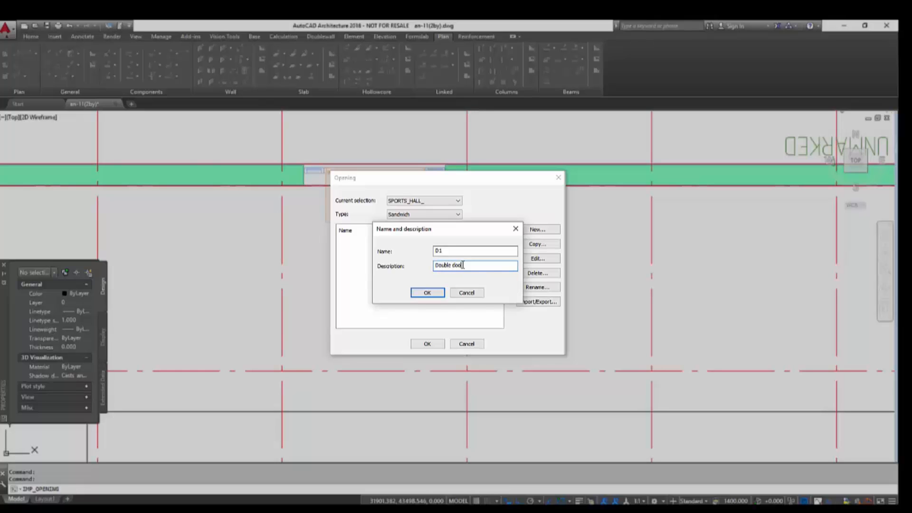
text(+ window)
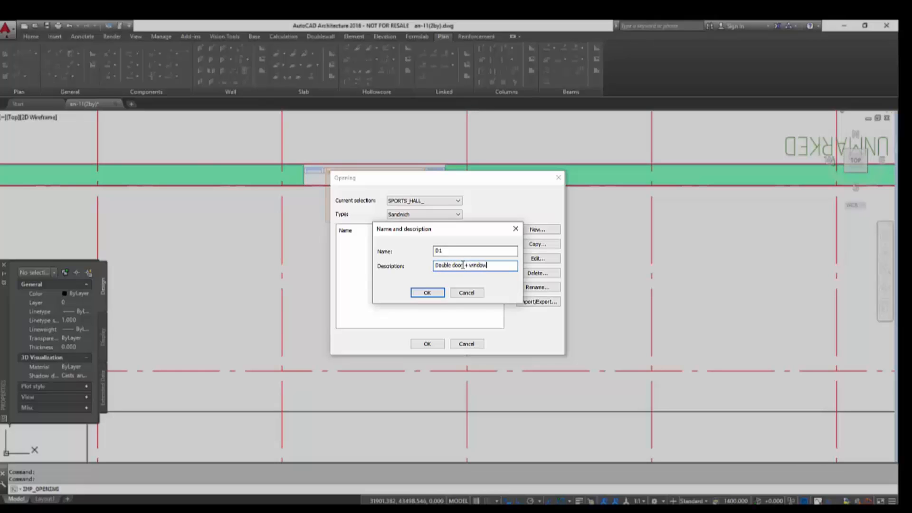
text(2758x2100)
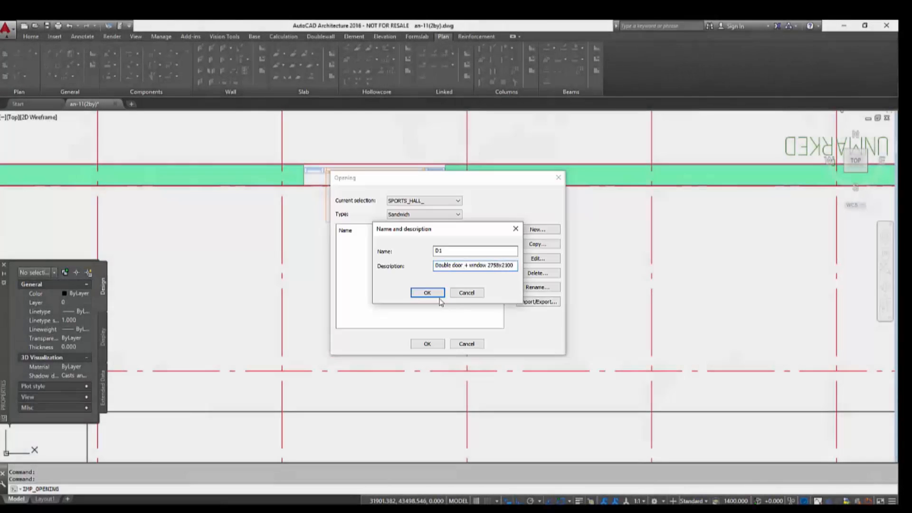
- Size D1 at 2758x2100 with WD42-4001/4002/4004/4004 endcaps and production code D1, and save it
click(427, 293)
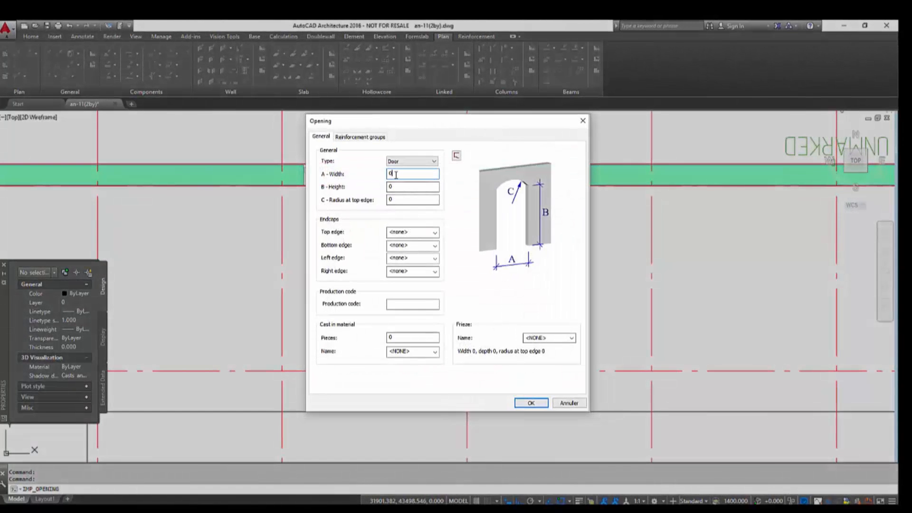
text(2758)
click(413, 186)
text(21)
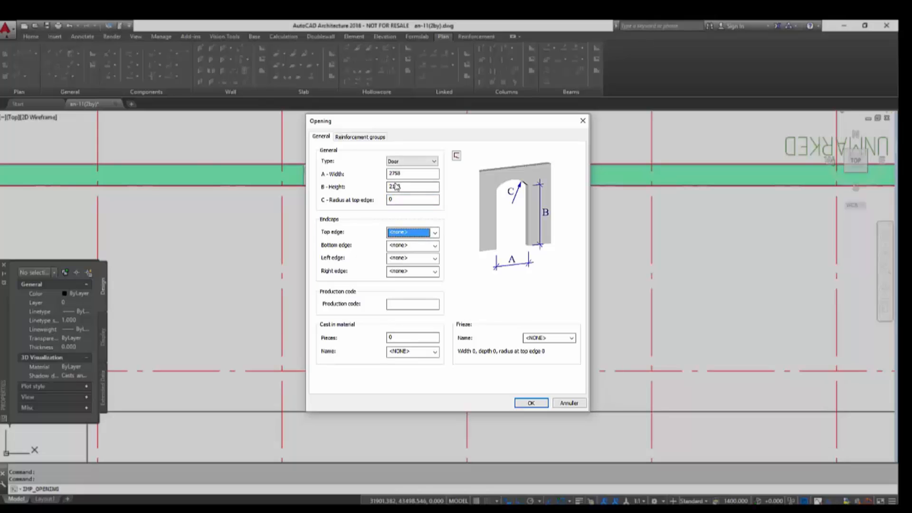
click(435, 231)
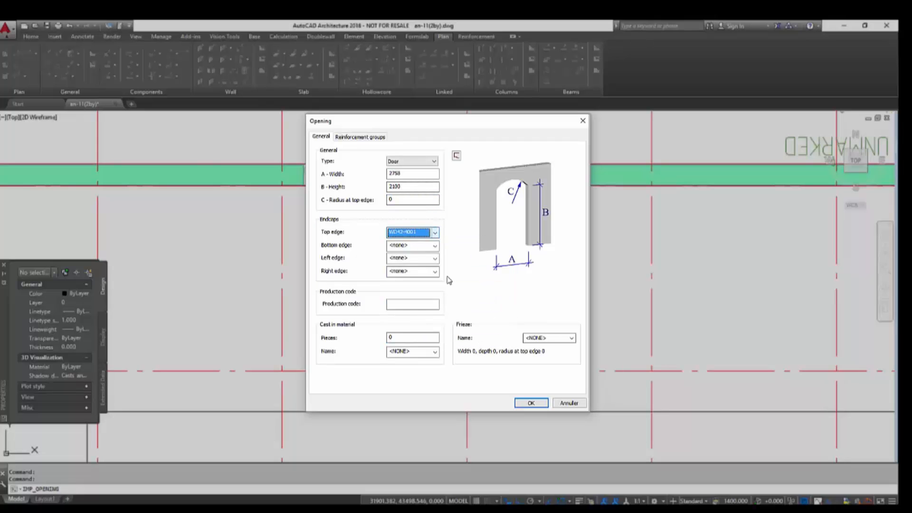
click(433, 246)
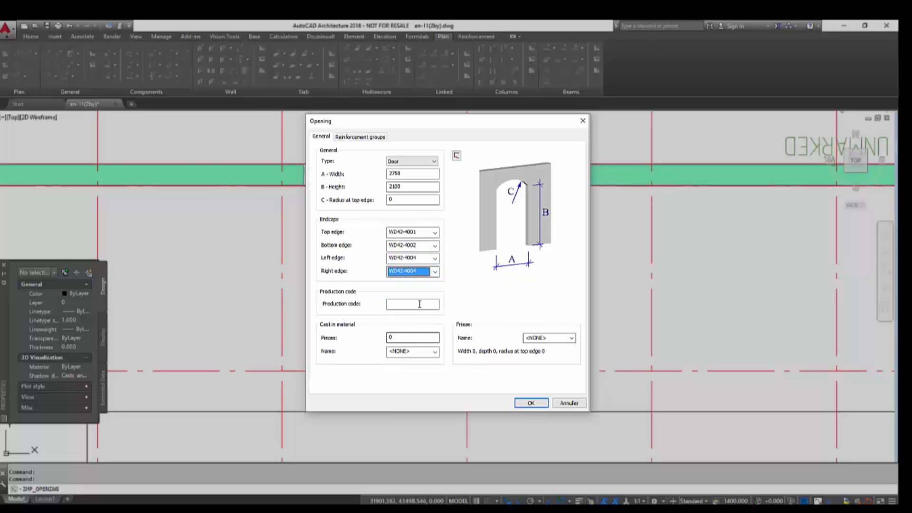
text(D1)
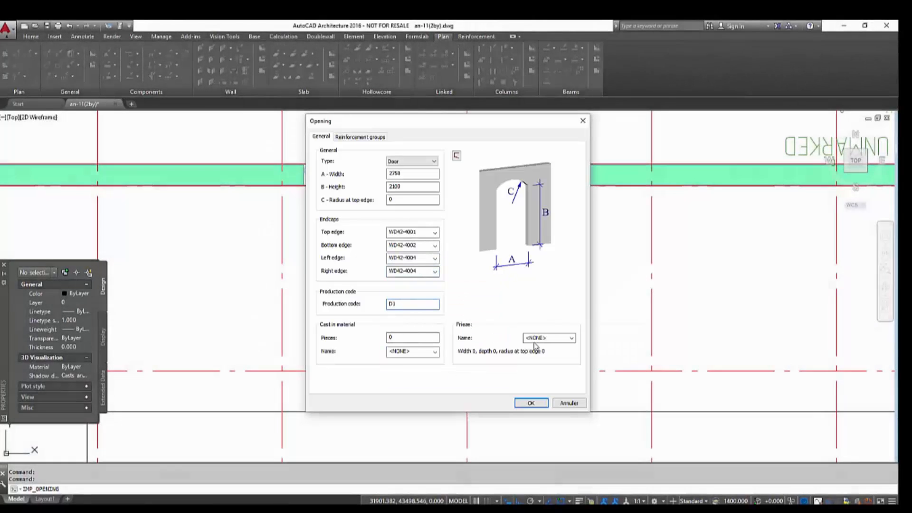
click(571, 338)
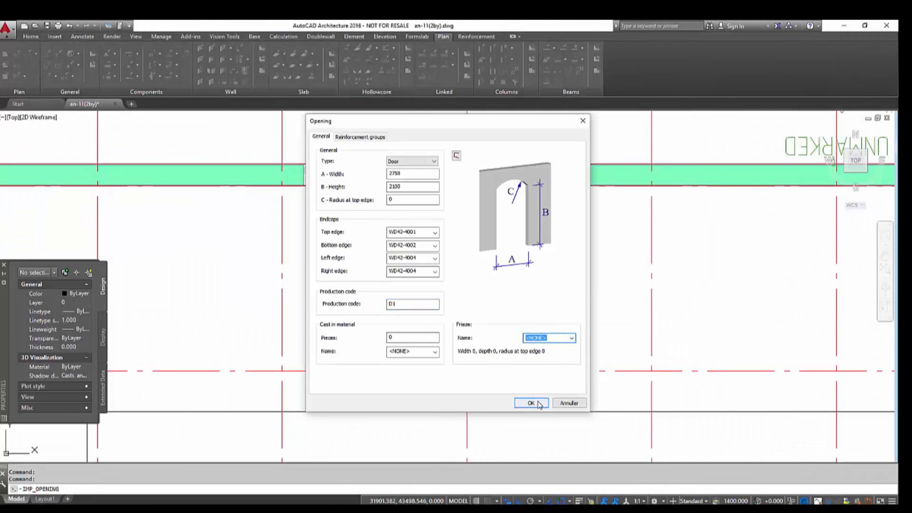
click(531, 403)
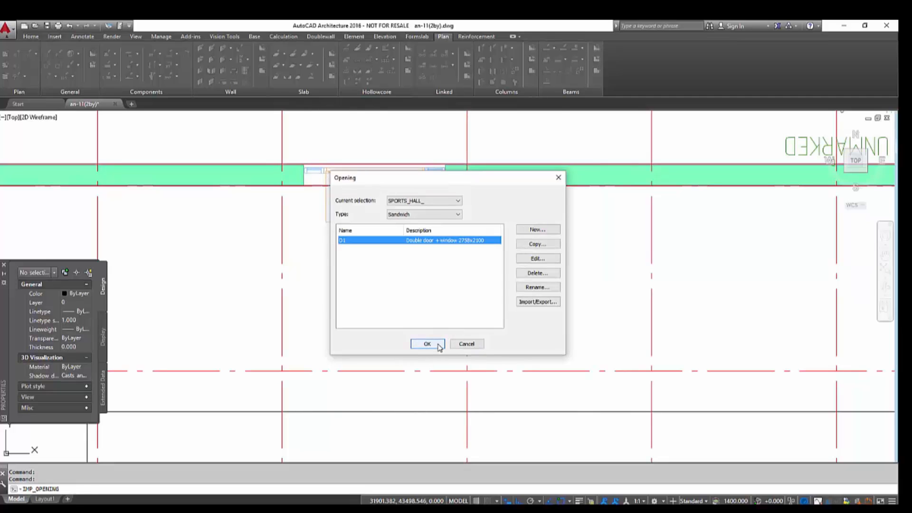
click(427, 344)
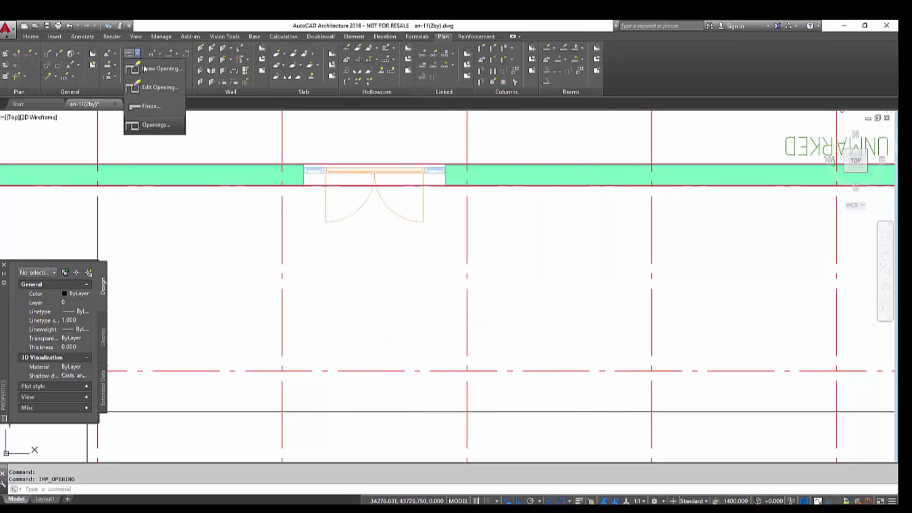
- Place a labelled D1 opening in the green sandwich wall
click(161, 68)
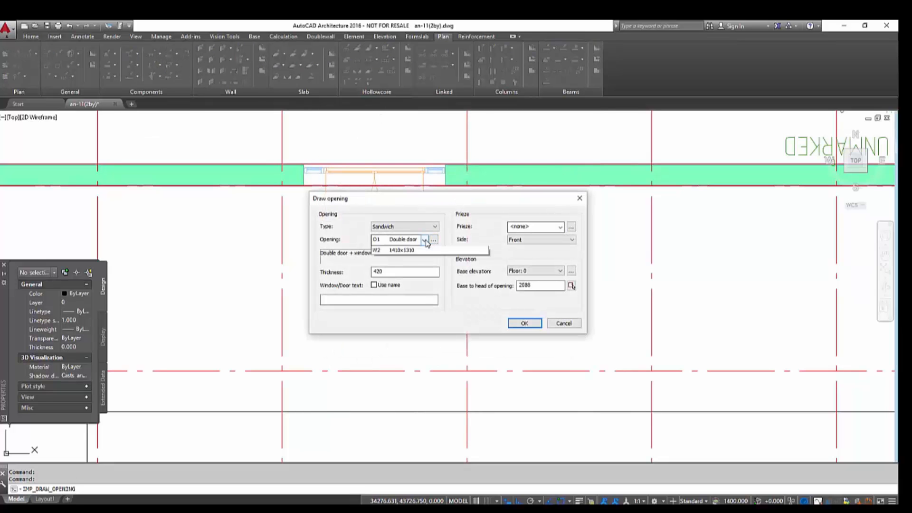
click(401, 239)
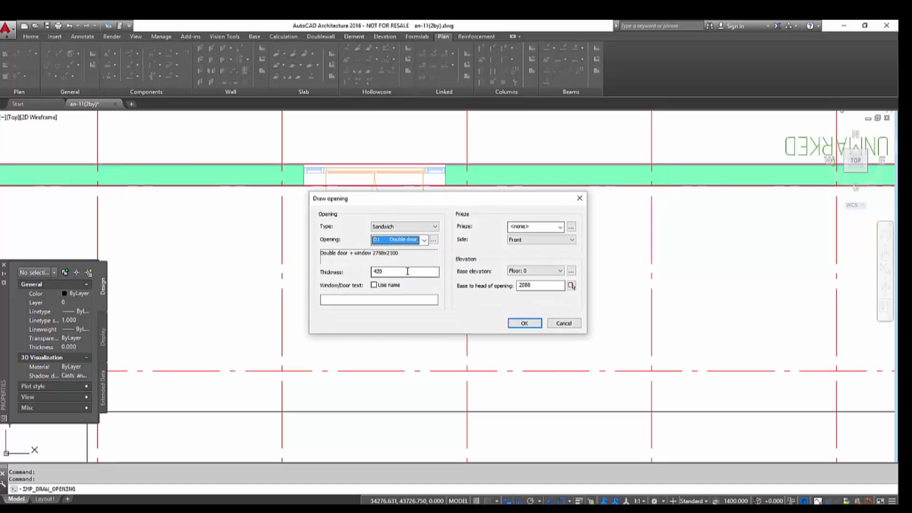
click(374, 285)
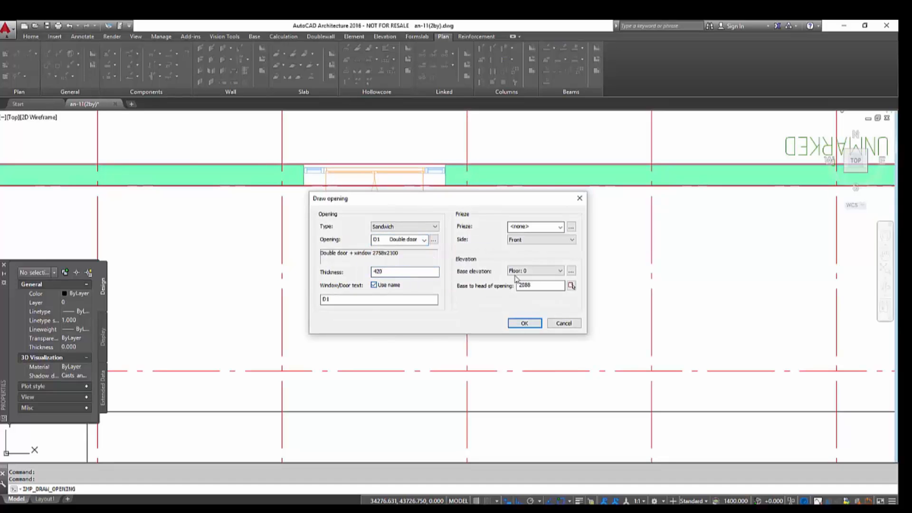
text(2i)
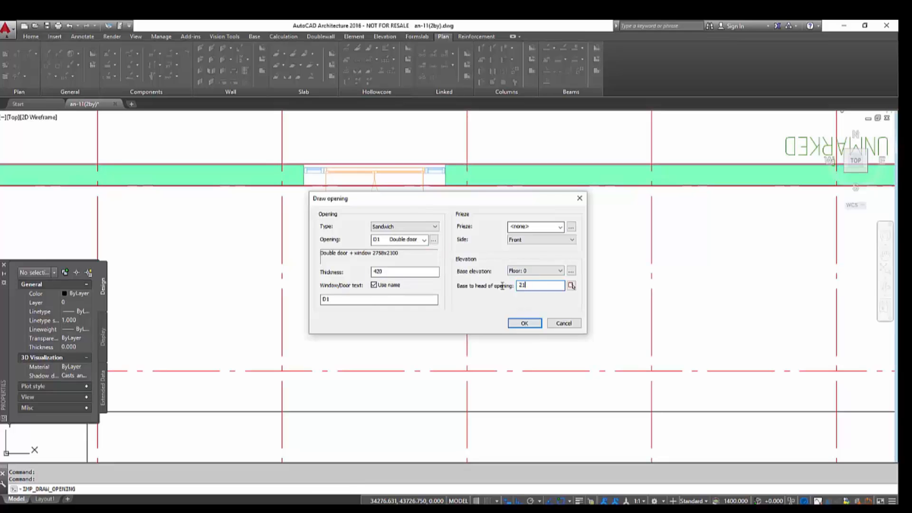
click(524, 323)
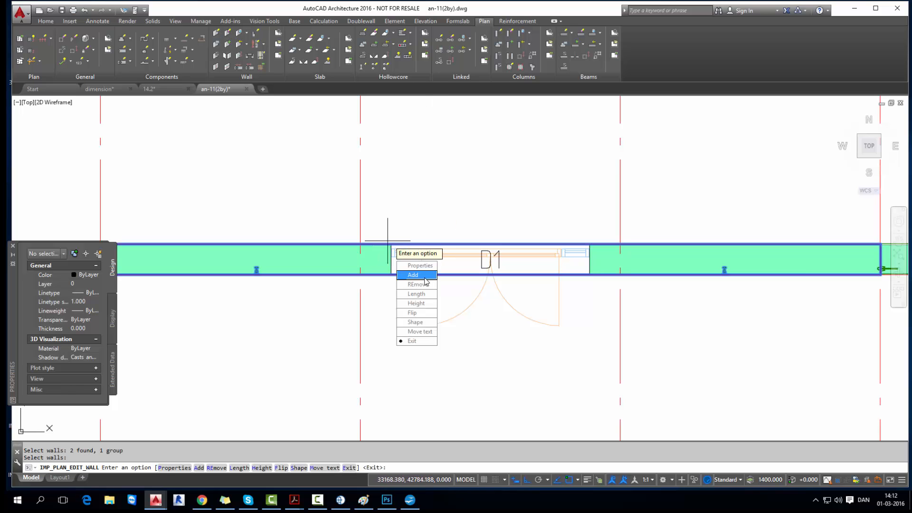
- Add the D1 opening as a wall component via Edit Wall
click(413, 274)
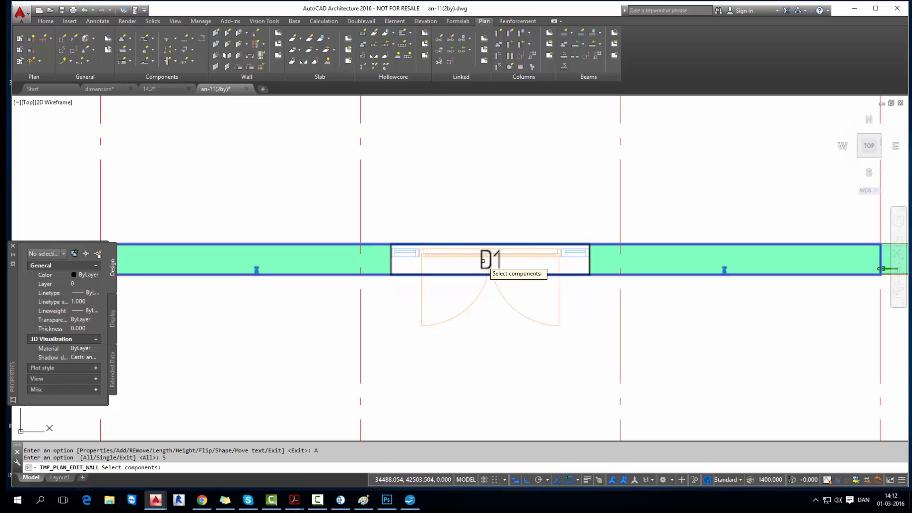
click(489, 259)
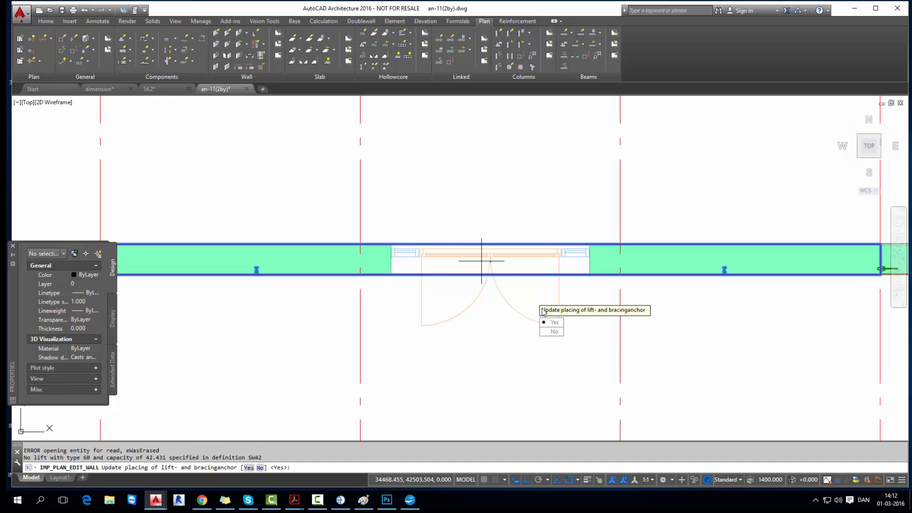
click(553, 322)
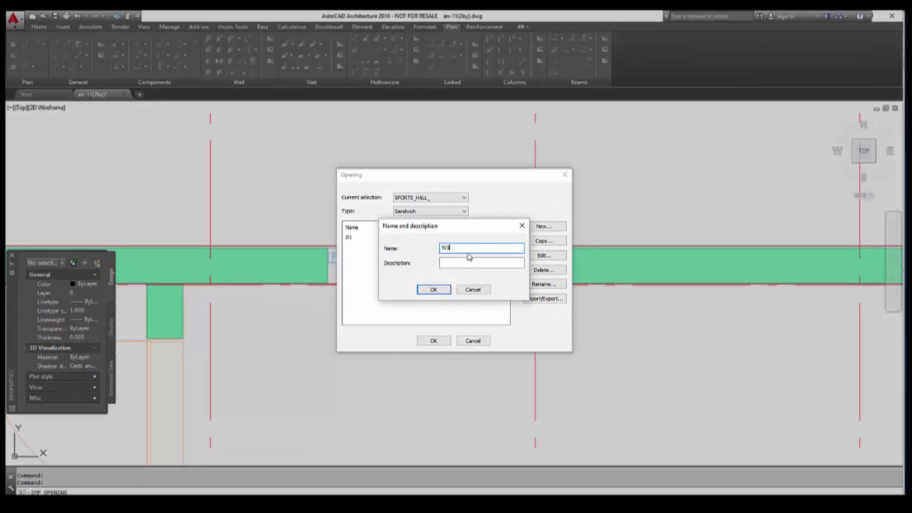
- Name the new opening W1 with description Window 1622x612
text(Window 1622)
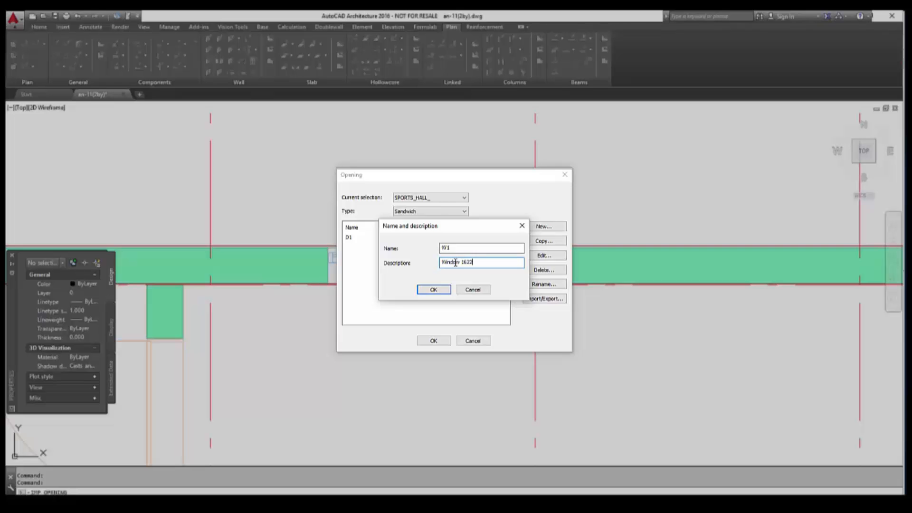
text(x612)
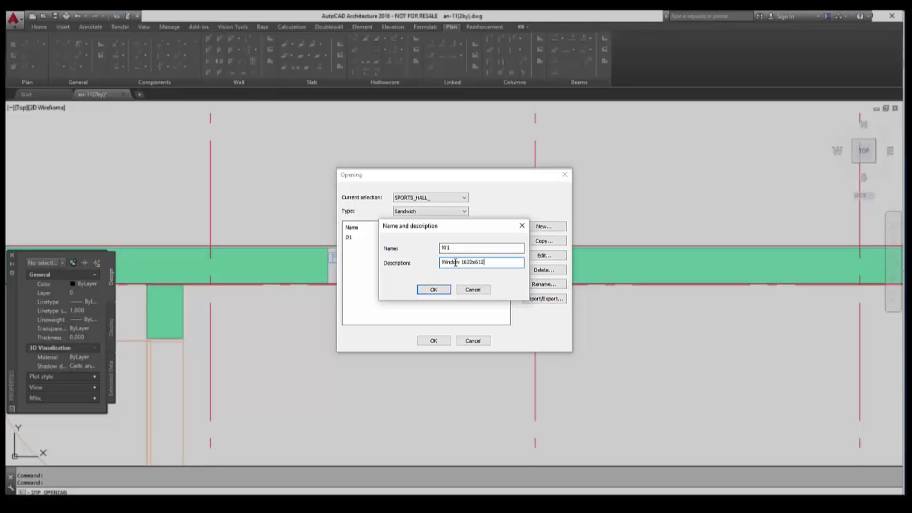
click(433, 289)
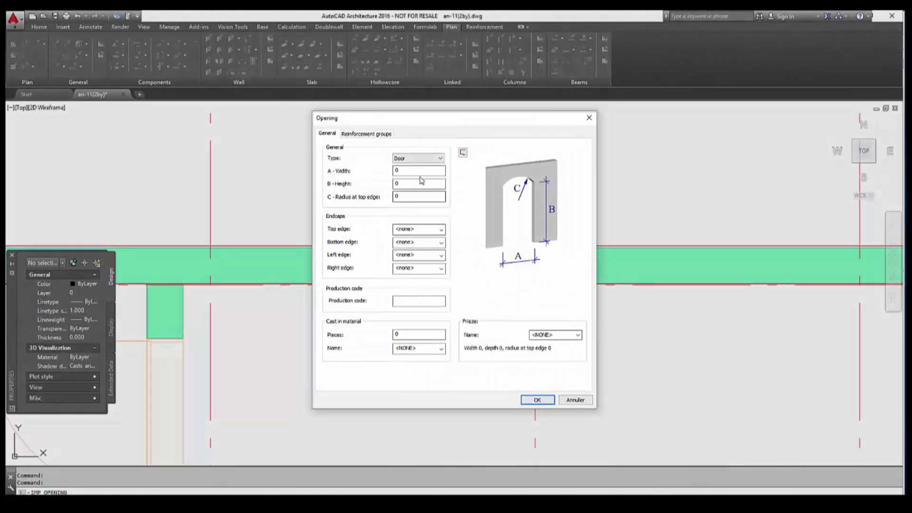
- Set W1 to A-Width 1622, B-Height 612 with a top edge endcap, and close Openings
text(1622)
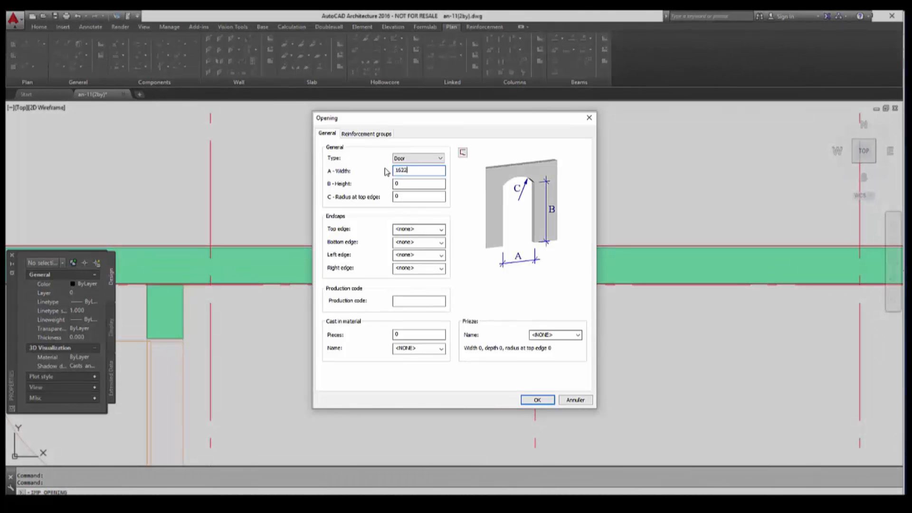
text(612)
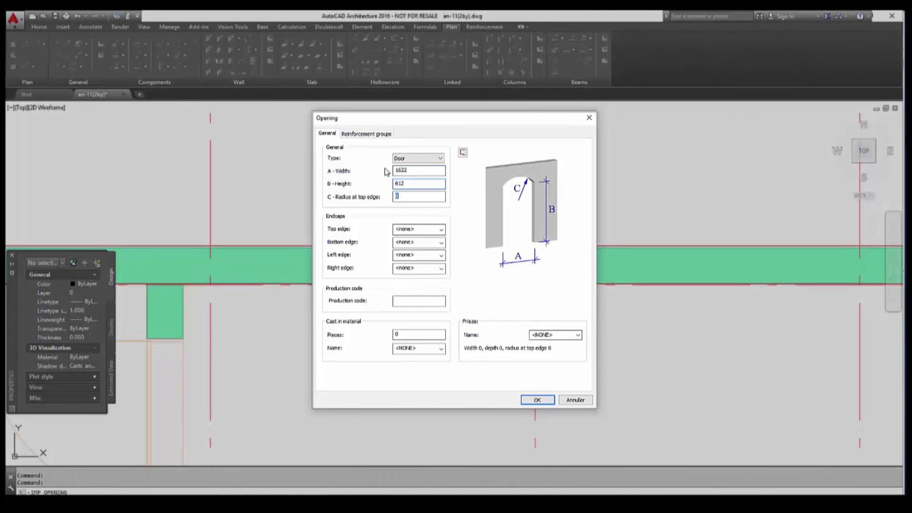
click(441, 228)
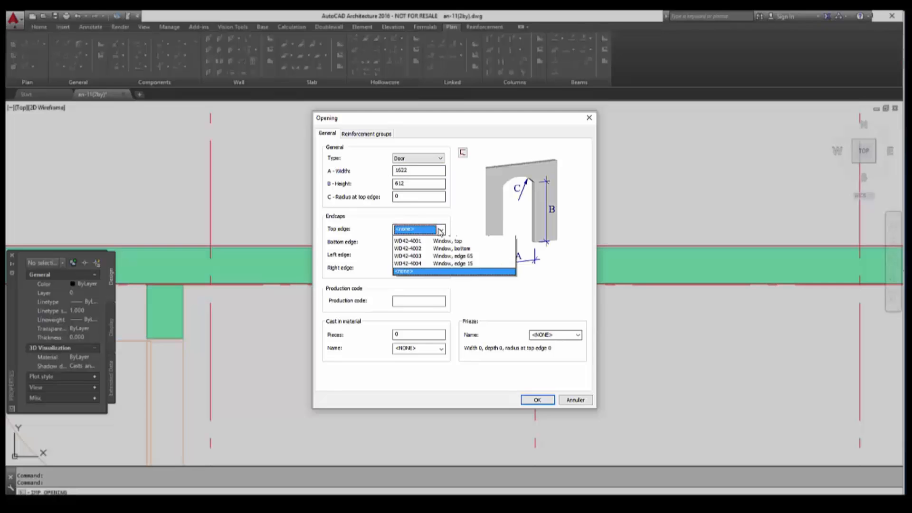
click(441, 242)
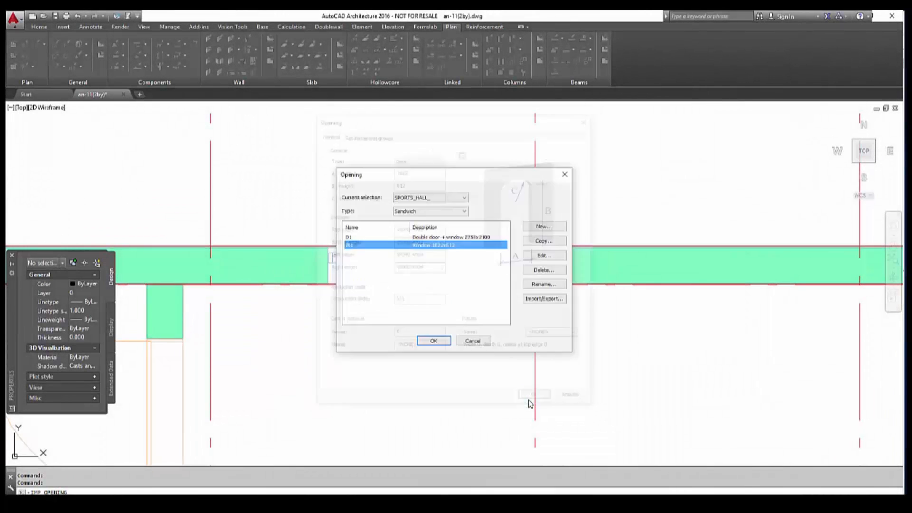
click(432, 340)
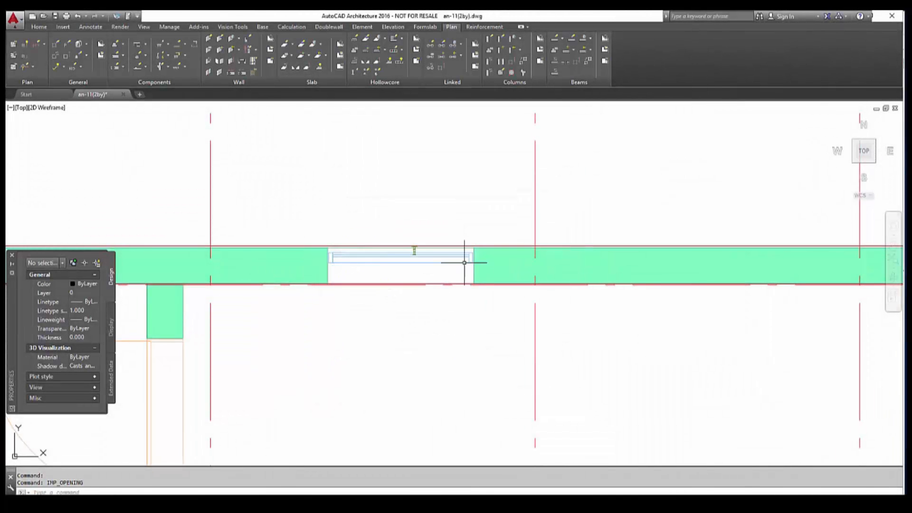
- Draw opening W1 in the wall with 2100 to head of opening, labelled by its name
click(141, 44)
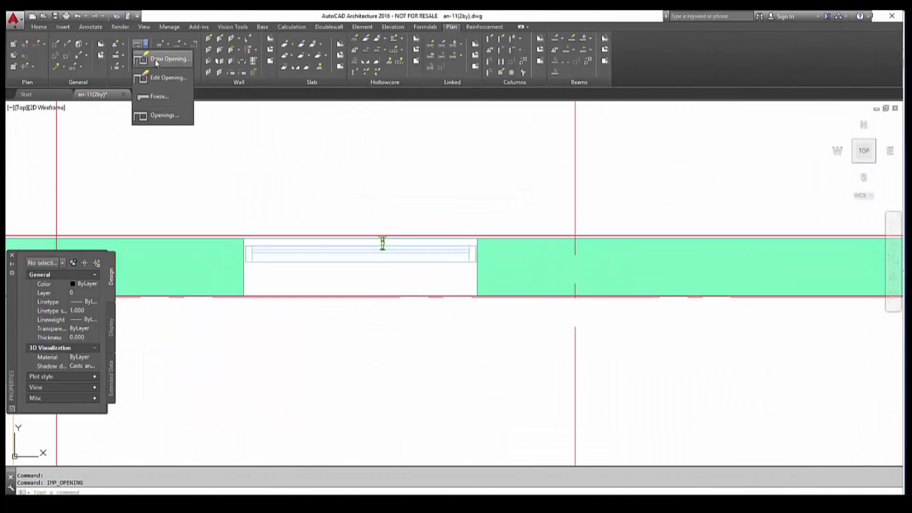
click(167, 58)
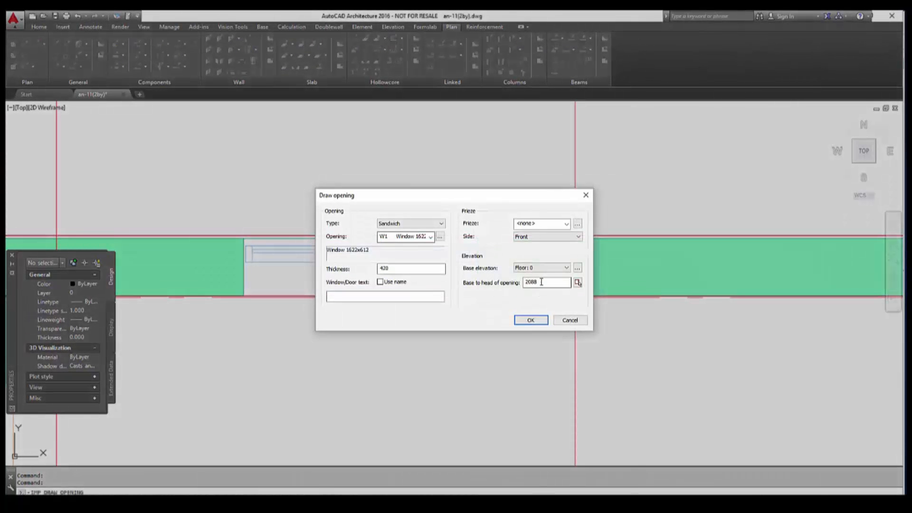
text(2100)
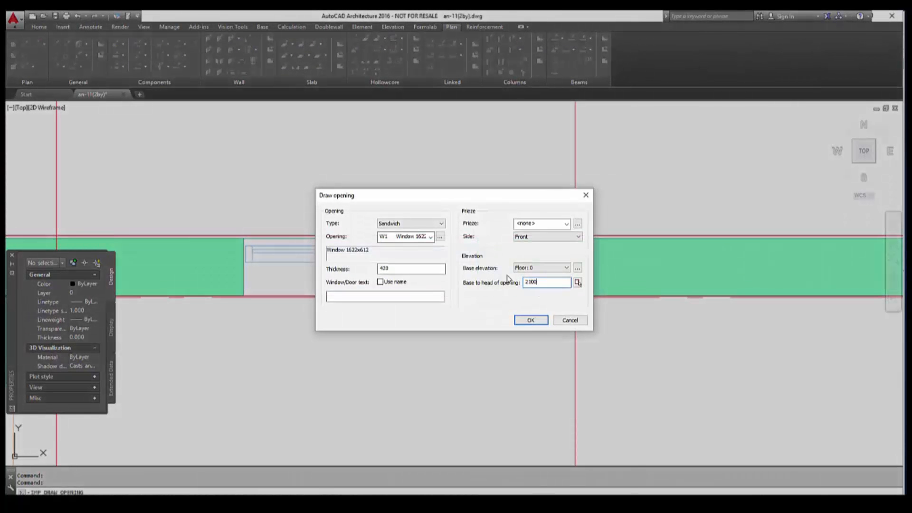
click(380, 282)
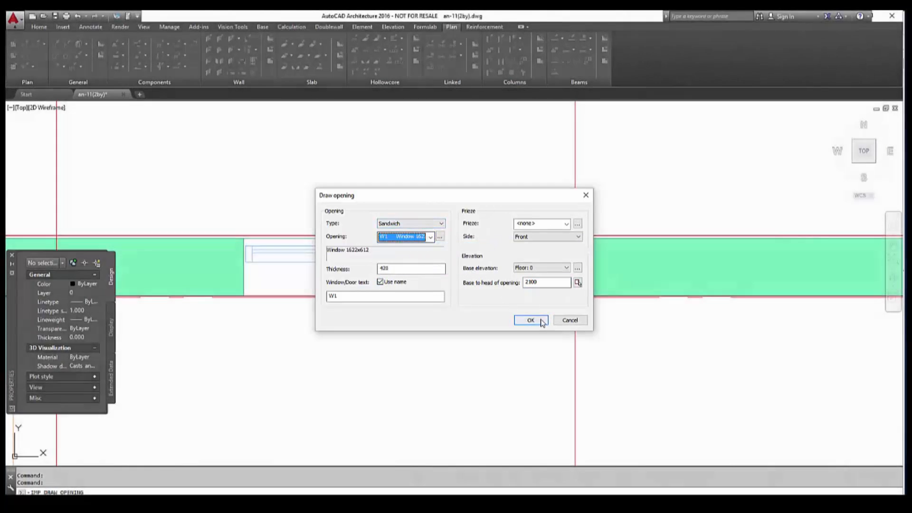
click(531, 320)
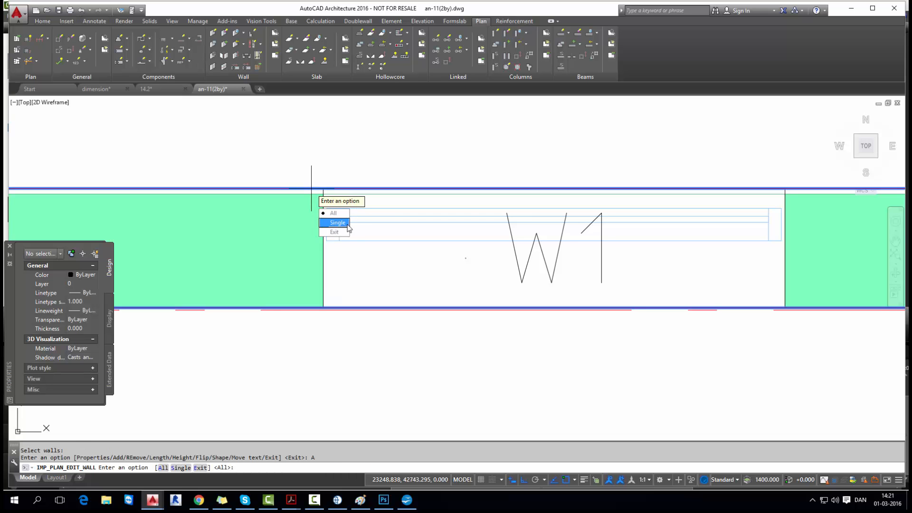
- Add W1 as a single component to the wall and update lift and bracing anchors
click(337, 223)
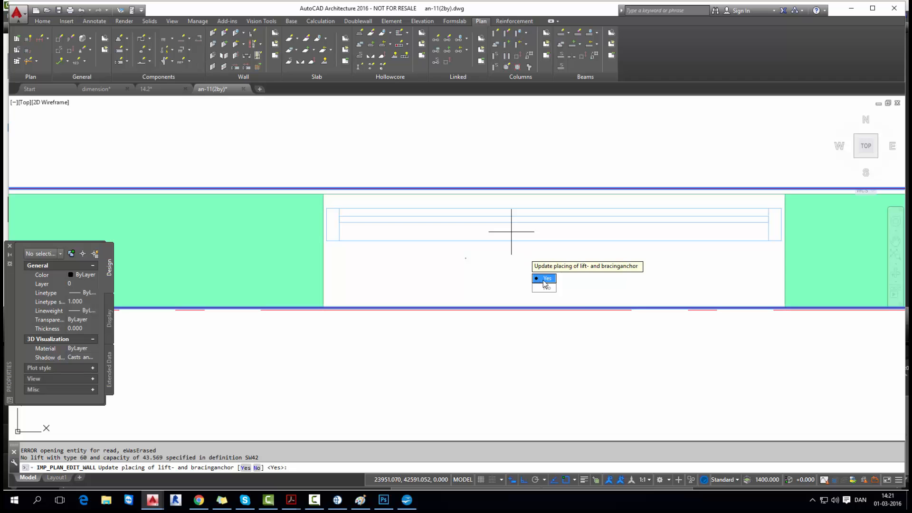
click(544, 278)
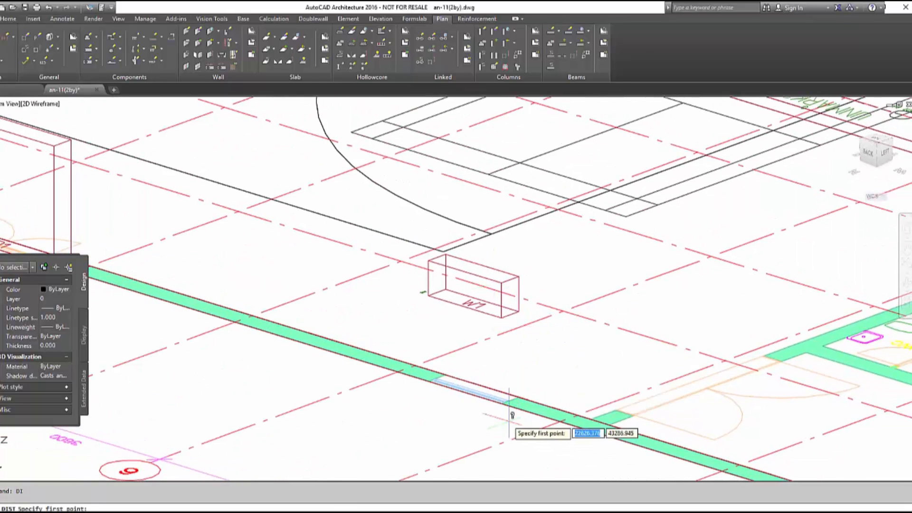
- Measure a distance near window W1 with the DIST command
click(504, 402)
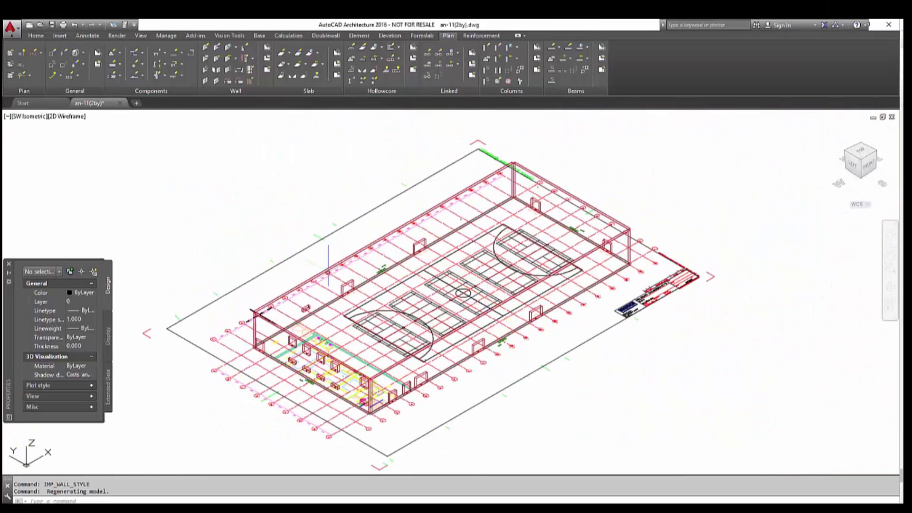
mouse_move(867, 158)
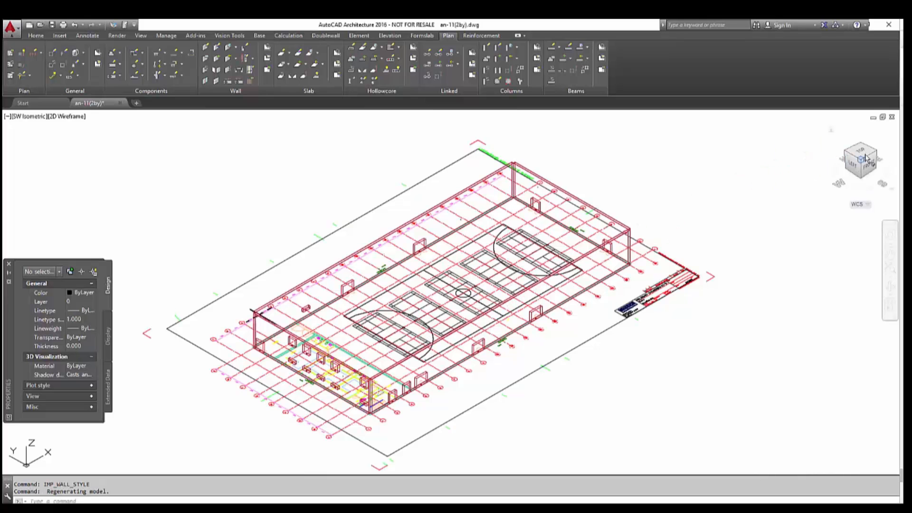
- From Top view, create wall definition W20 'Generic 200mm' with cast type Plan and production line Mould 1
click(861, 160)
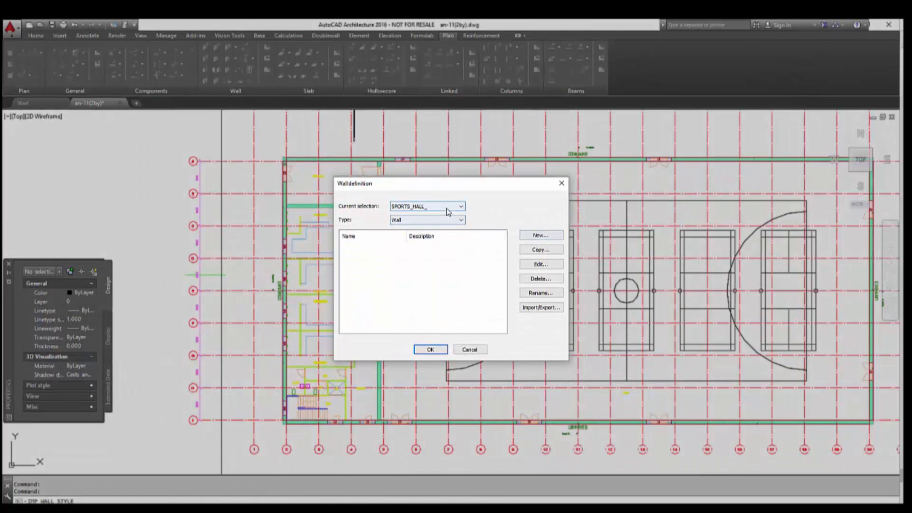
click(540, 235)
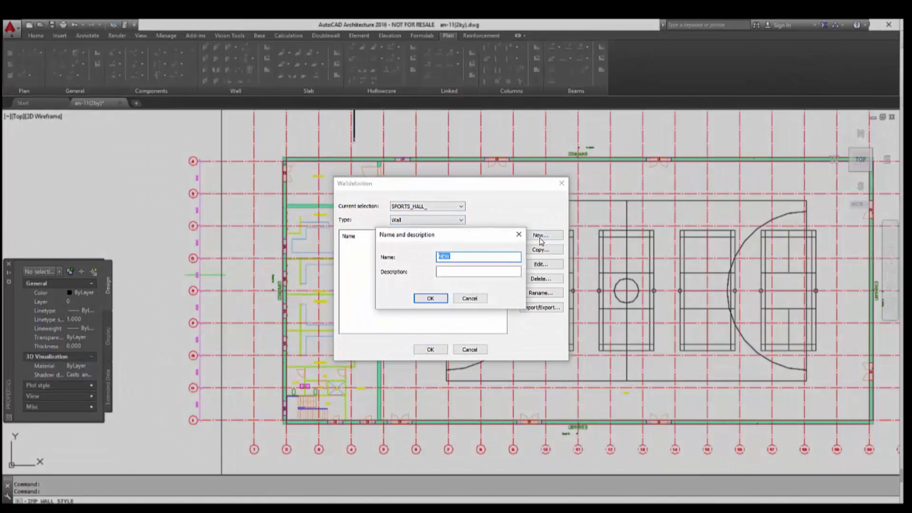
text(W20)
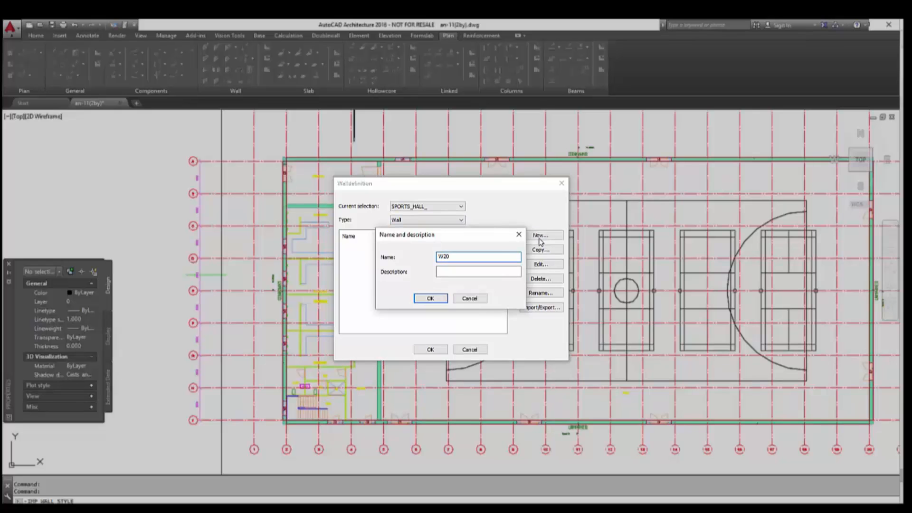
text(Generic 200mm)
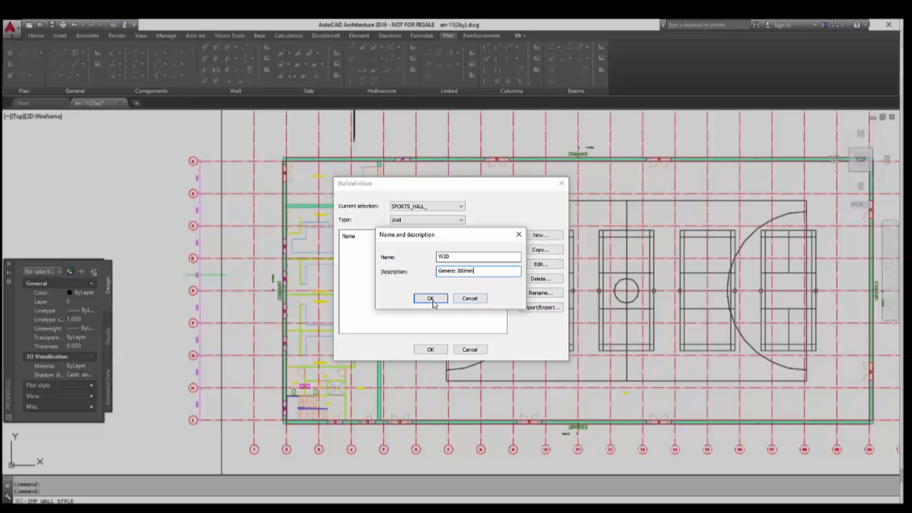
click(430, 298)
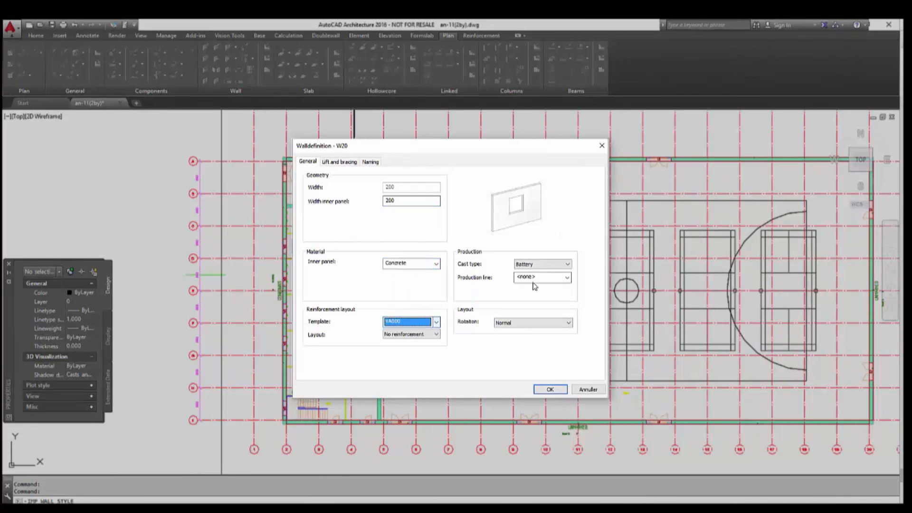
click(542, 264)
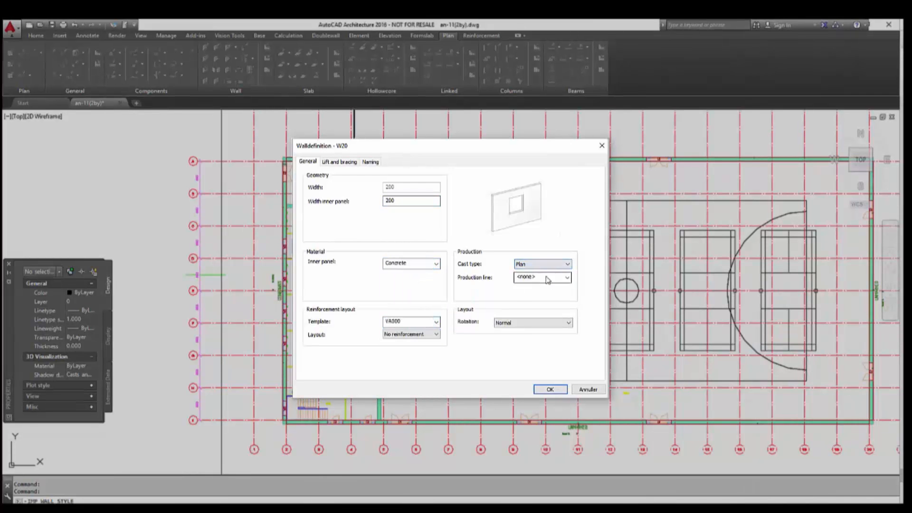
click(565, 277)
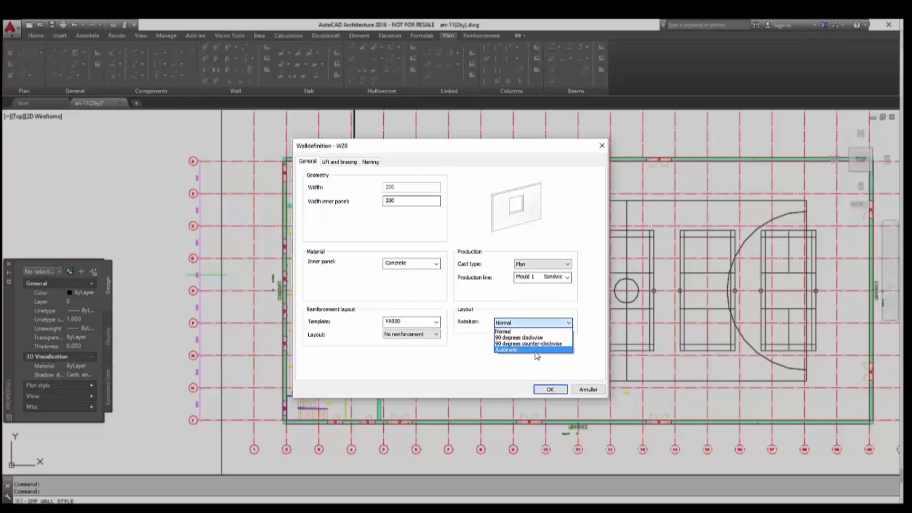
- Add lift rows 0157 and 0158 to W20 with default lift type 60
click(339, 162)
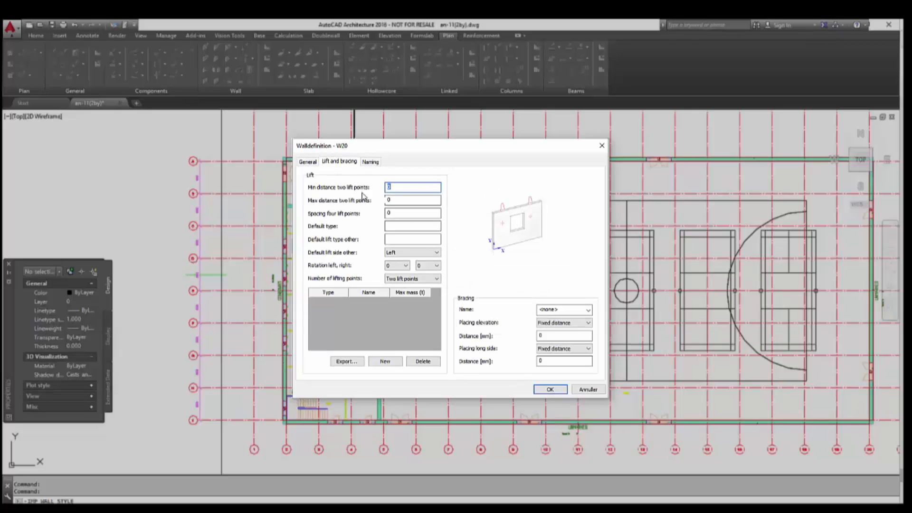
click(385, 361)
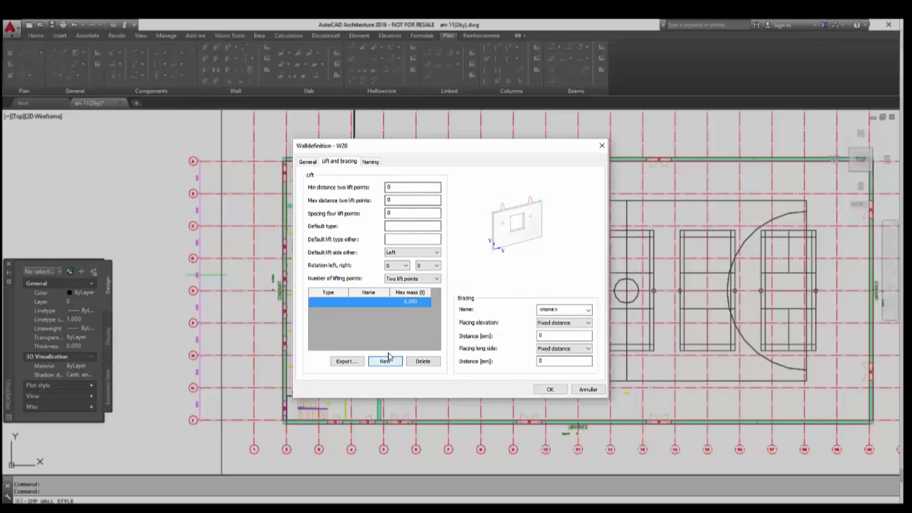
click(385, 362)
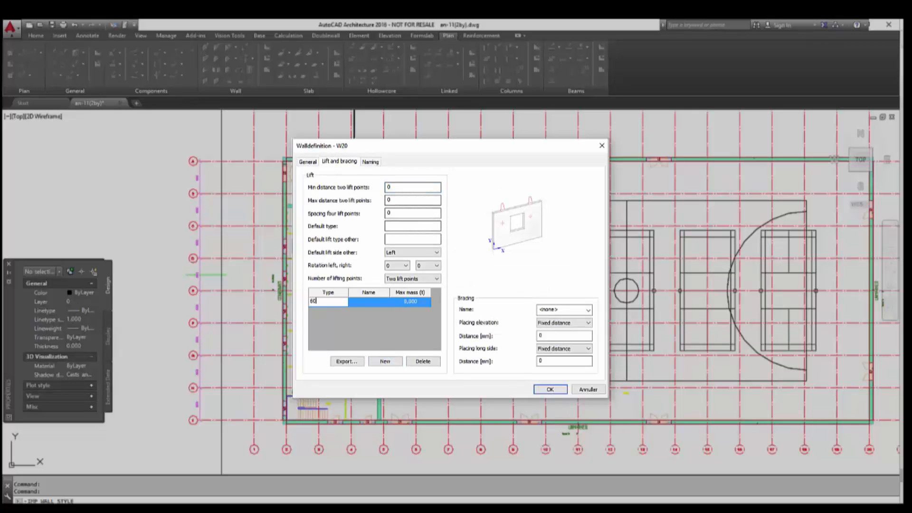
text(0157)
click(411, 301)
text(7,500)
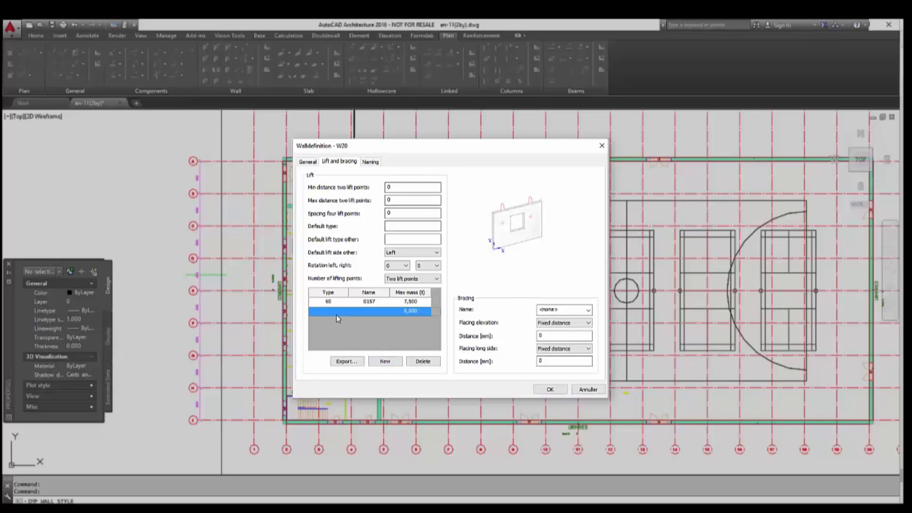
click(385, 360)
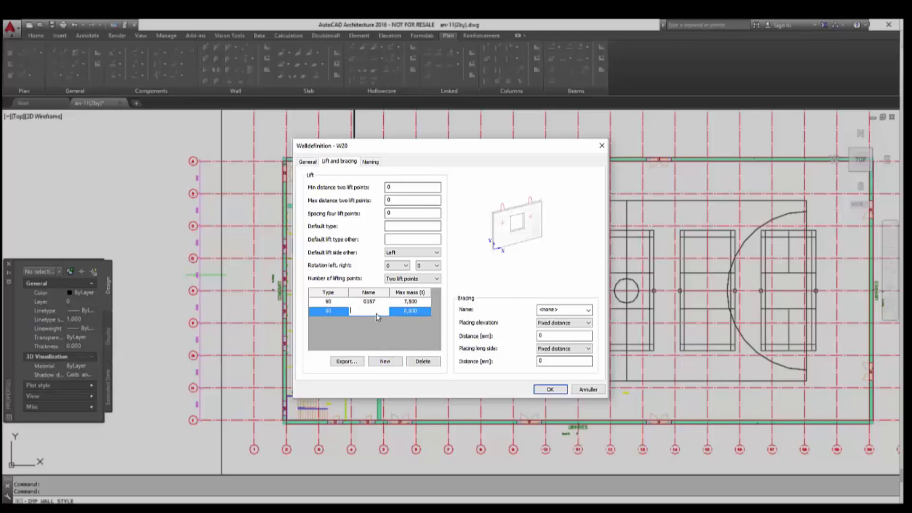
text(0158)
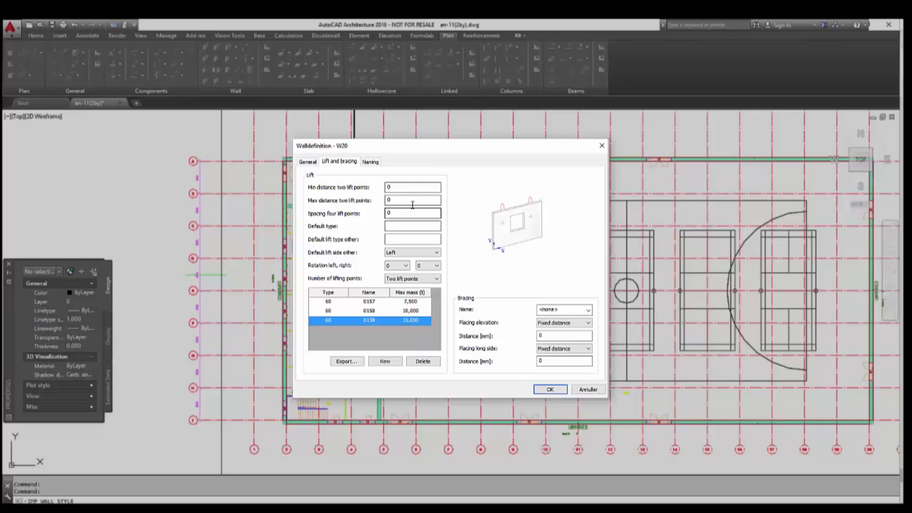
text(60)
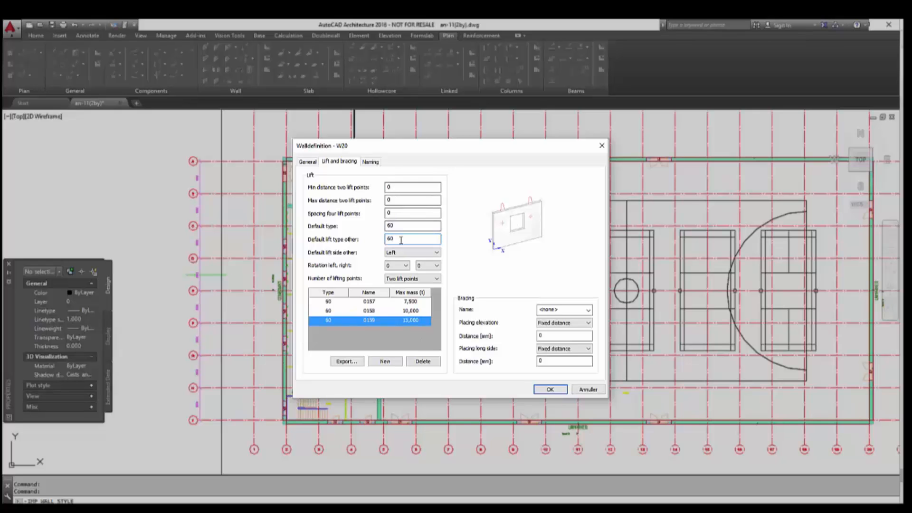
- Set left rotation 90°, bracing 0SB1 at fixed distance 1900, placed at centre of gravity
click(406, 265)
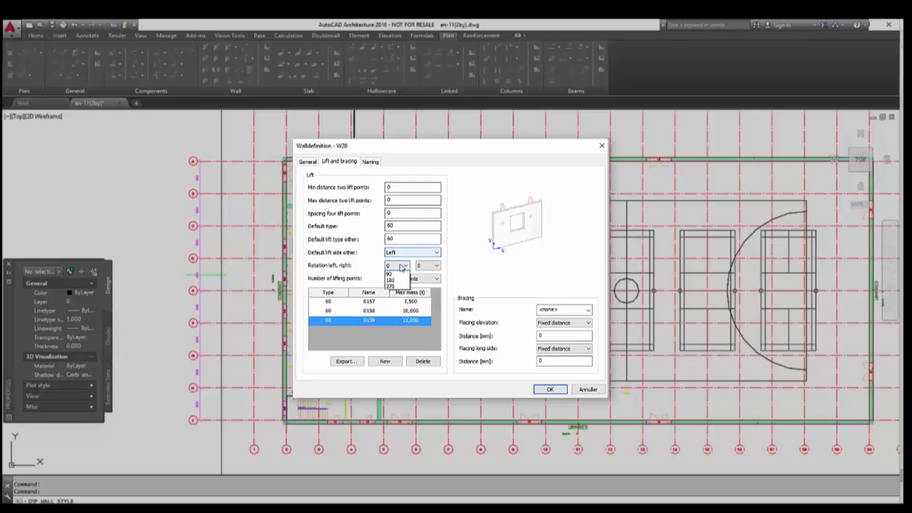
click(389, 274)
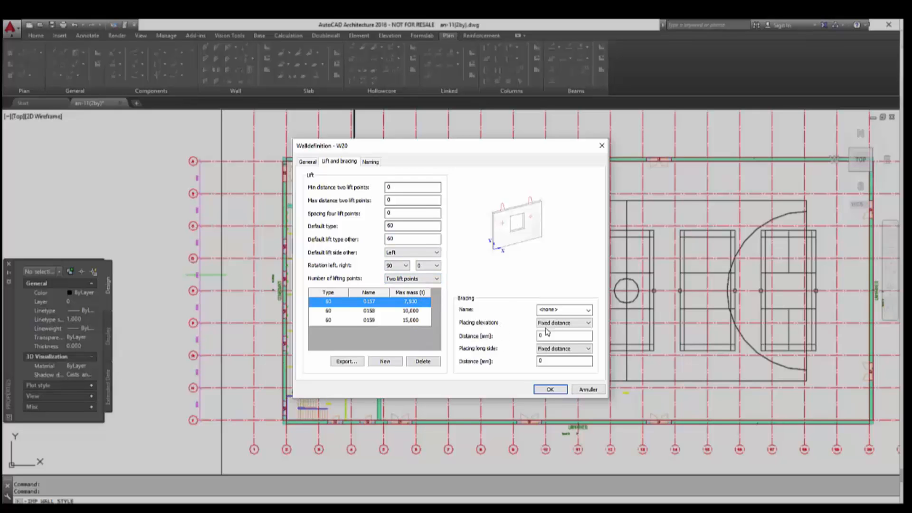
click(588, 324)
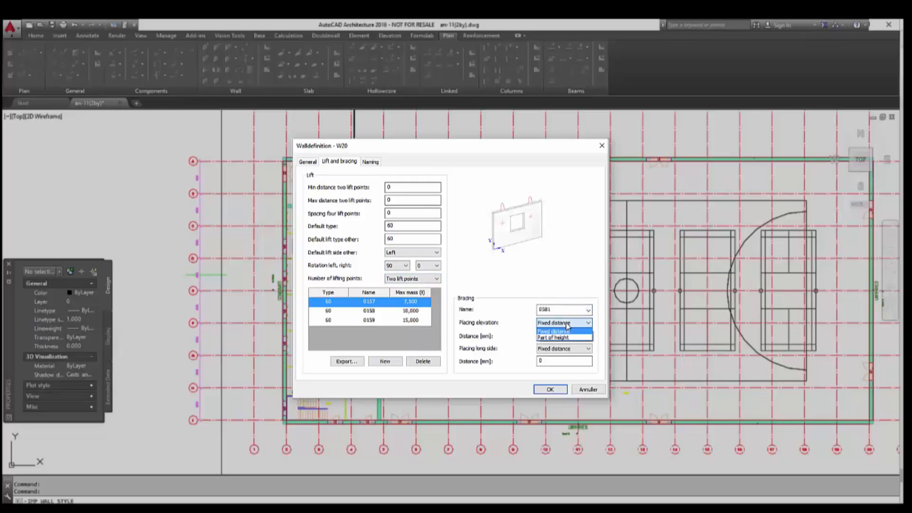
click(558, 332)
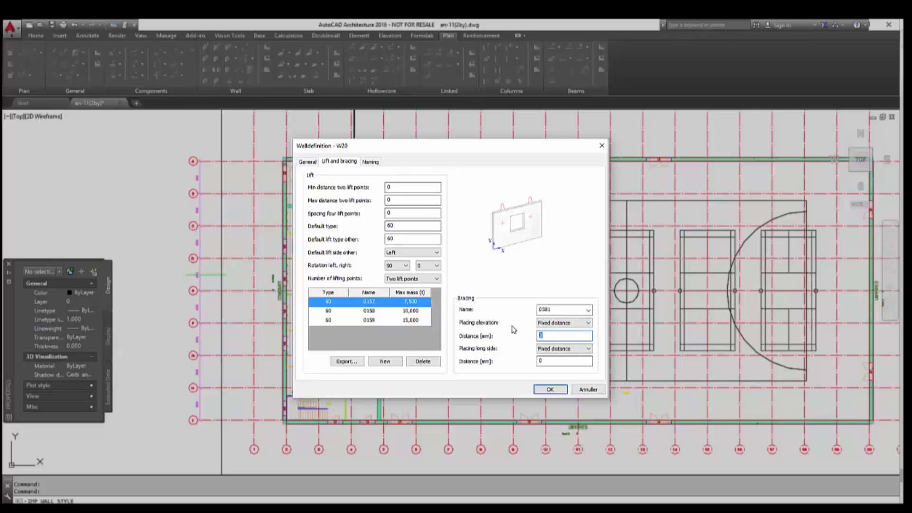
click(588, 348)
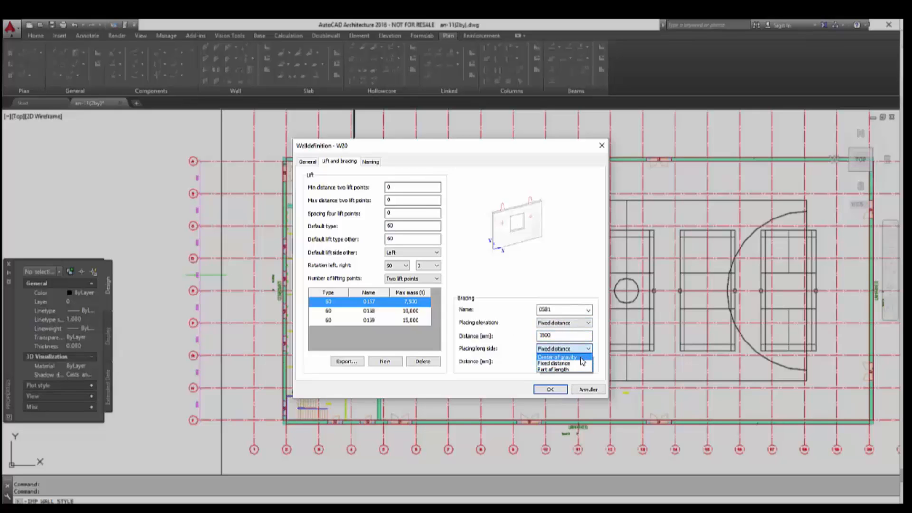
click(558, 357)
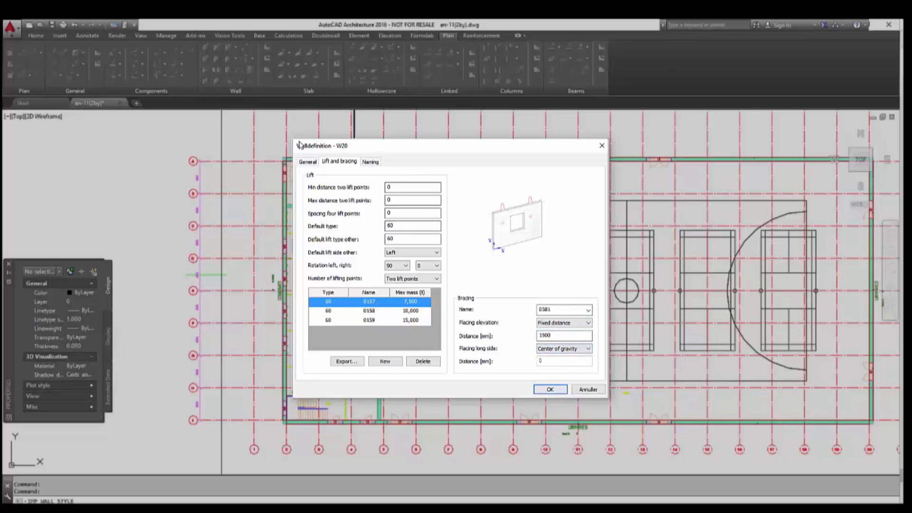
click(371, 161)
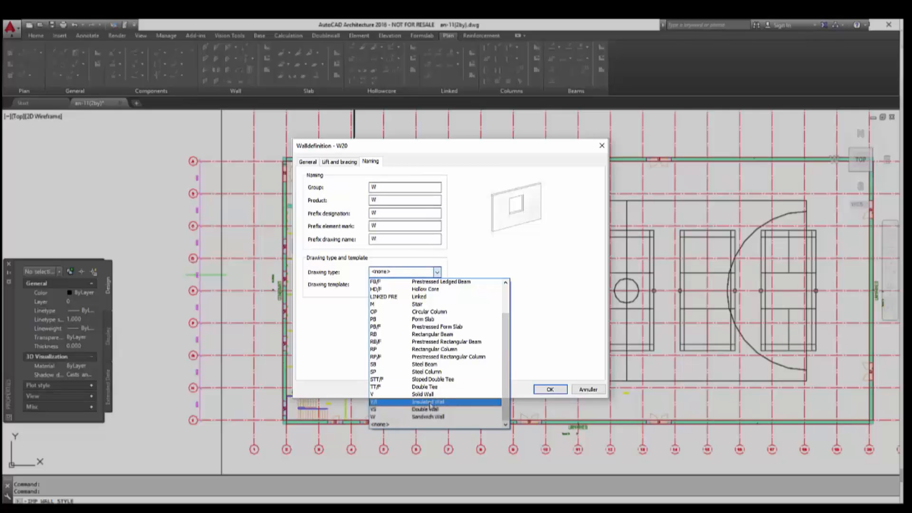
- Set W20's drawing type to V Solid Wall with template WP_SOLID_LAYOUT and save the definition
click(372, 394)
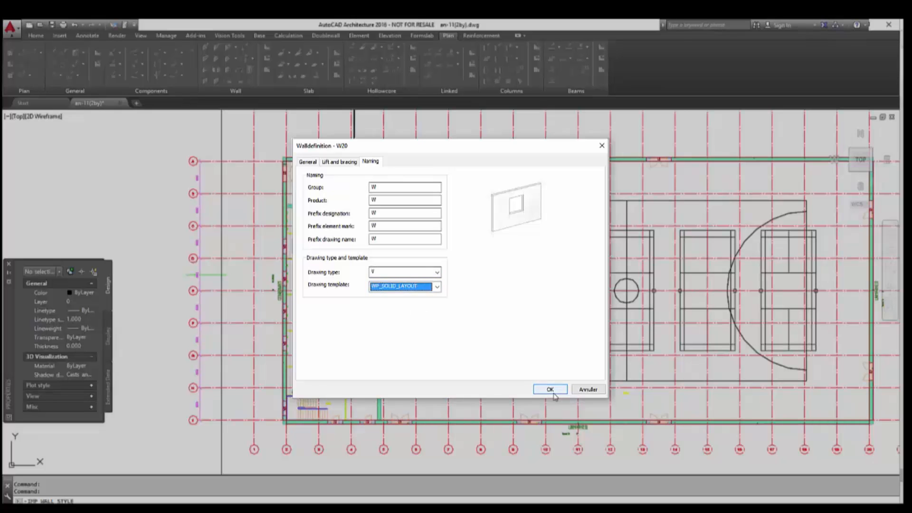
click(549, 389)
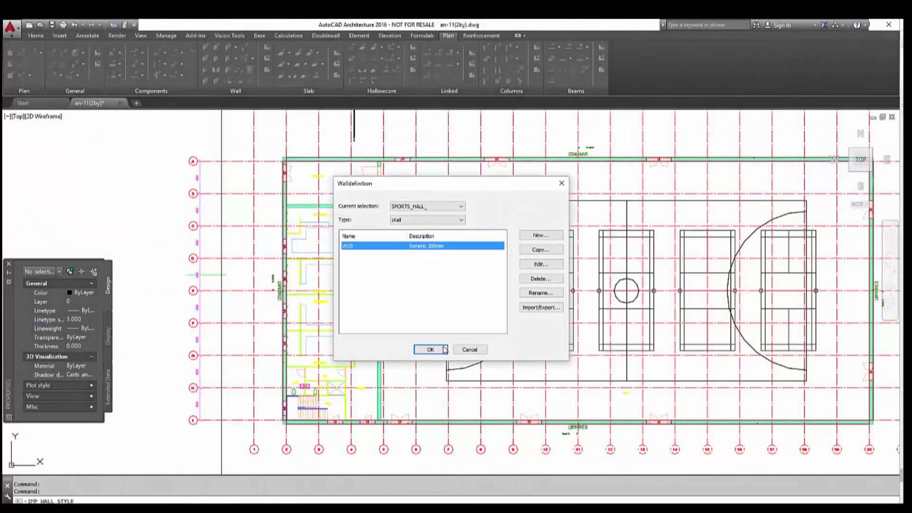
click(430, 350)
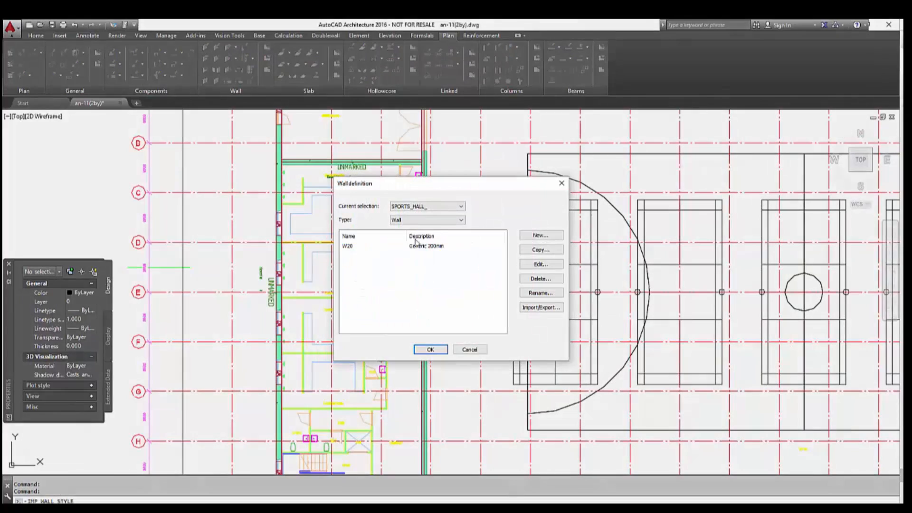
- Create wall definition W10 'Generic 100mm' and set its production options
click(540, 235)
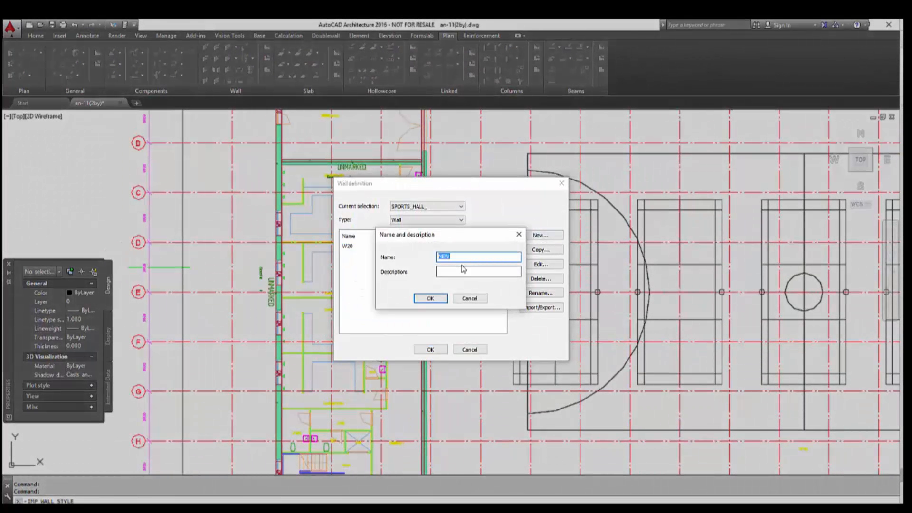
text(W10)
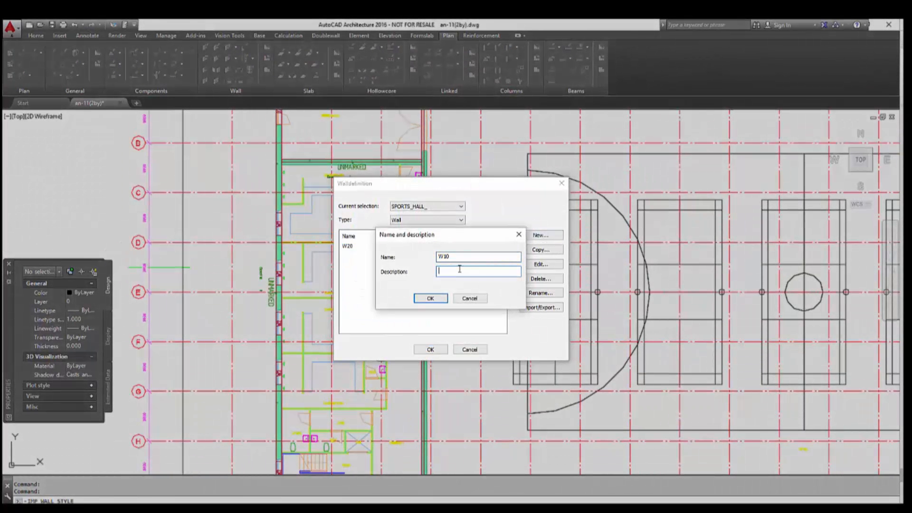
text(Generic 100mm)
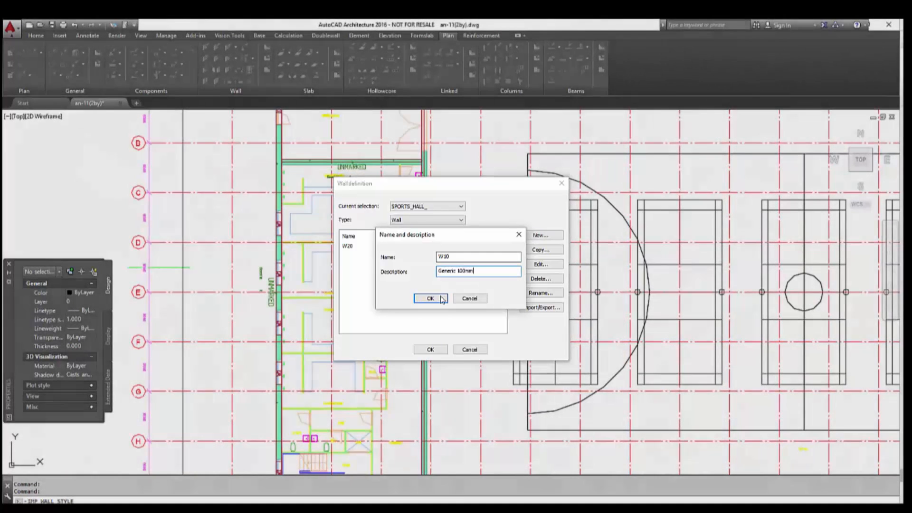
click(431, 298)
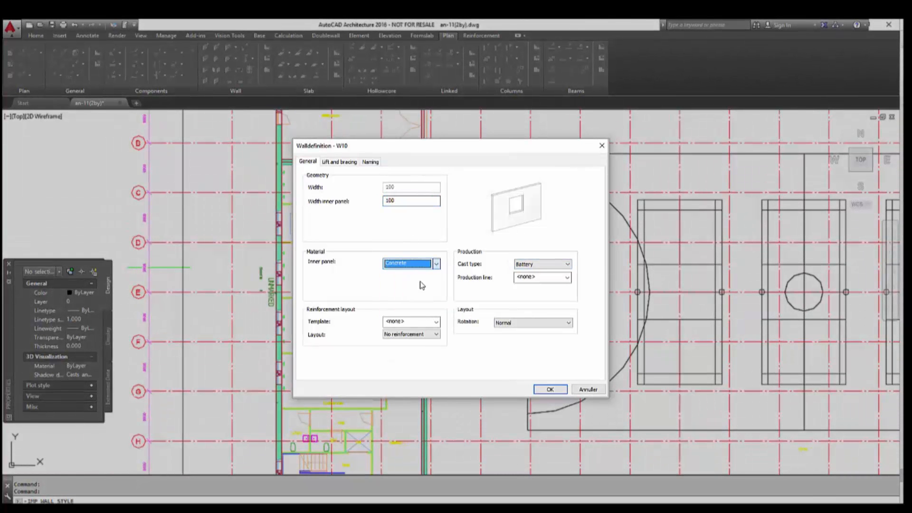
click(566, 264)
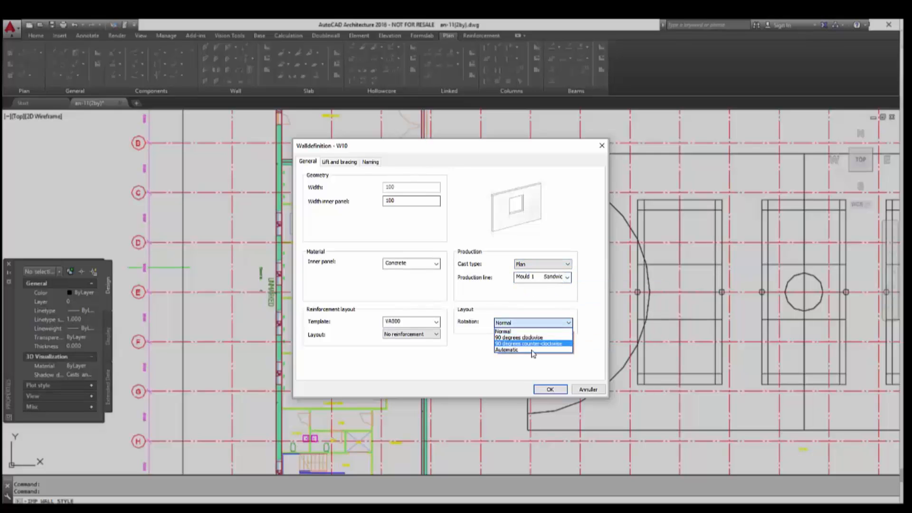
- Add W10 lift rows starting at 0157, entering 15,000 in the third row
click(339, 161)
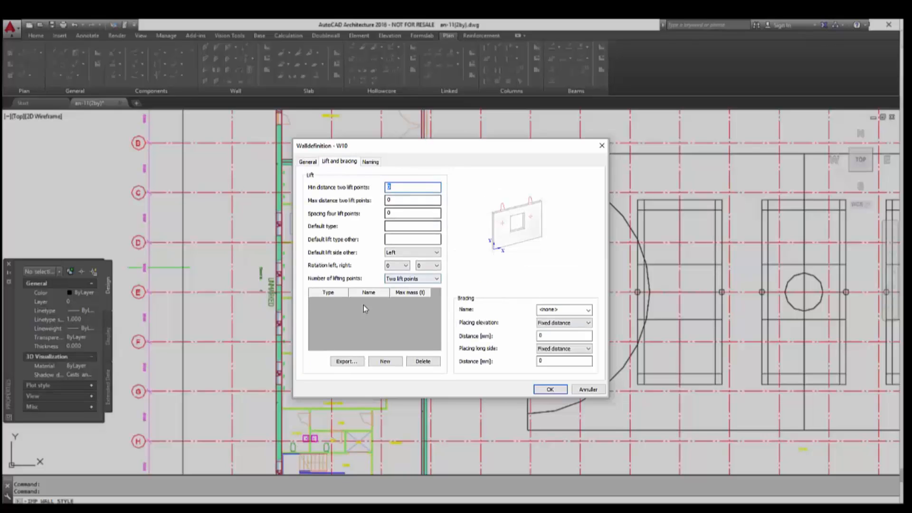
click(385, 361)
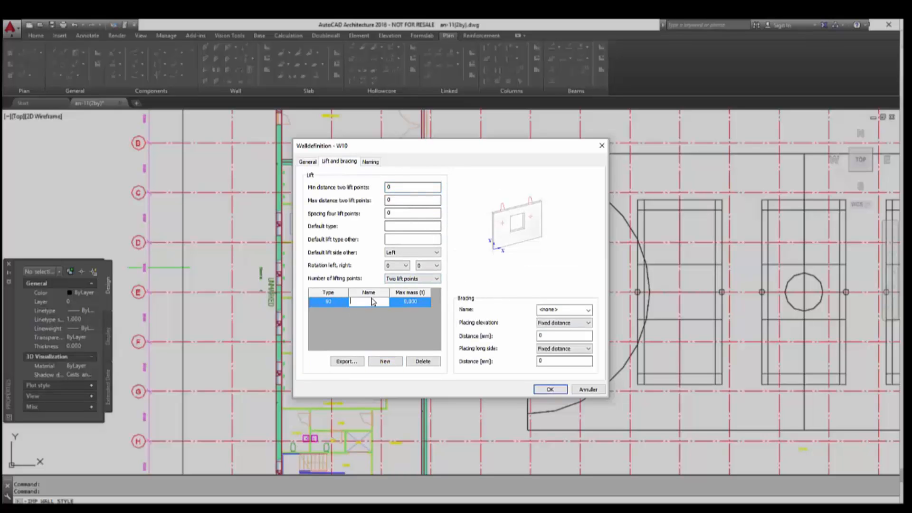
text(0157)
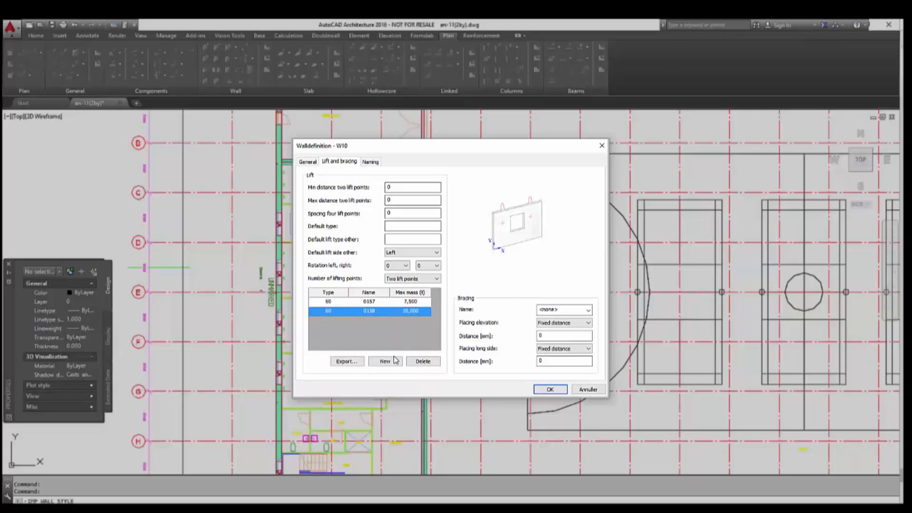
click(385, 360)
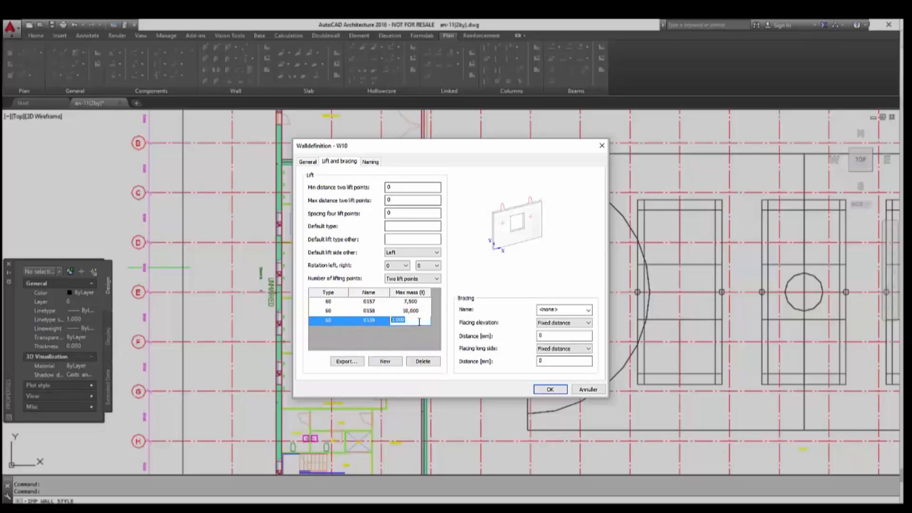
text(15,000)
click(413, 239)
text(60)
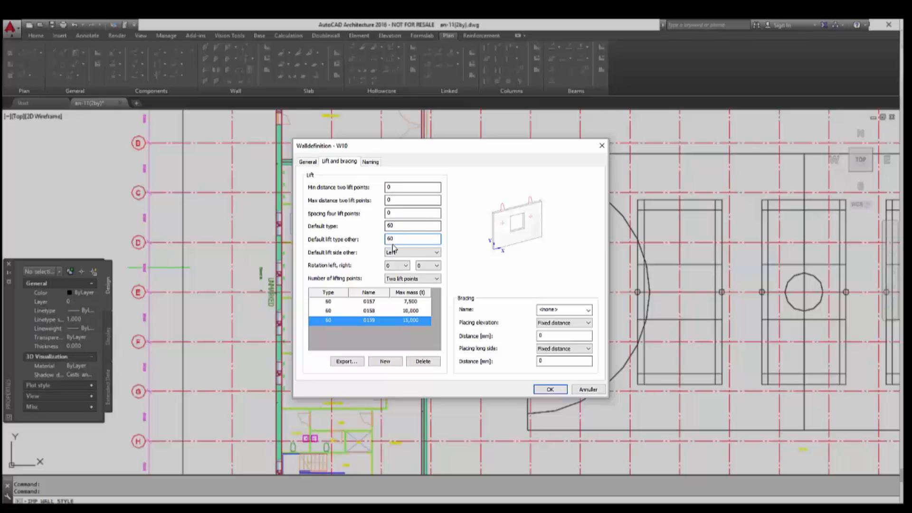
- Set W10 left rotation to 90° and fixed-distance bracing elevation of 1500
click(405, 265)
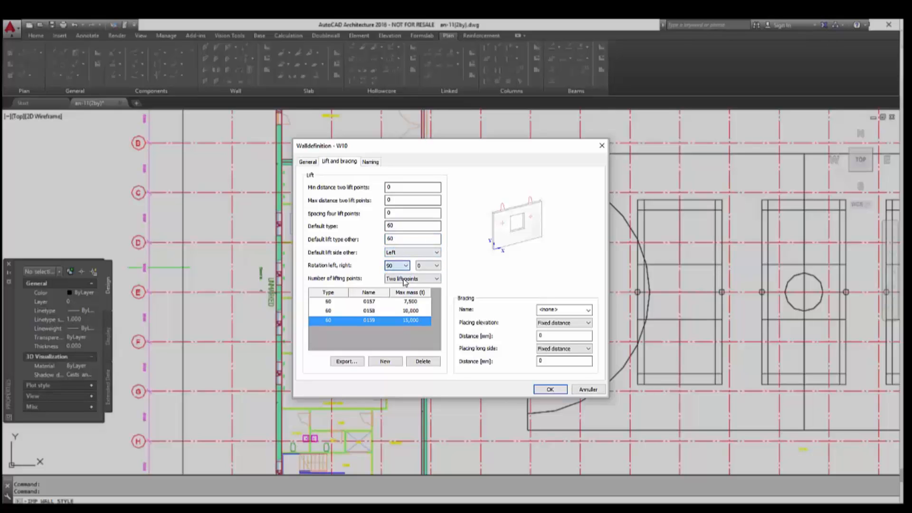
click(587, 310)
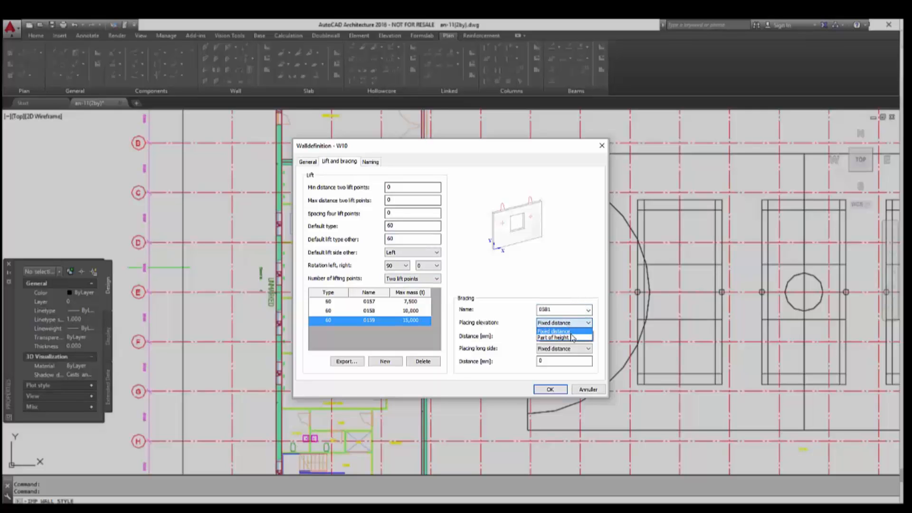
click(553, 332)
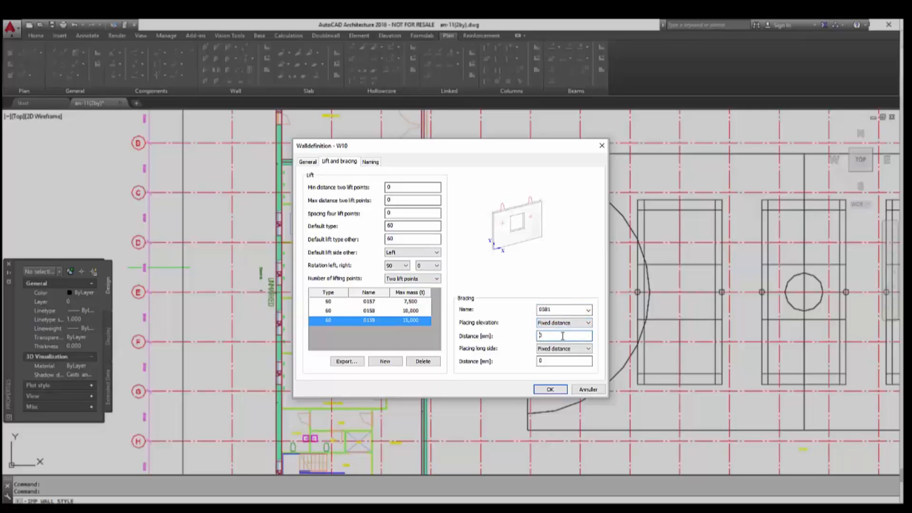
text(1500)
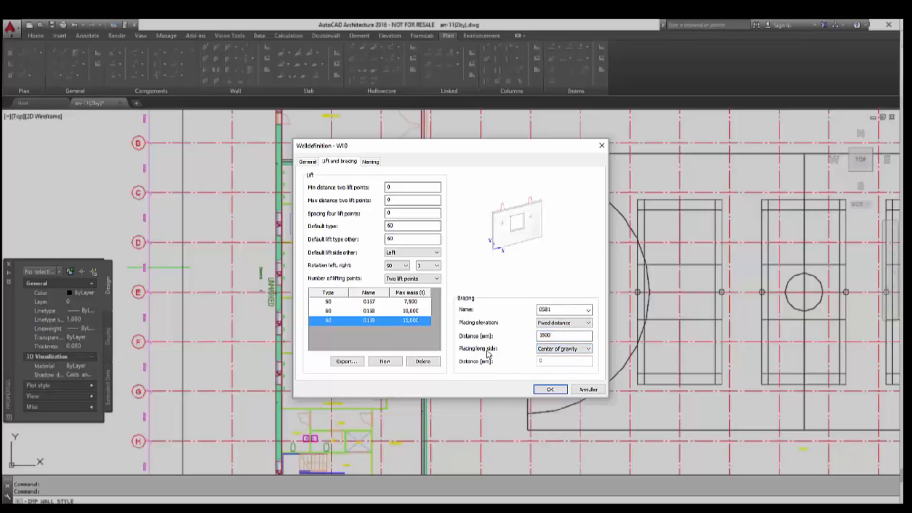
- Name W10 with W group, product and prefixes, template WP_SOLID_LAYOUT, and save the definition
click(371, 161)
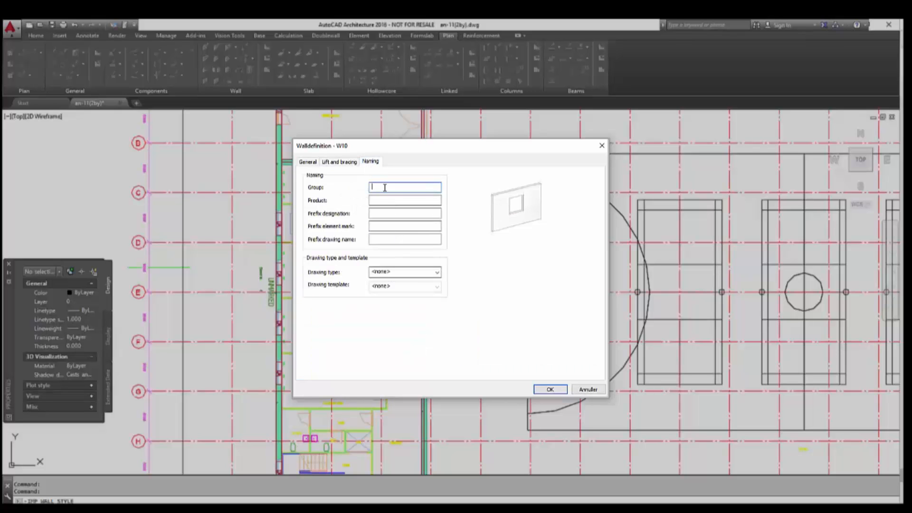
text(WW)
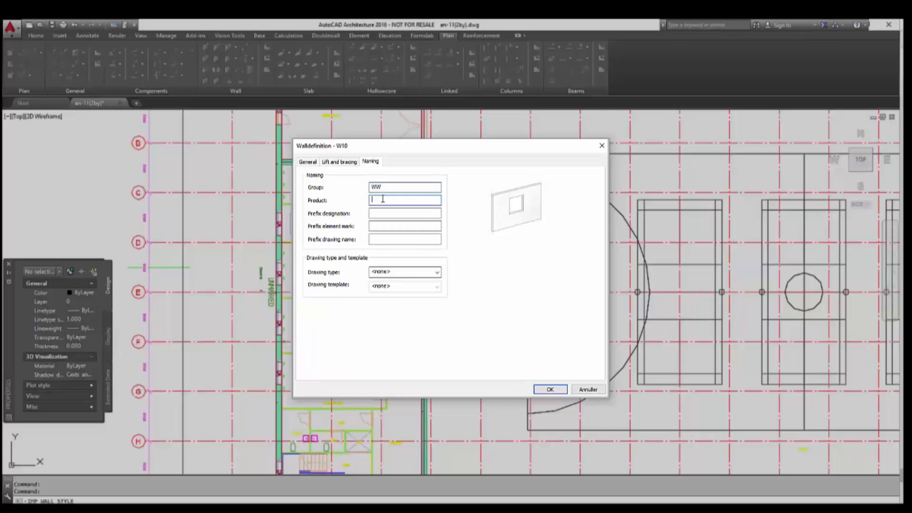
key(backspace)
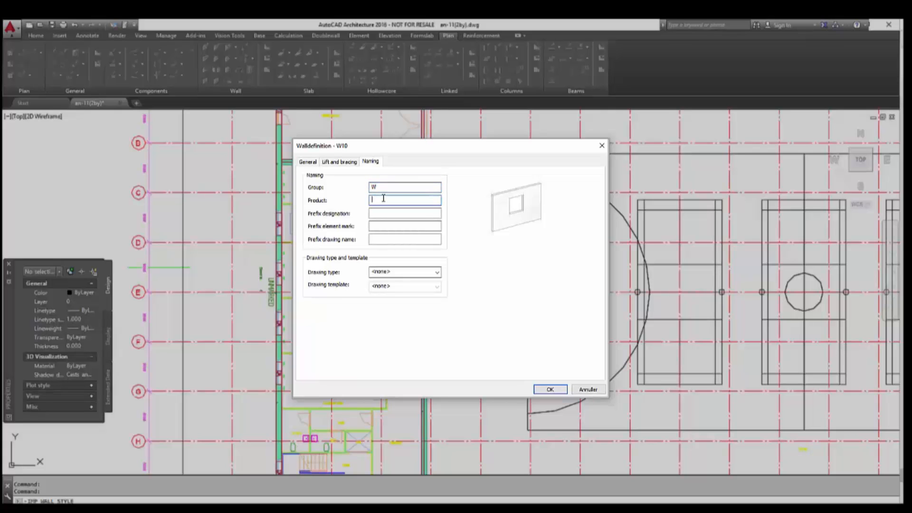
text(W)
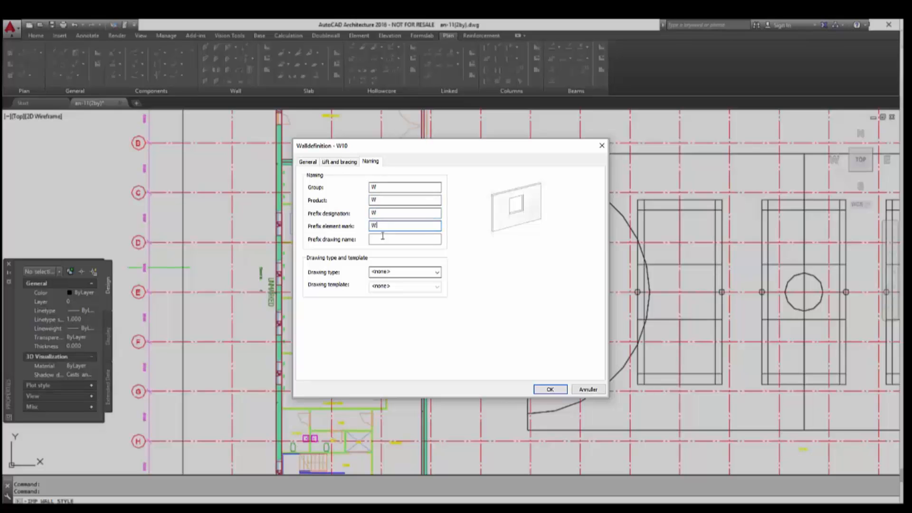
click(436, 272)
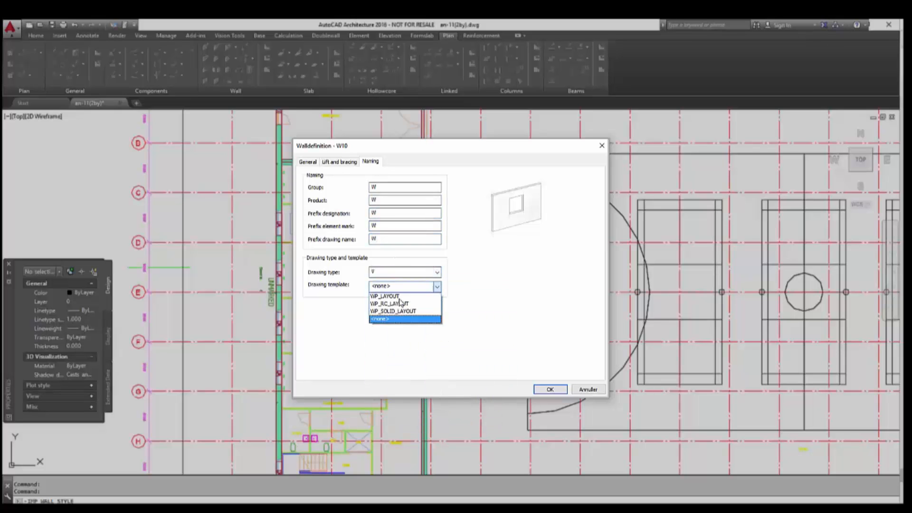
click(393, 311)
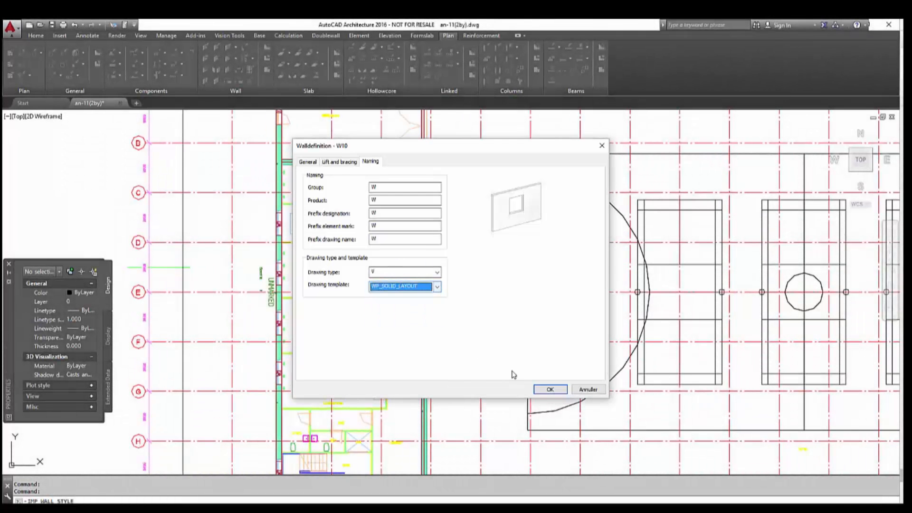
click(549, 389)
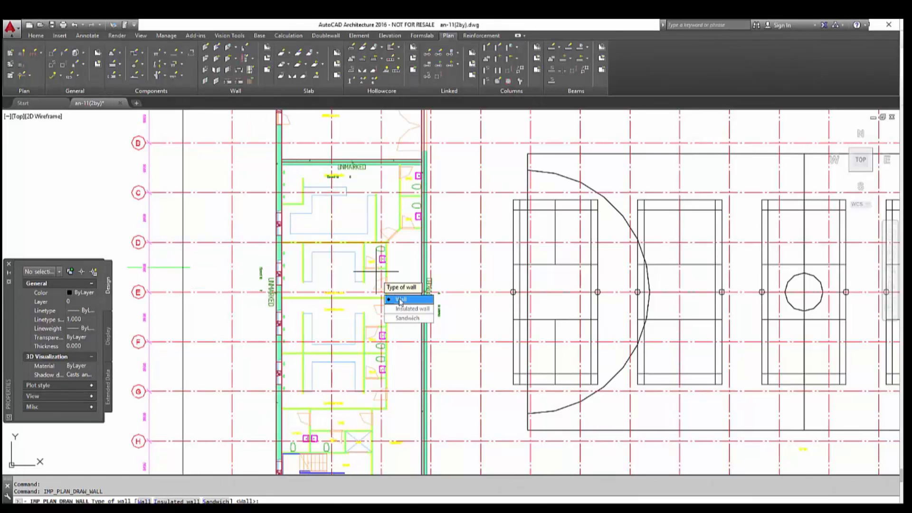
- Swap the stair-side wall's definition from W20 (200 mm) to W10 (100 mm) in its properties
click(400, 299)
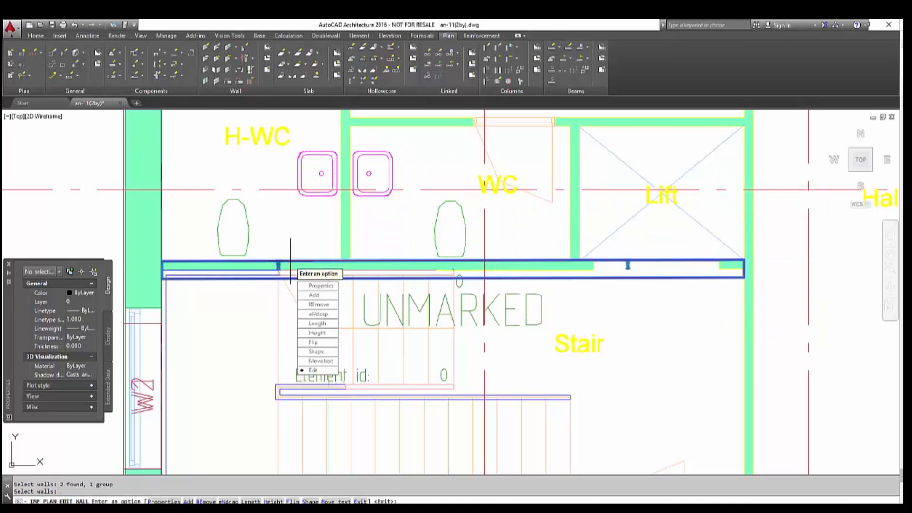
click(321, 285)
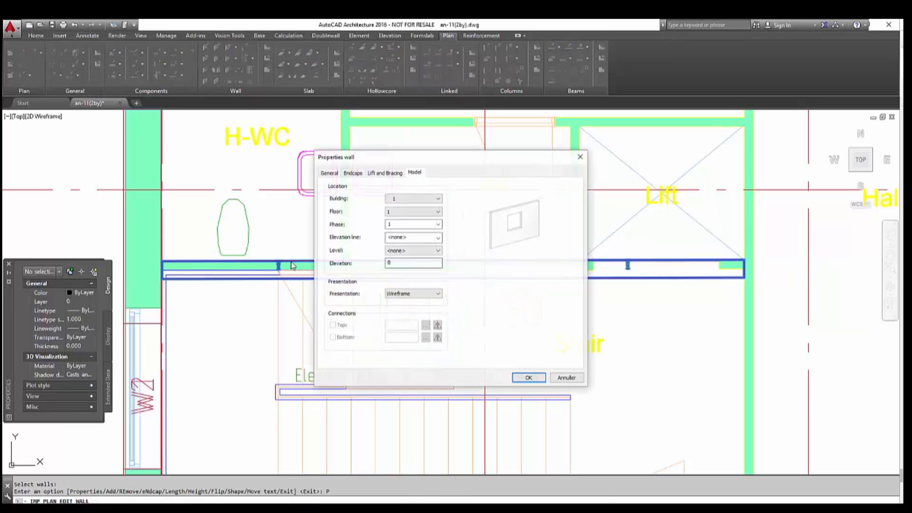
click(329, 172)
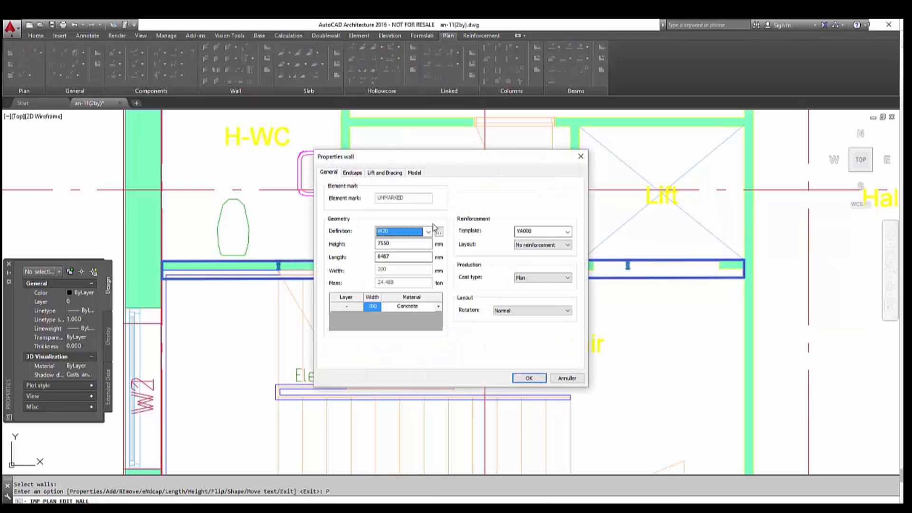
click(402, 231)
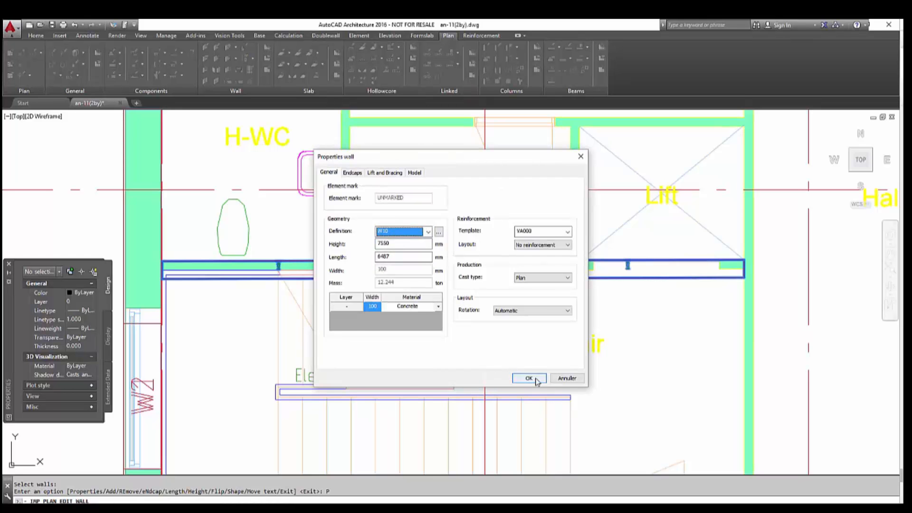
click(529, 378)
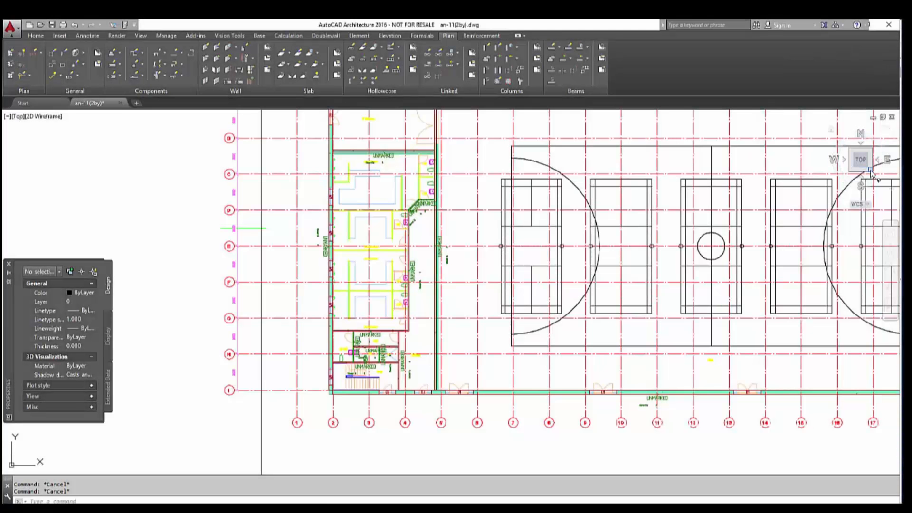
click(860, 160)
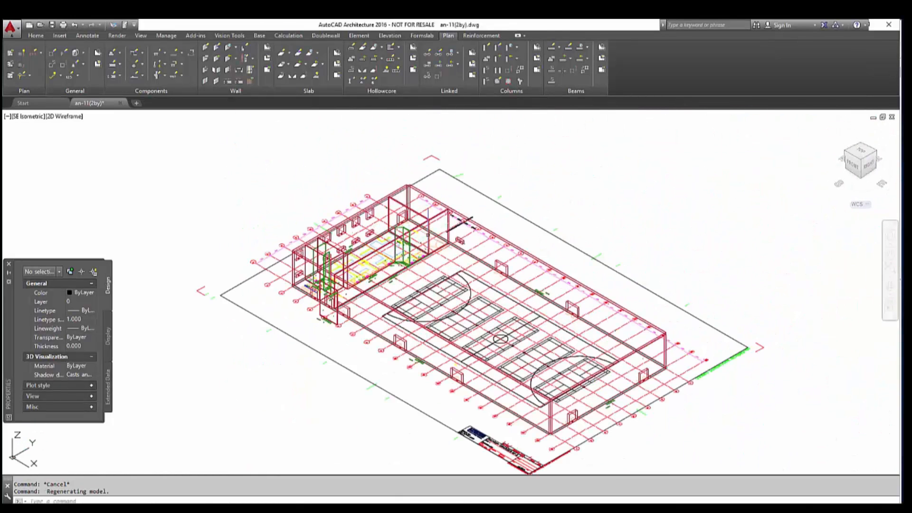
click(860, 157)
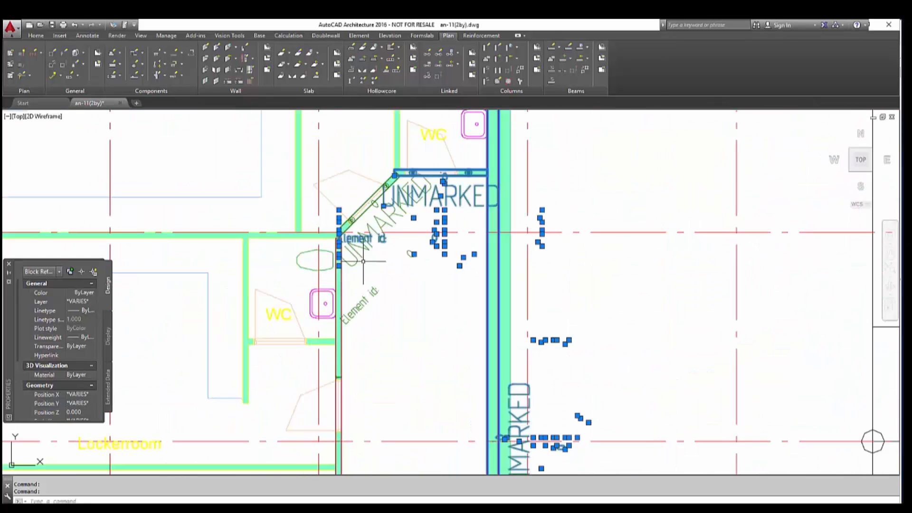
- Zoom out around the plan to reach the internal walls near the WC area
scroll(down, 3)
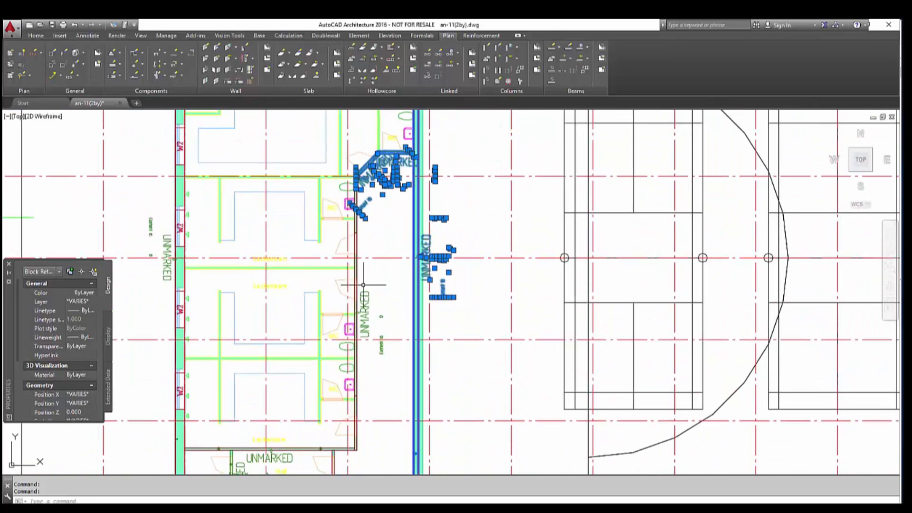
scroll(down, 3)
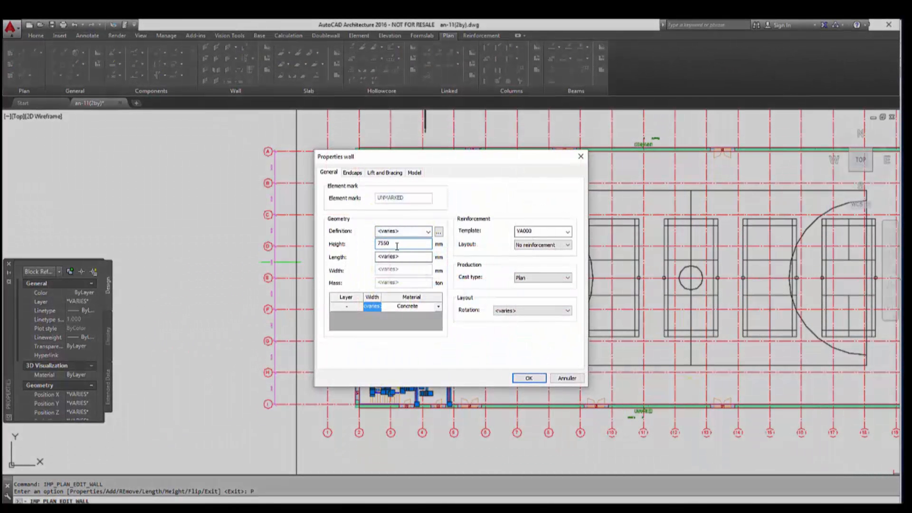
- Set the selected walls' height to 3380 mm, reviewing Endcaps, Lift and Bracing and Model before applying
text(3380)
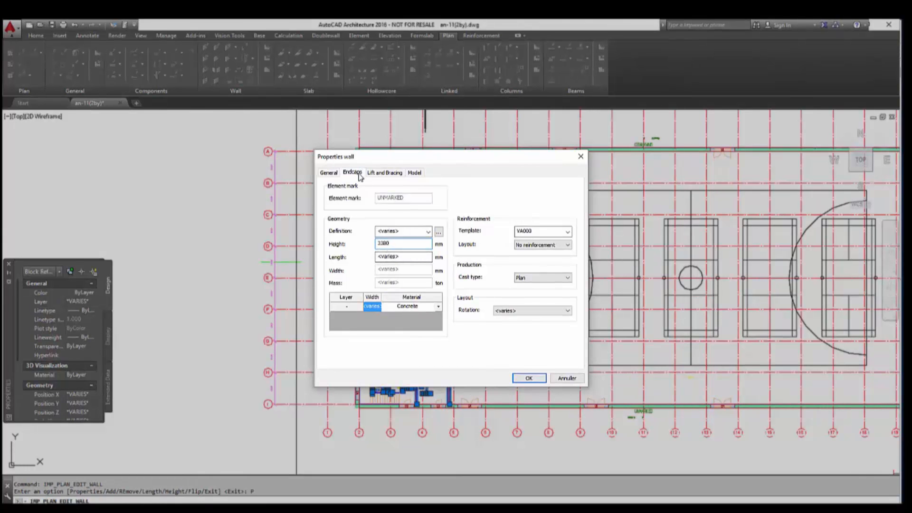
click(352, 172)
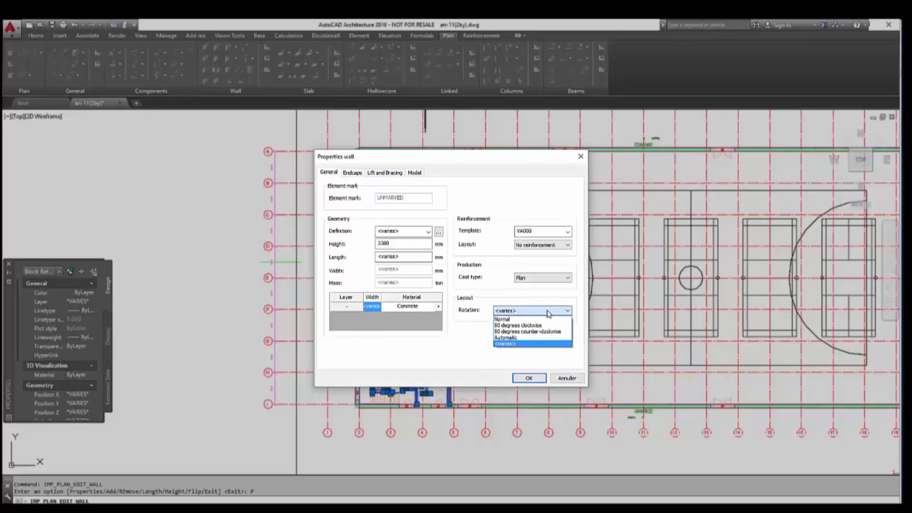
click(352, 172)
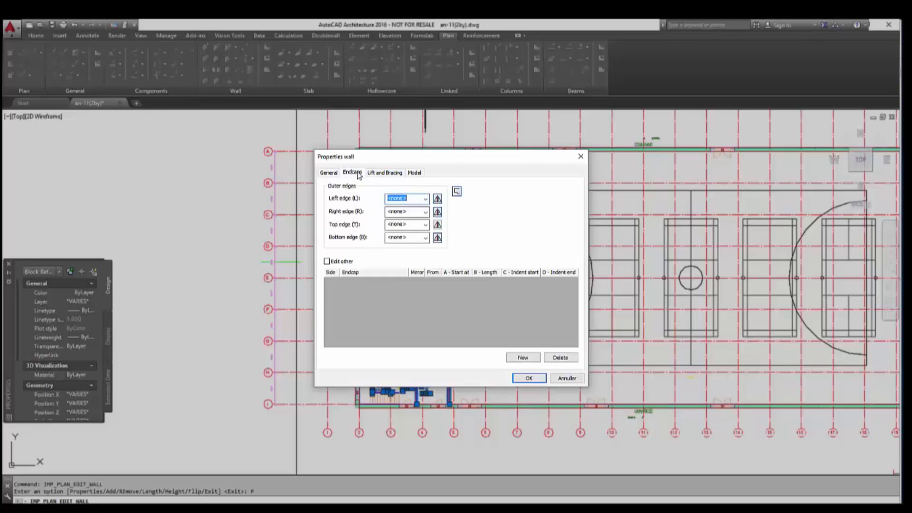
click(385, 172)
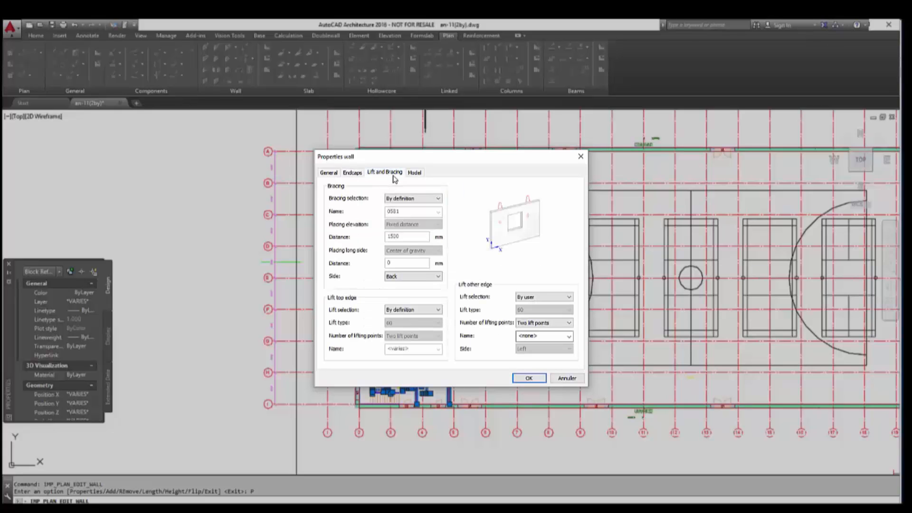
click(414, 171)
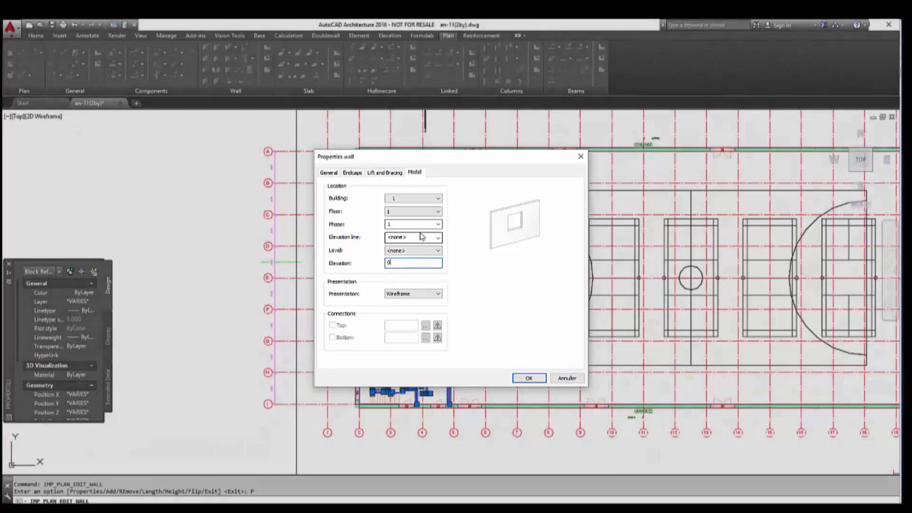
click(529, 378)
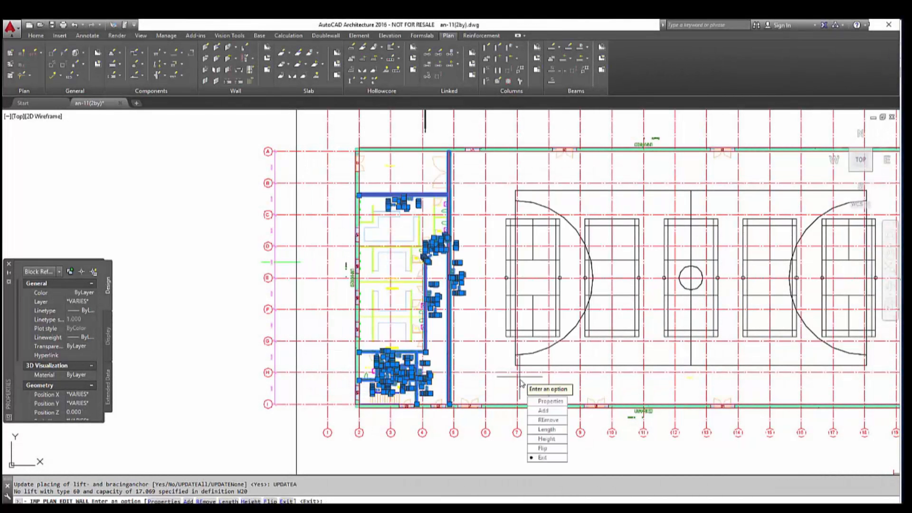
- Exit wall editing and switch to an SE Isometric 3D view of the hall
click(543, 458)
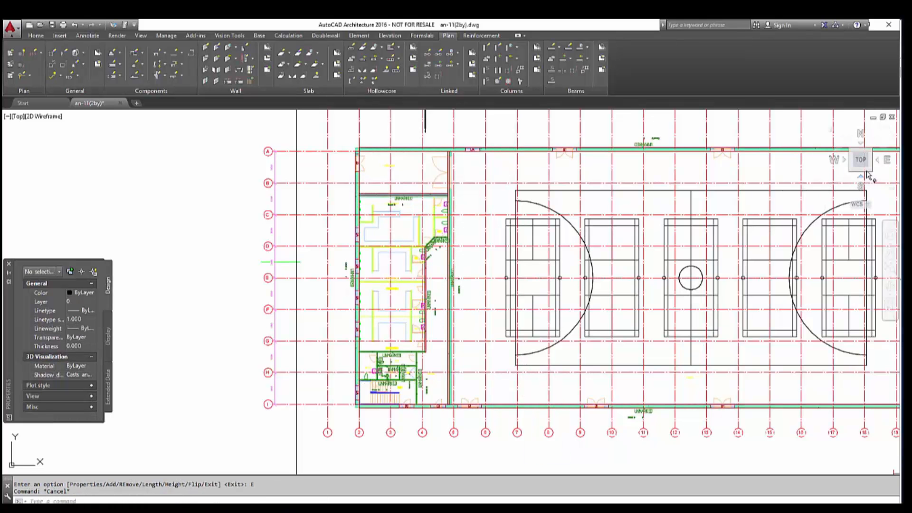
click(867, 148)
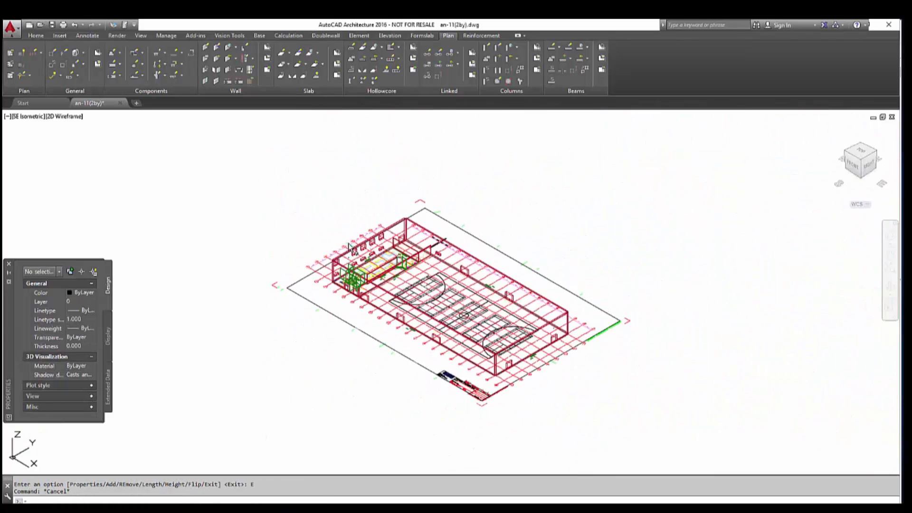